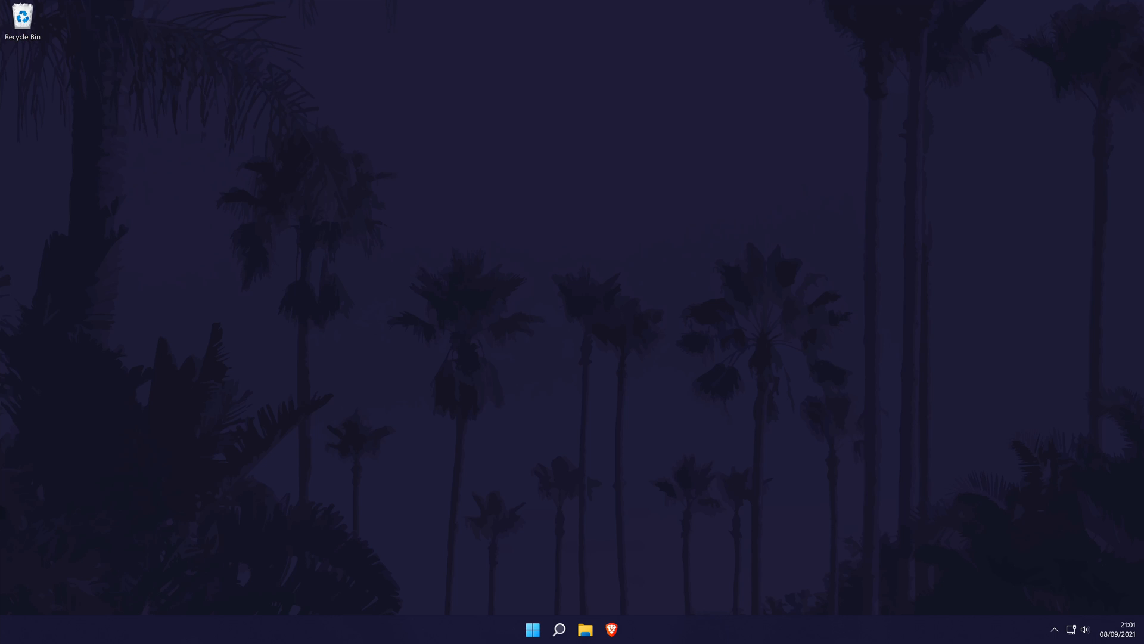
# Find Settings via search, view Apps > Startup sorted by start-up impact, then close it.
pyautogui.click(557, 629)
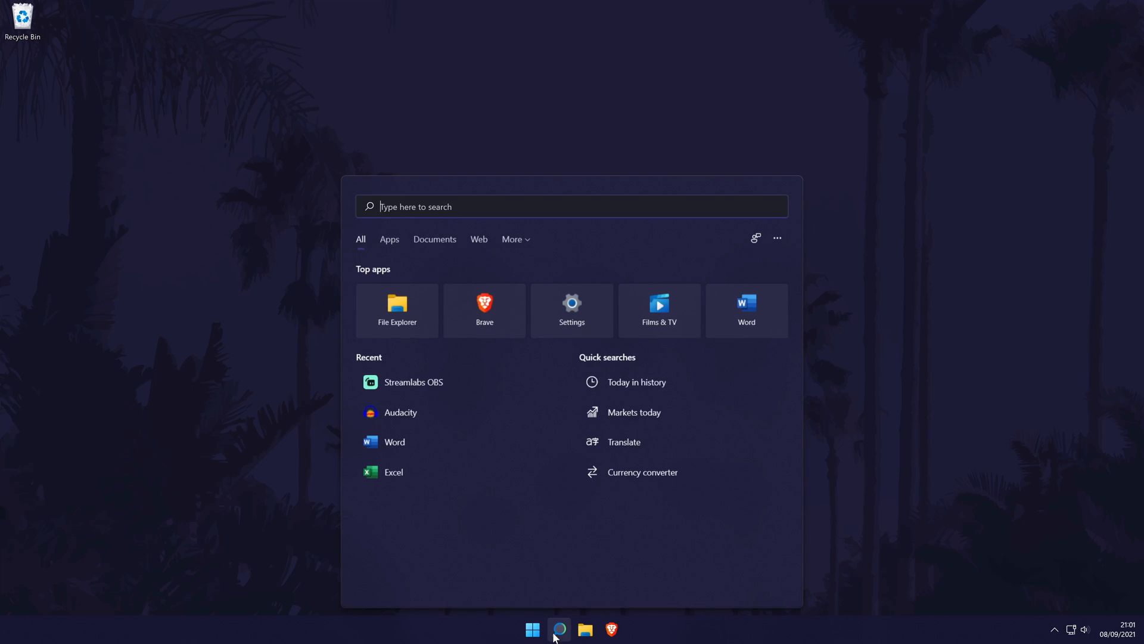
pyautogui.write('settings')
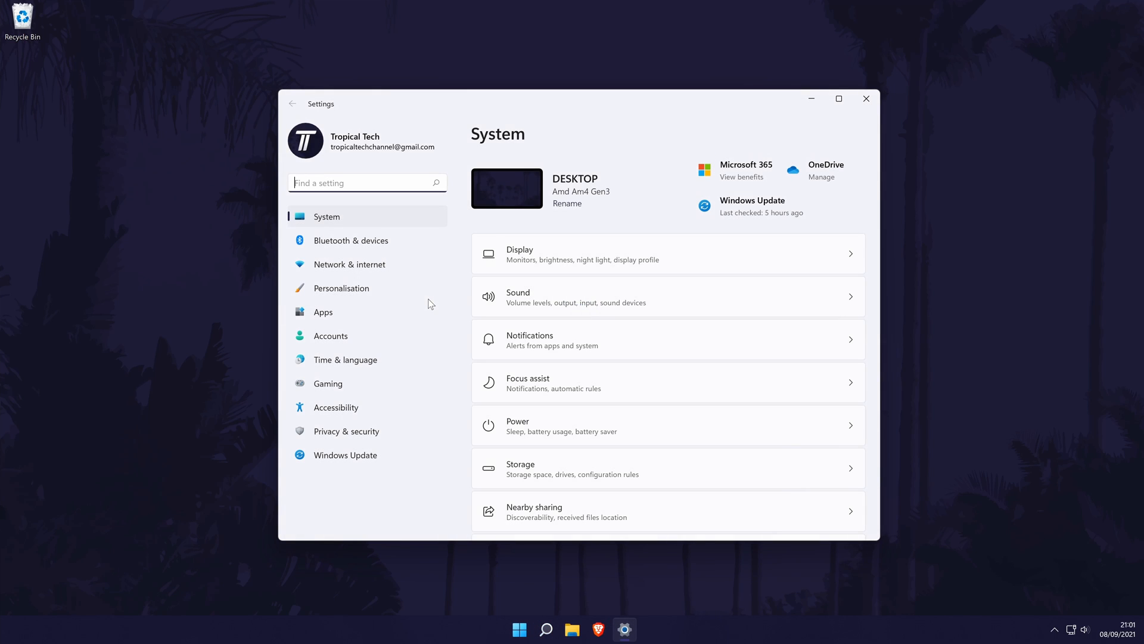
pyautogui.moveTo(381, 314)
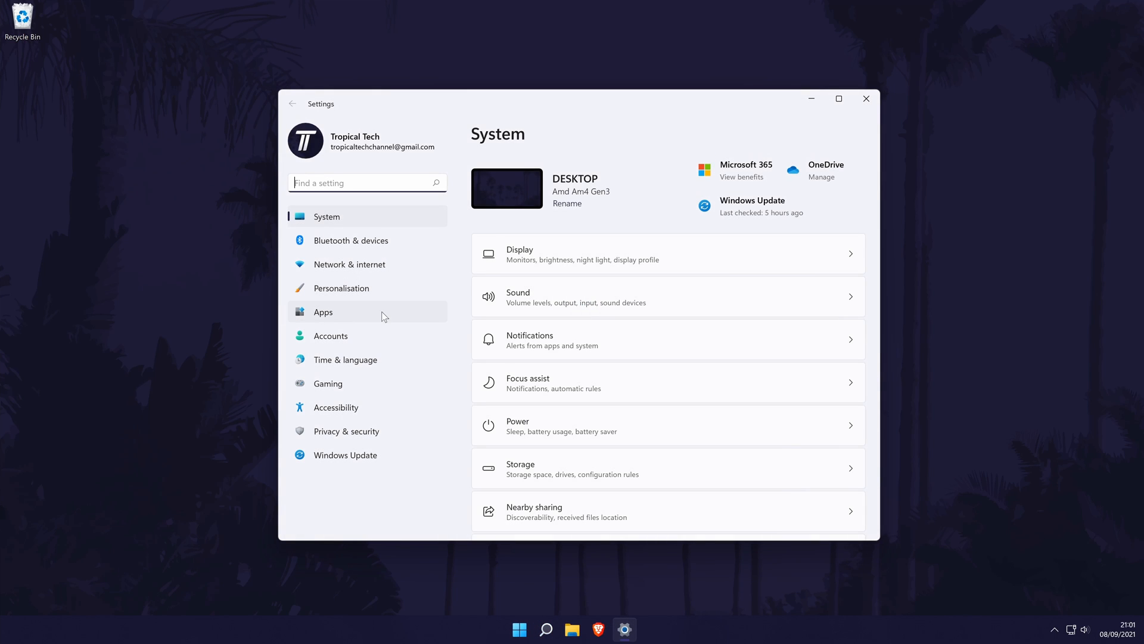
pyautogui.click(323, 311)
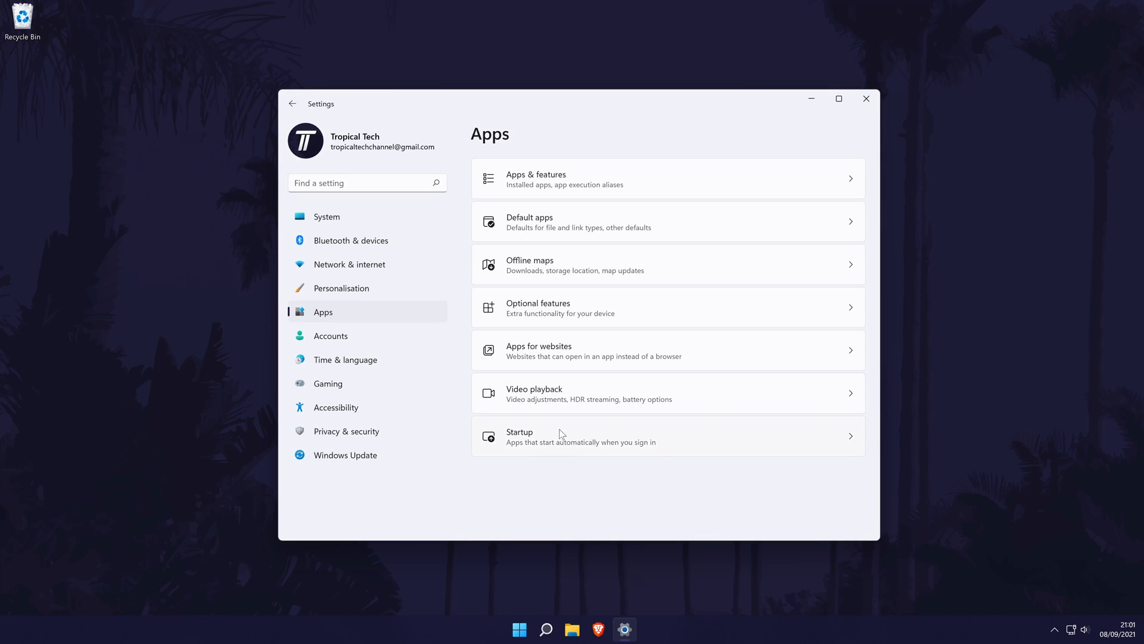
pyautogui.click(580, 437)
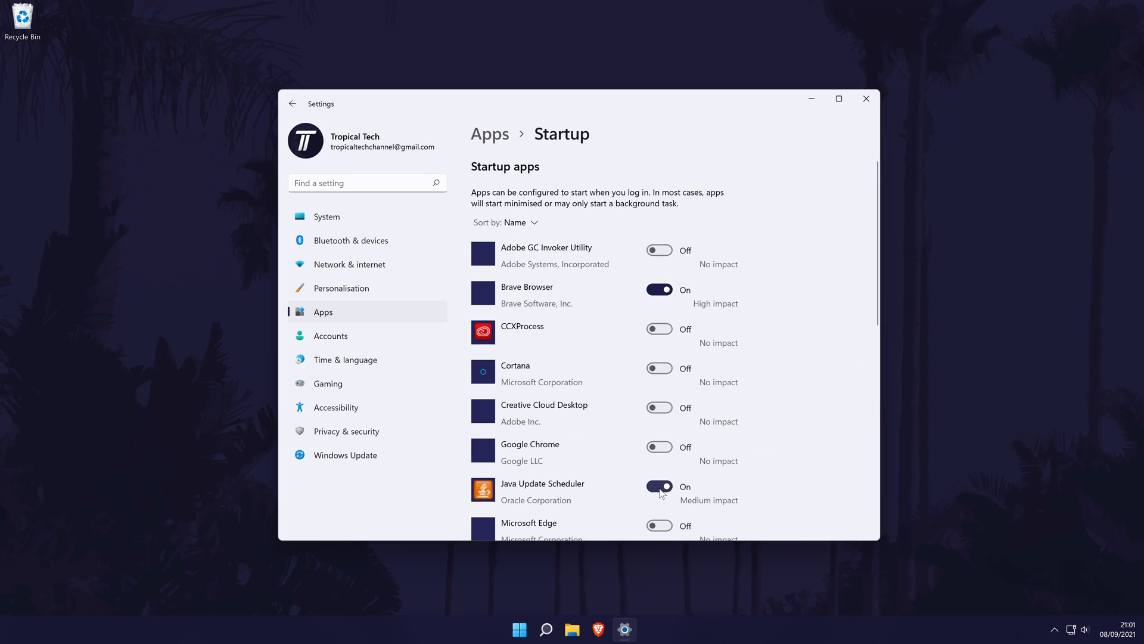
pyautogui.moveTo(663, 302)
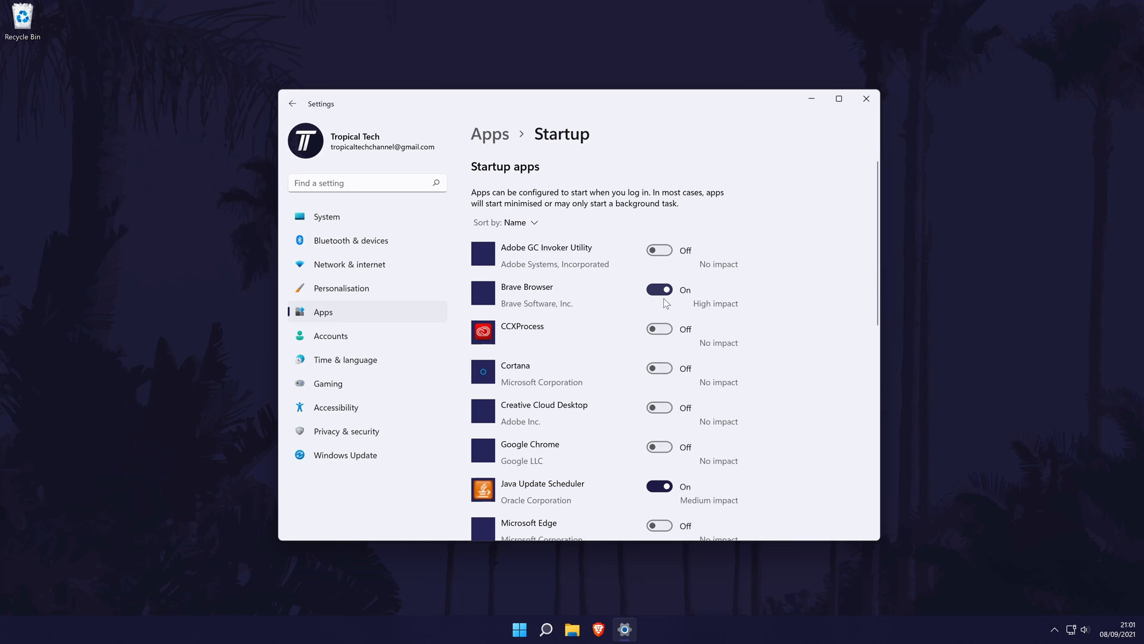
pyautogui.click(514, 222)
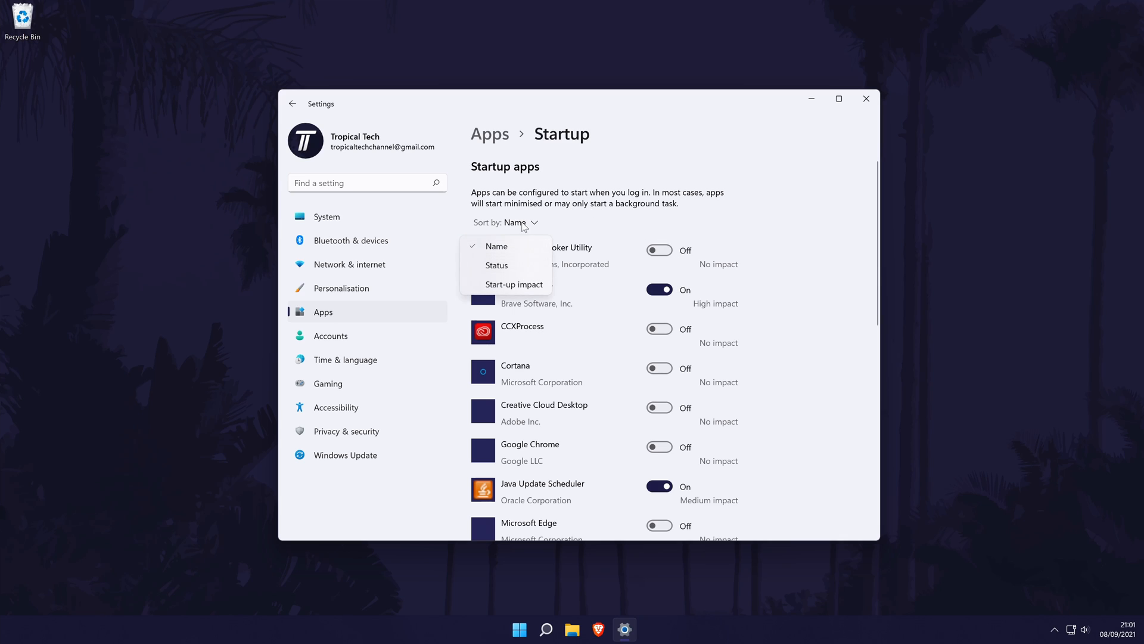
pyautogui.click(513, 284)
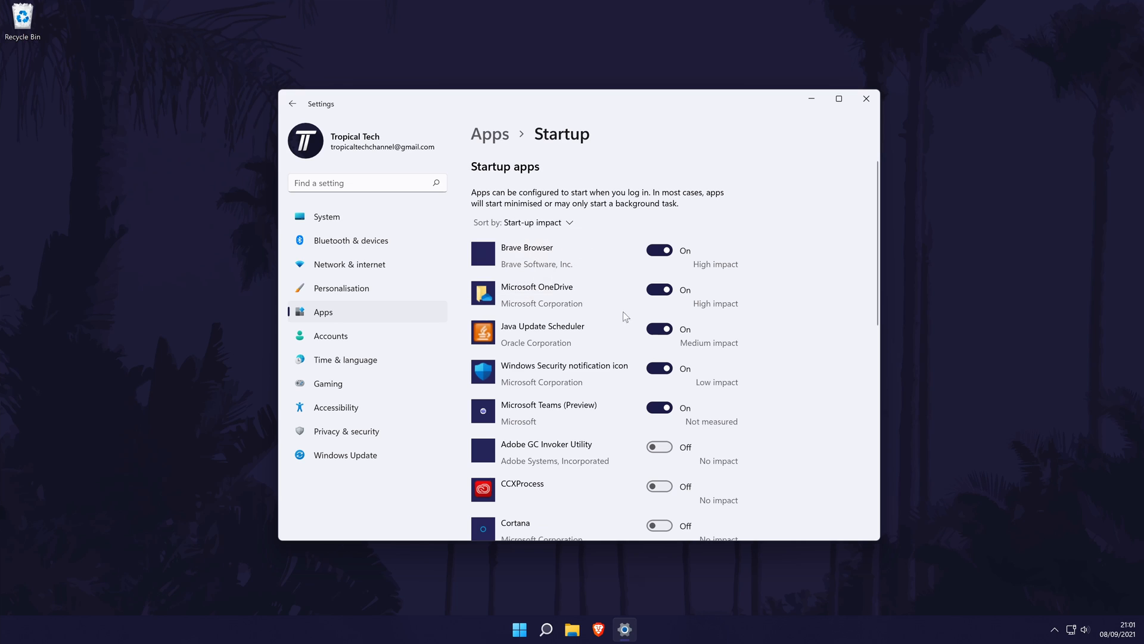
pyautogui.click(866, 99)
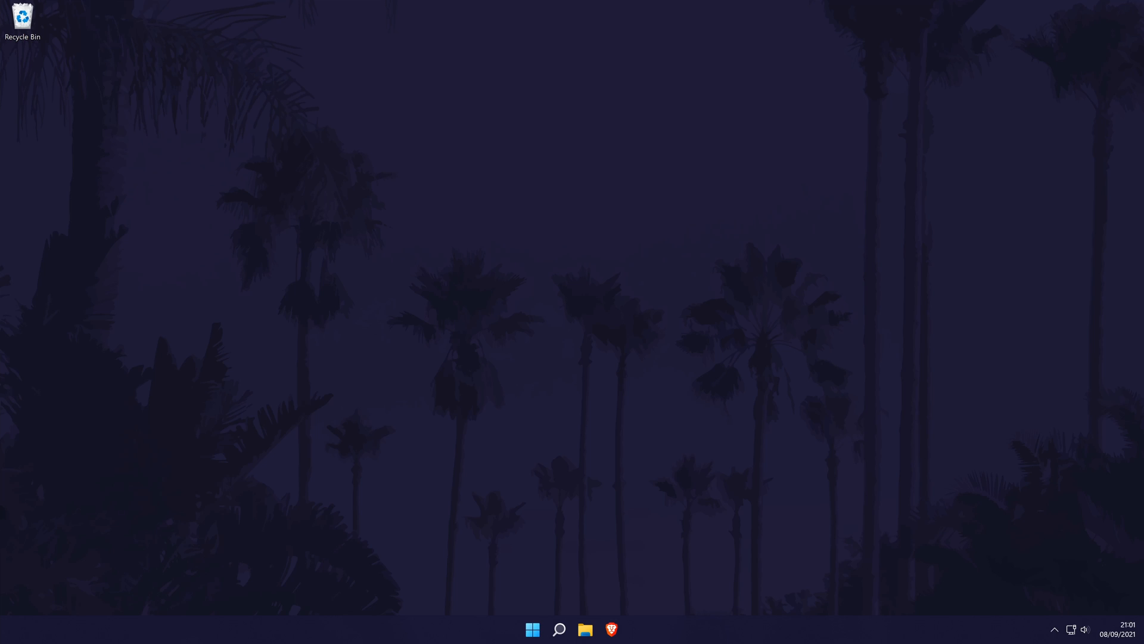
pyautogui.moveTo(561, 615)
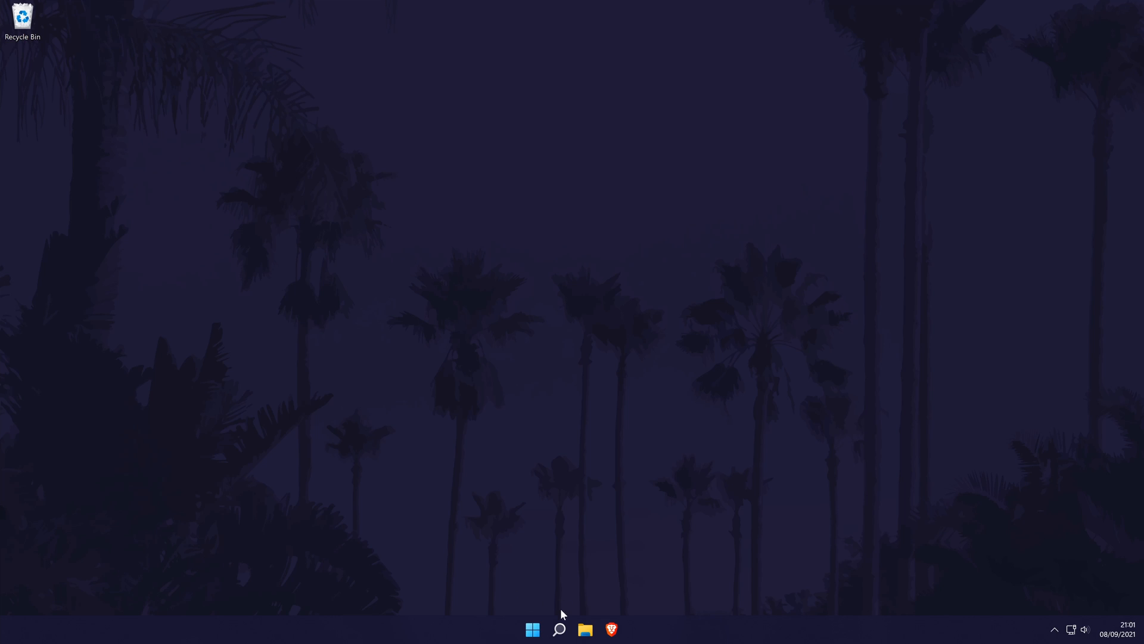
# Search 'audacity', reopen Settings and review Personalisation > Start folder choices.
pyautogui.click(558, 628)
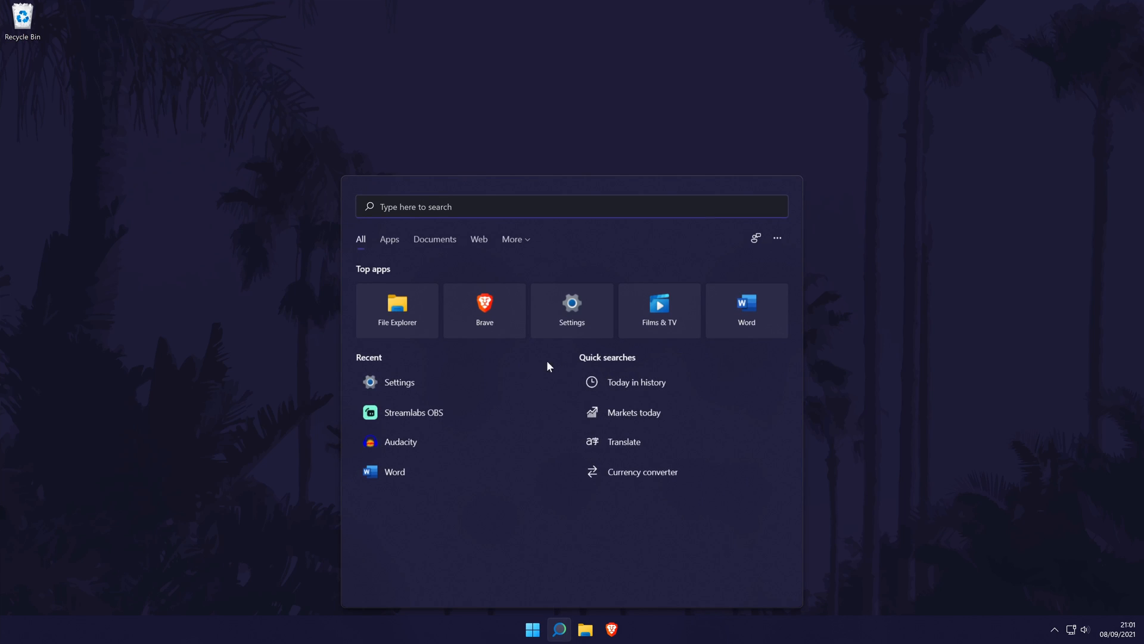
pyautogui.write('audacity')
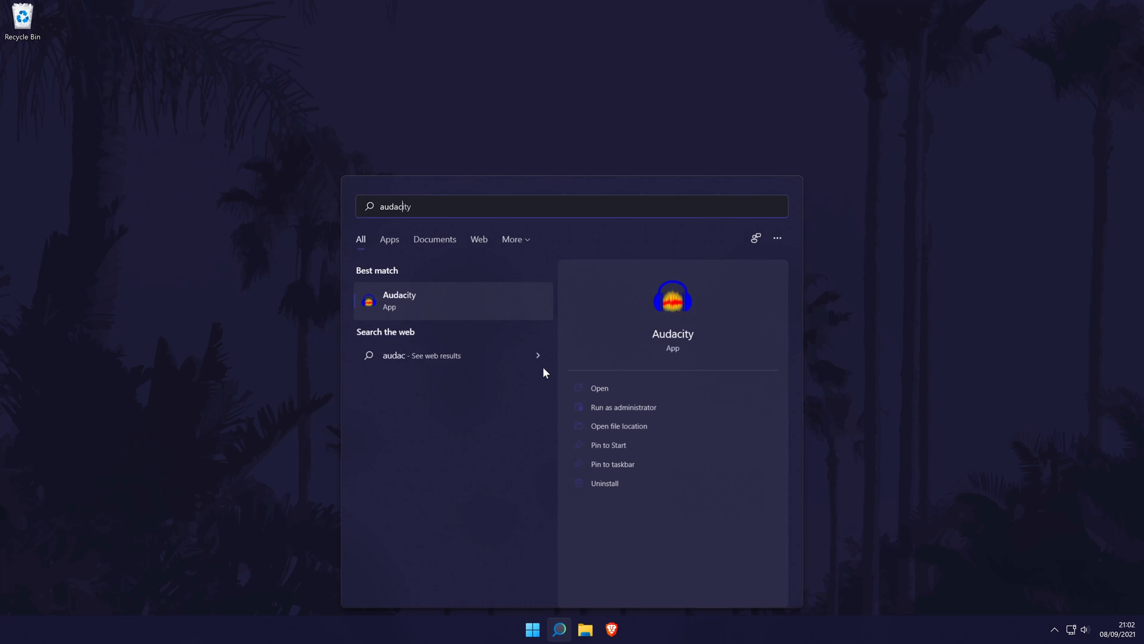
pyautogui.rightClick(399, 301)
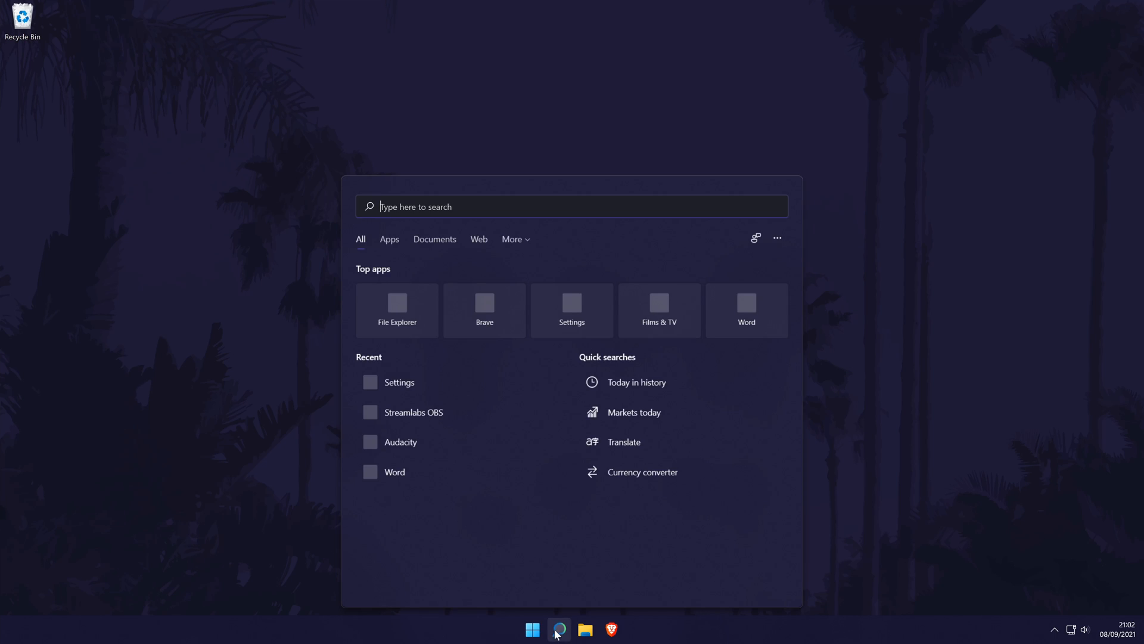
pyautogui.click(398, 381)
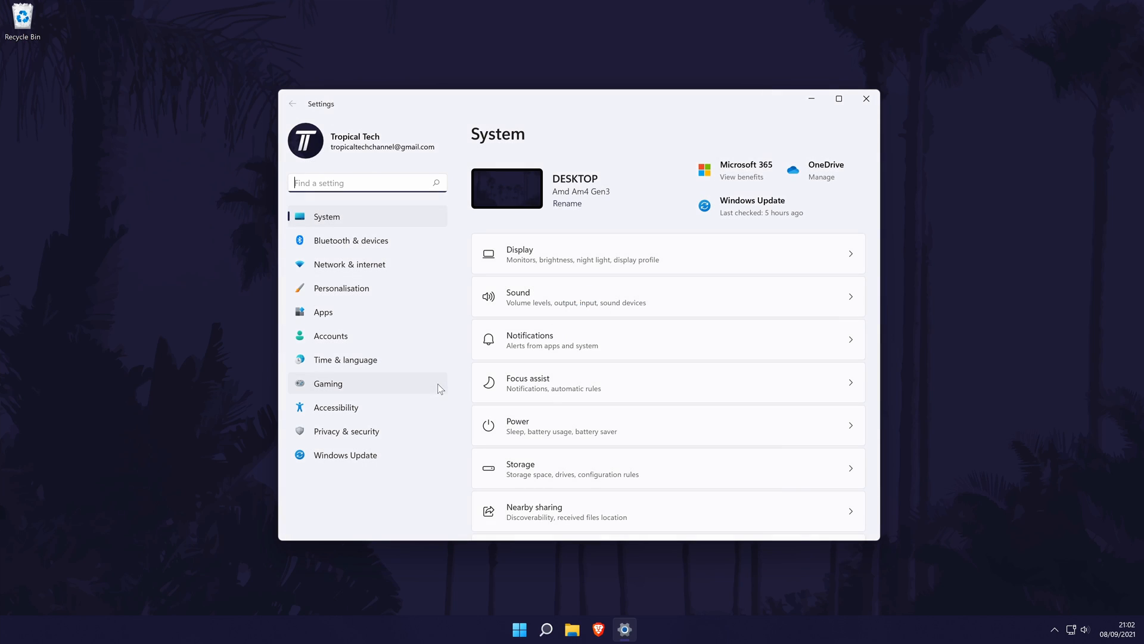
pyautogui.click(341, 287)
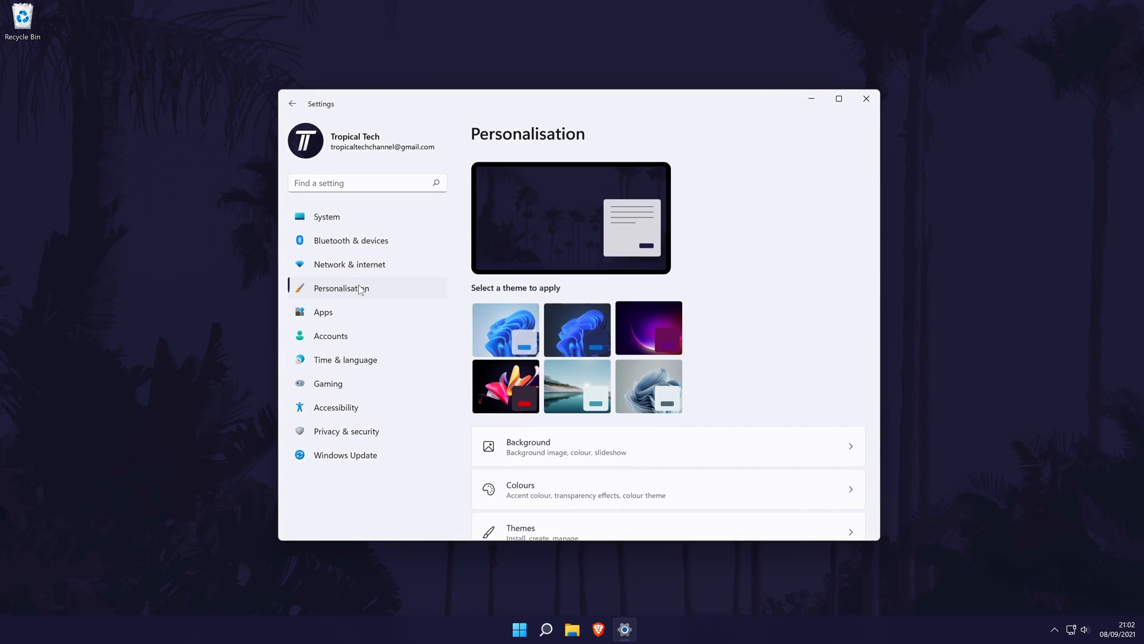
pyautogui.scroll(-3)
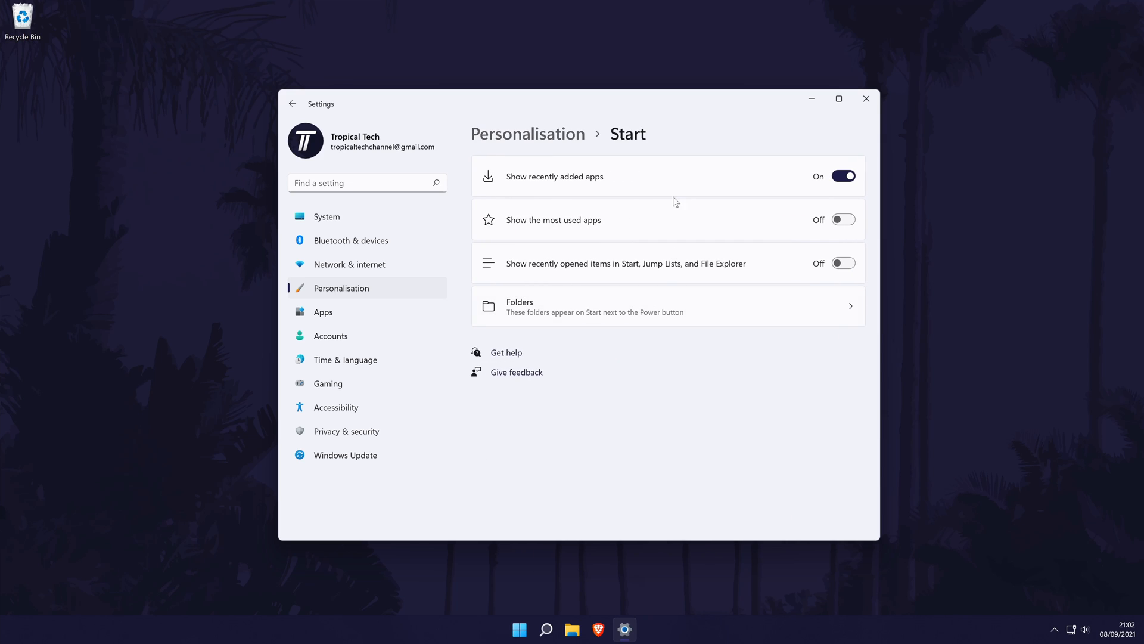
pyautogui.moveTo(638, 270)
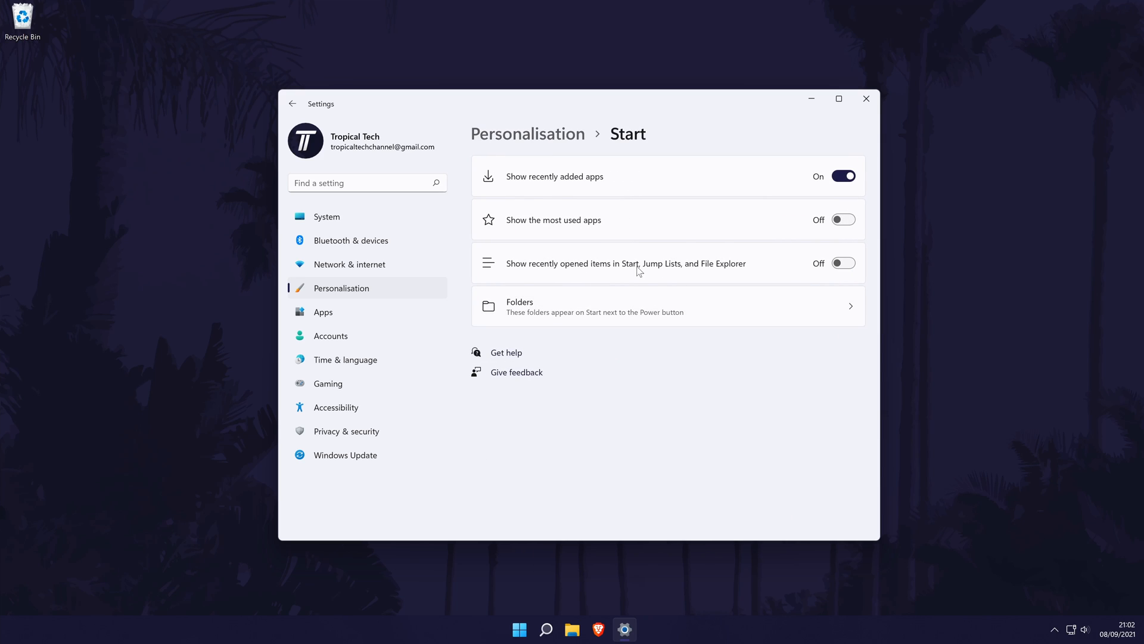
pyautogui.click(664, 307)
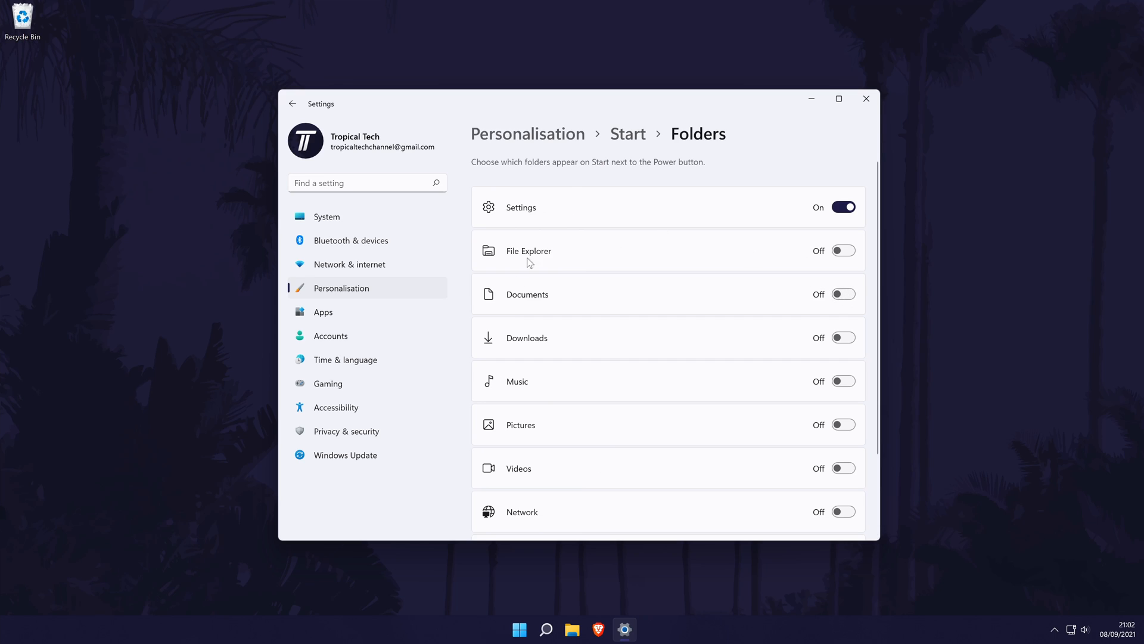
pyautogui.click(518, 628)
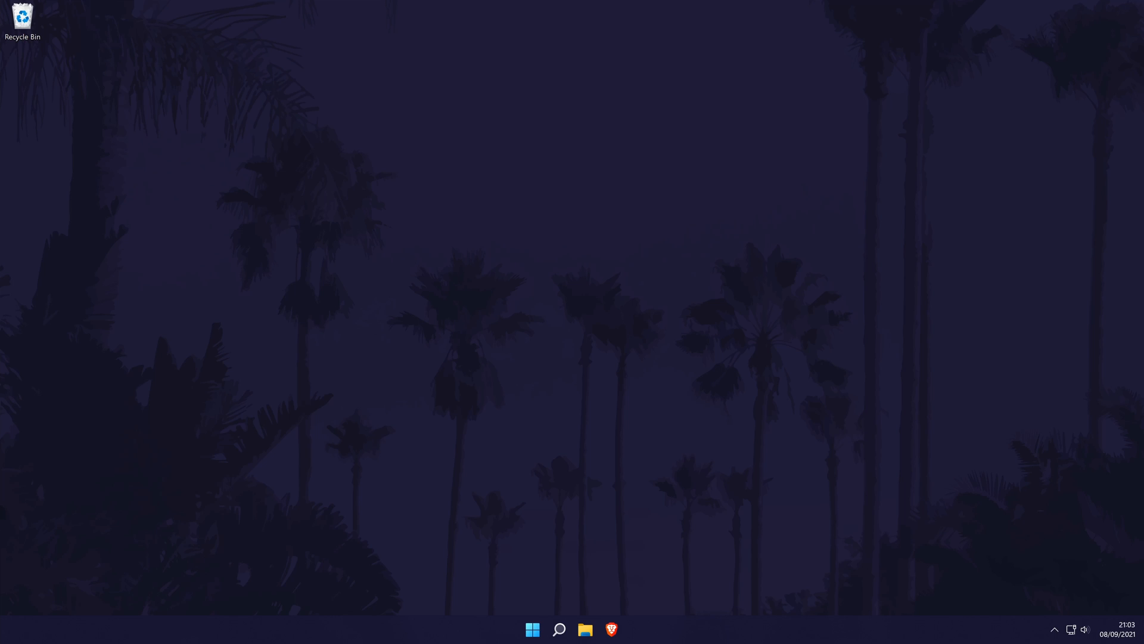
# Reopen Settings from search and show the System > Sound page.
pyautogui.click(558, 630)
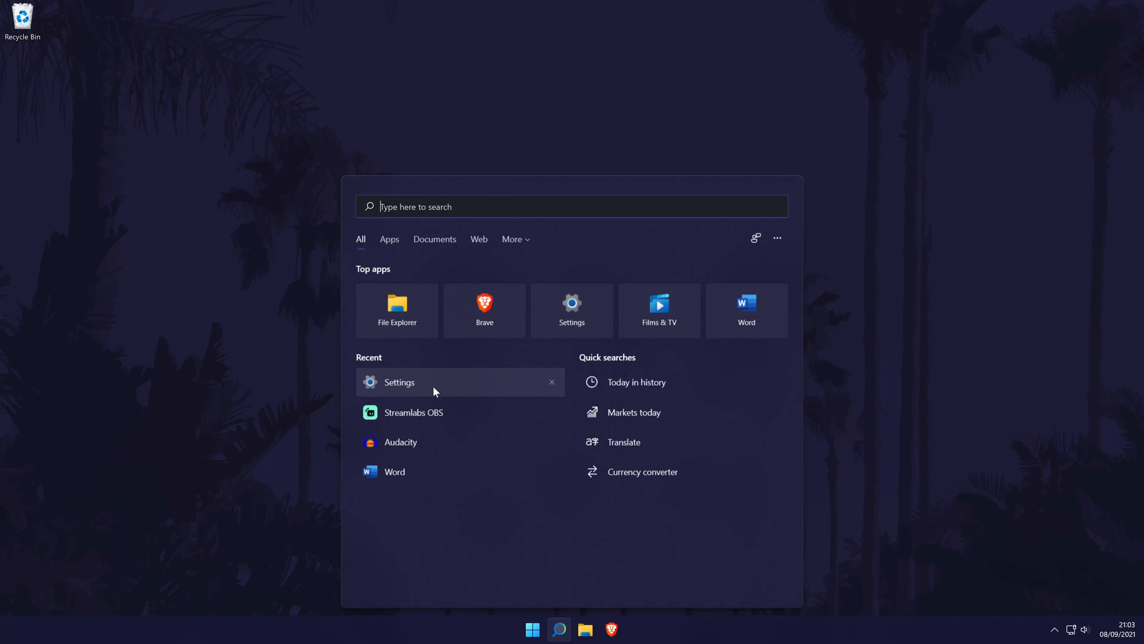
pyautogui.click(399, 381)
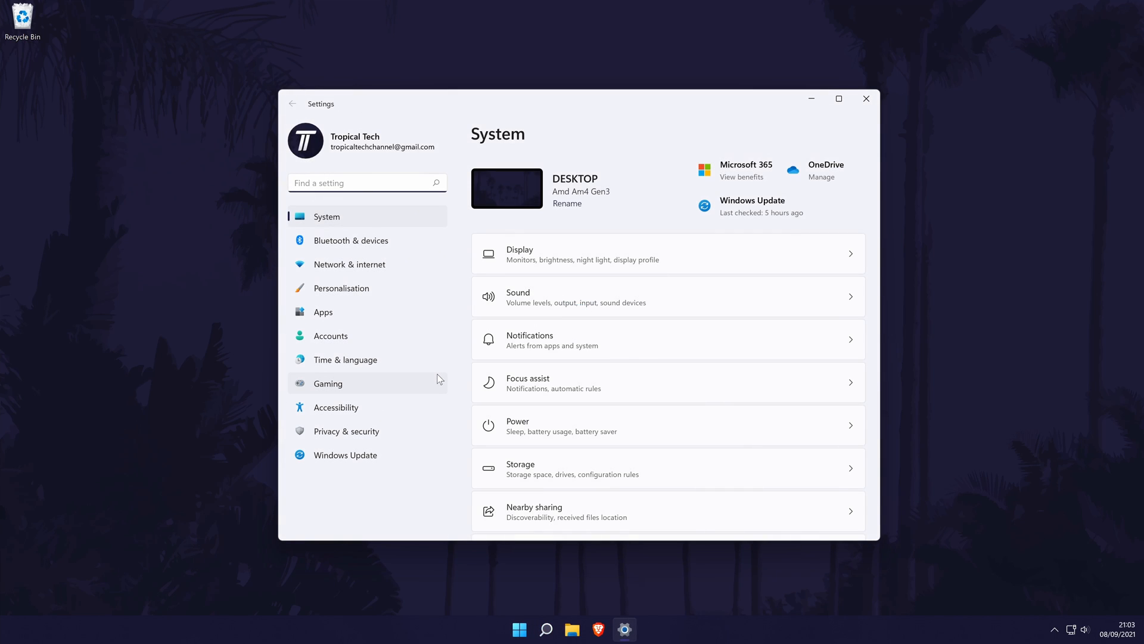
pyautogui.moveTo(347, 220)
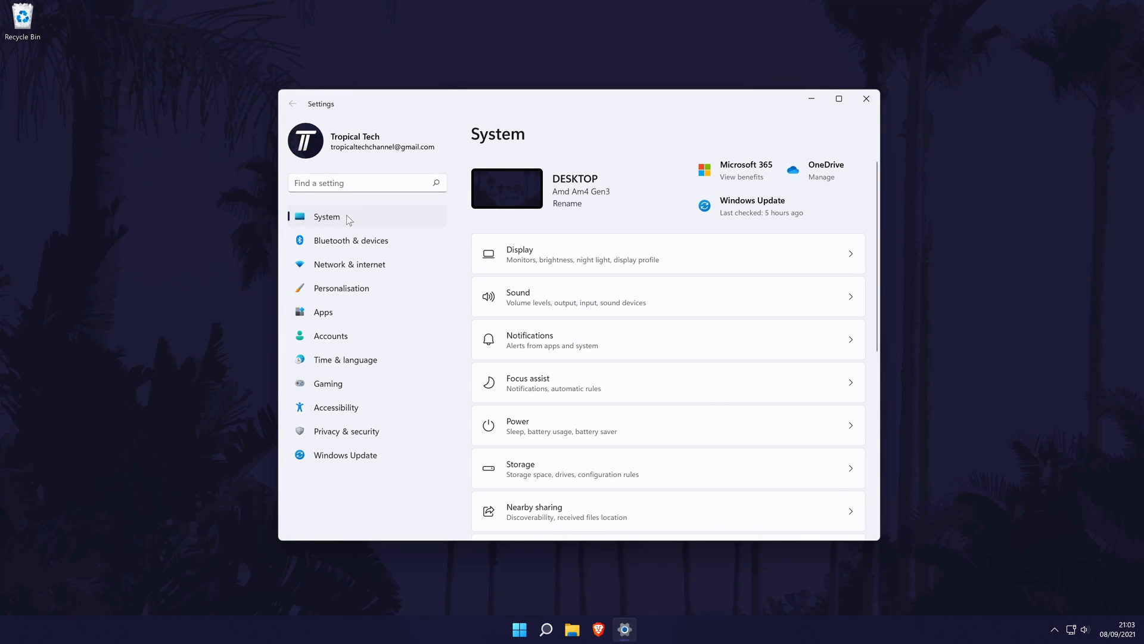
pyautogui.click(576, 297)
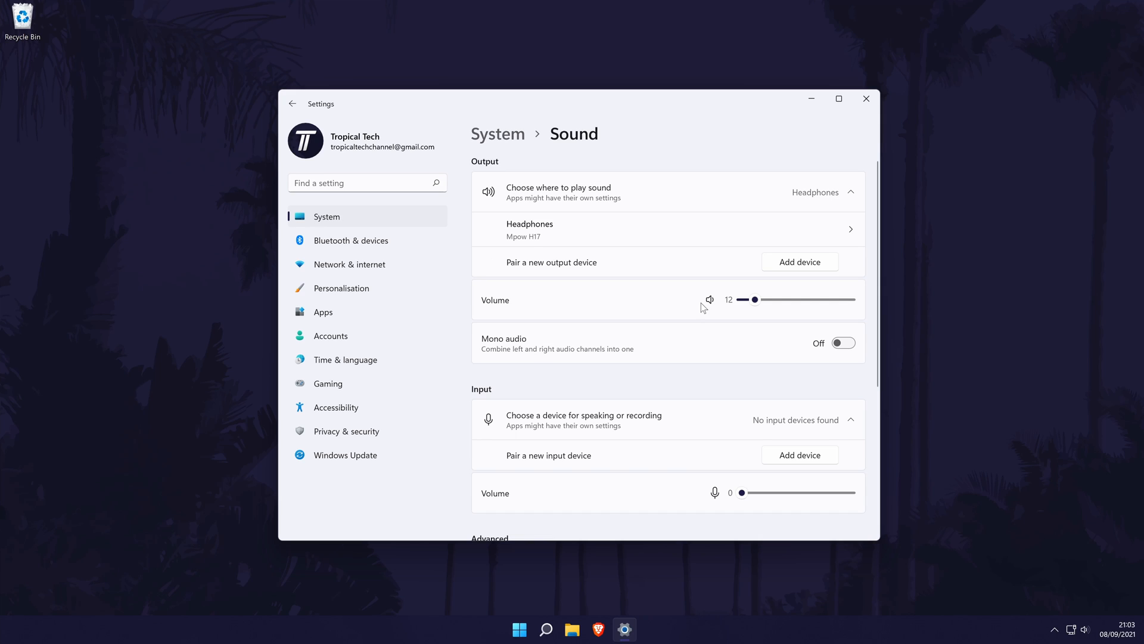
pyautogui.moveTo(590, 295)
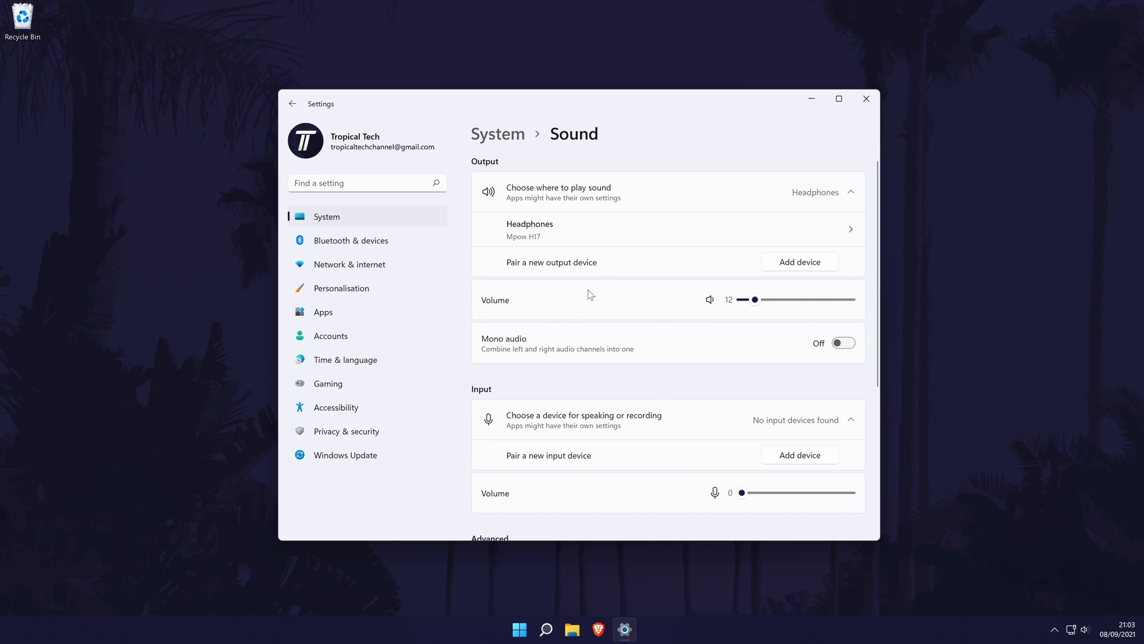
pyautogui.moveTo(491, 436)
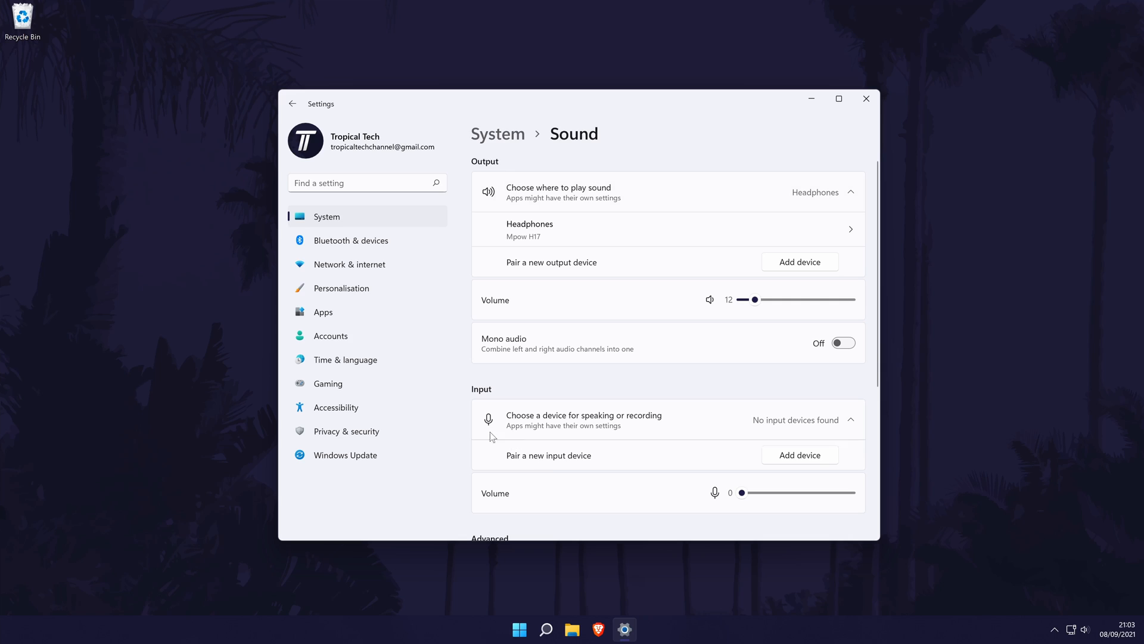
pyautogui.moveTo(499, 417)
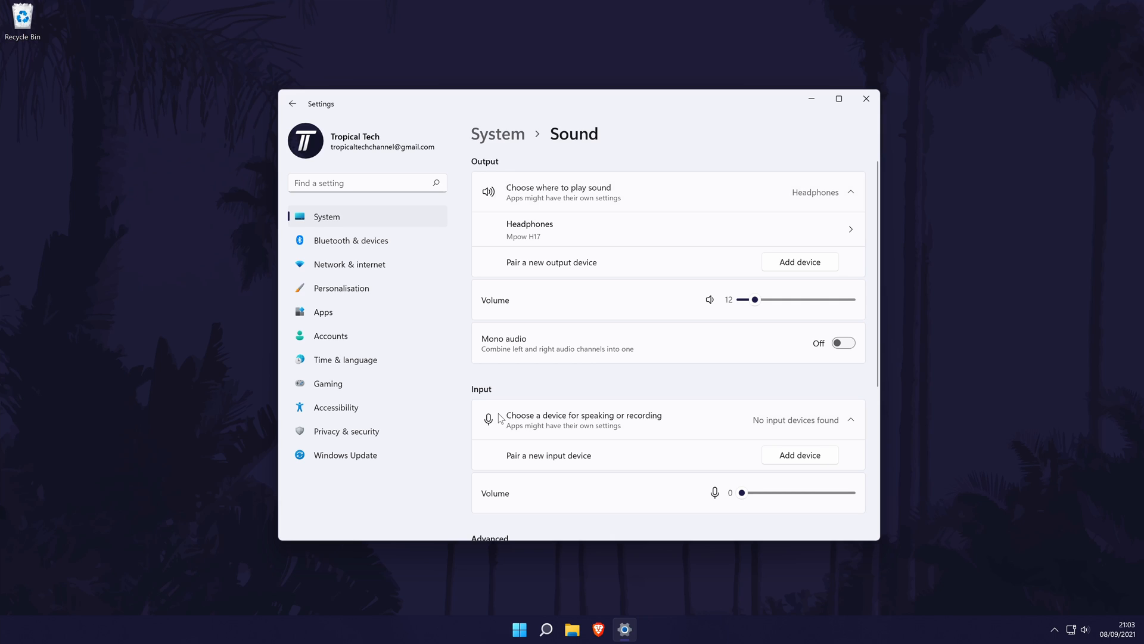
pyautogui.moveTo(810, 518)
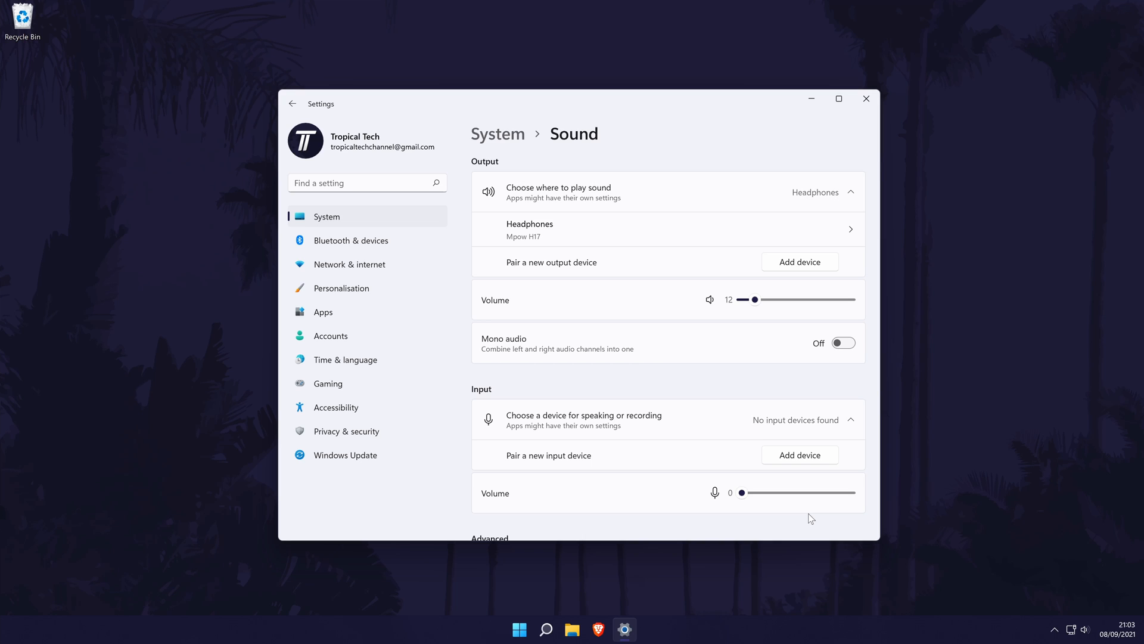
pyautogui.scroll(-3)
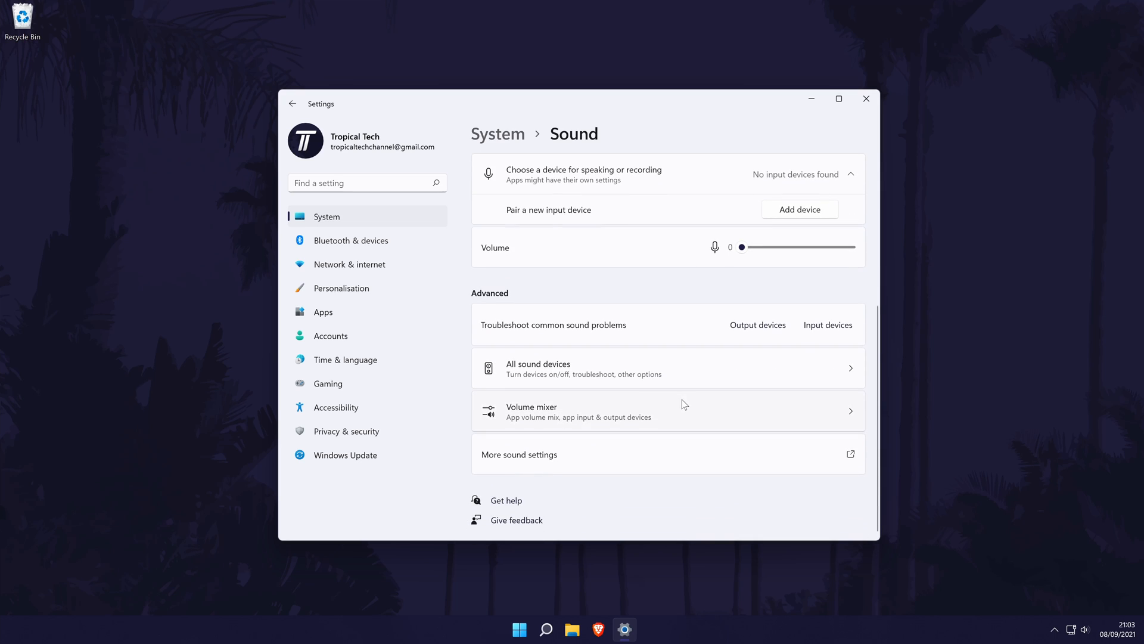
pyautogui.click(538, 369)
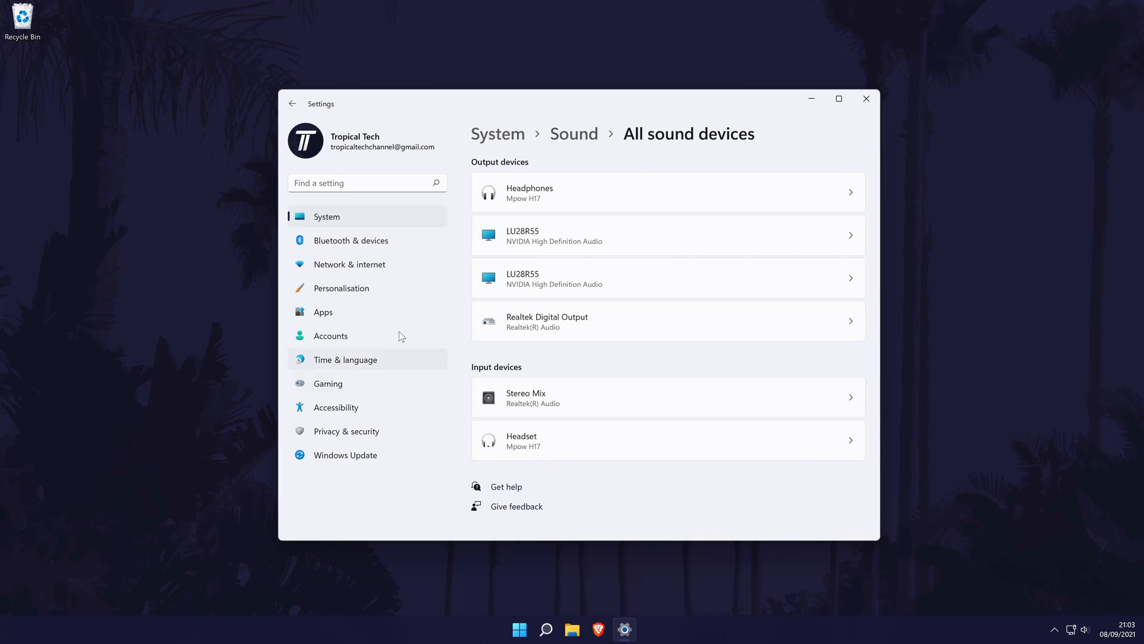
pyautogui.click(666, 235)
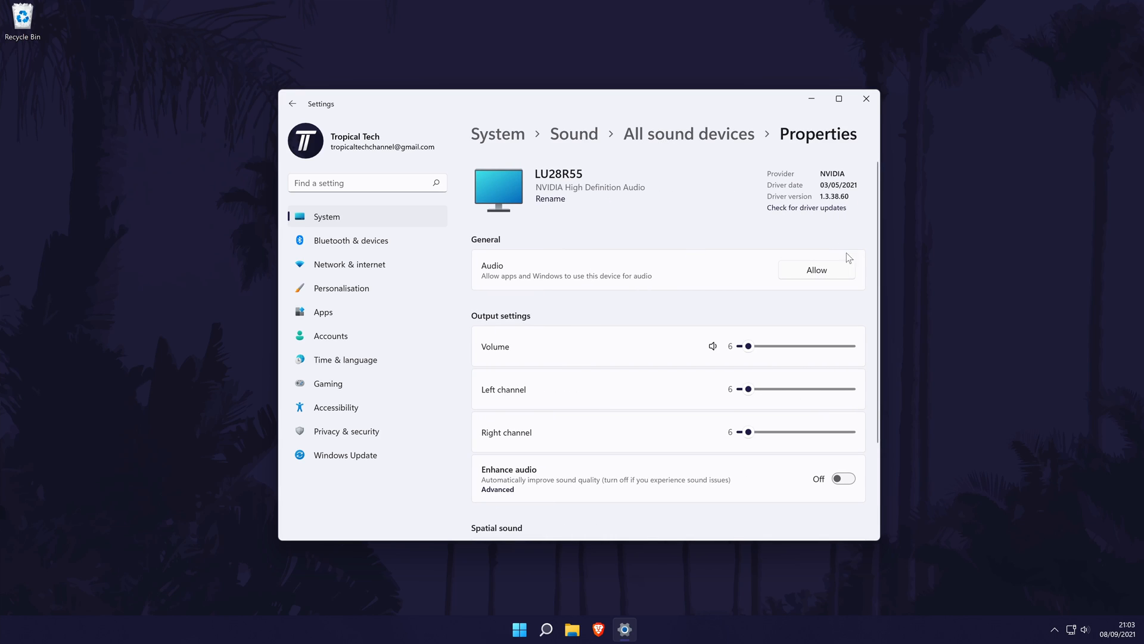
pyautogui.moveTo(597, 136)
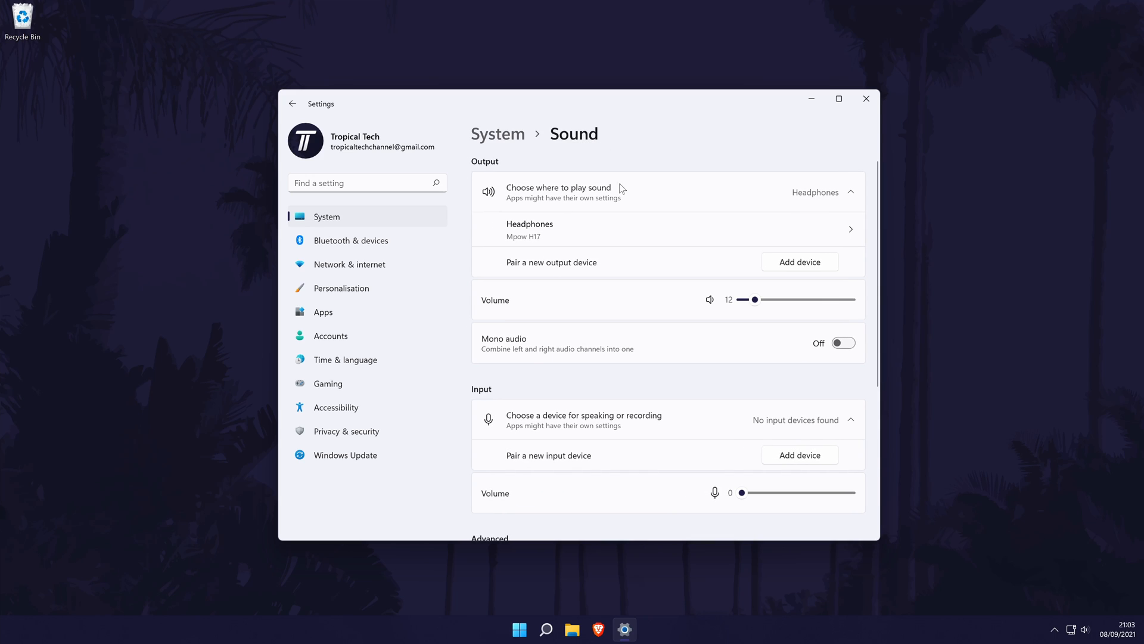
pyautogui.moveTo(727, 493)
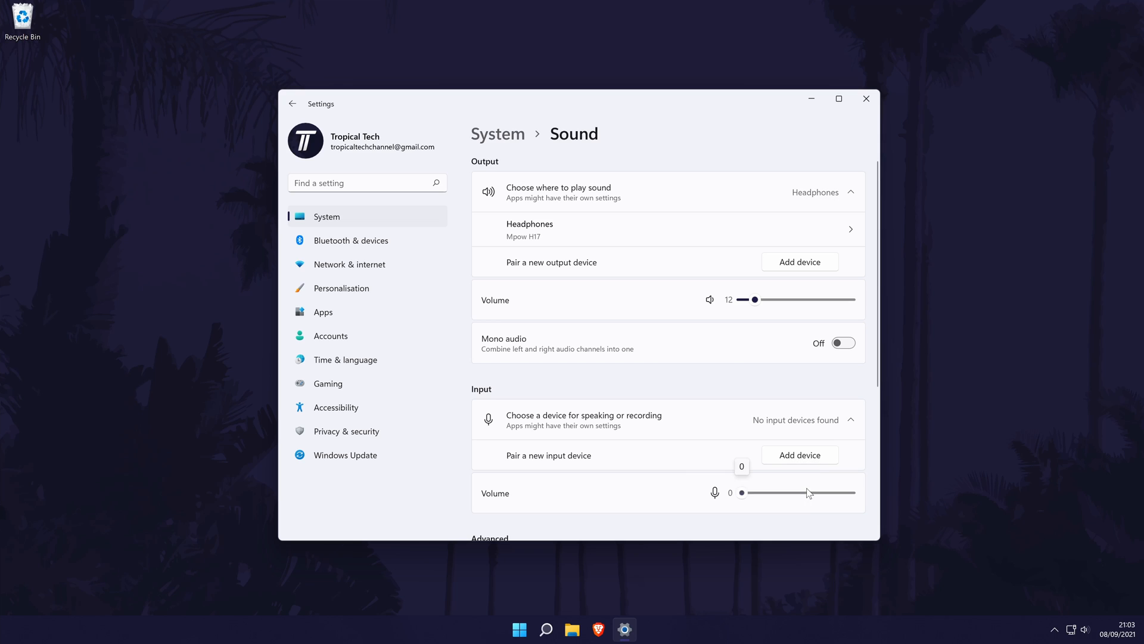
pyautogui.moveTo(659, 240)
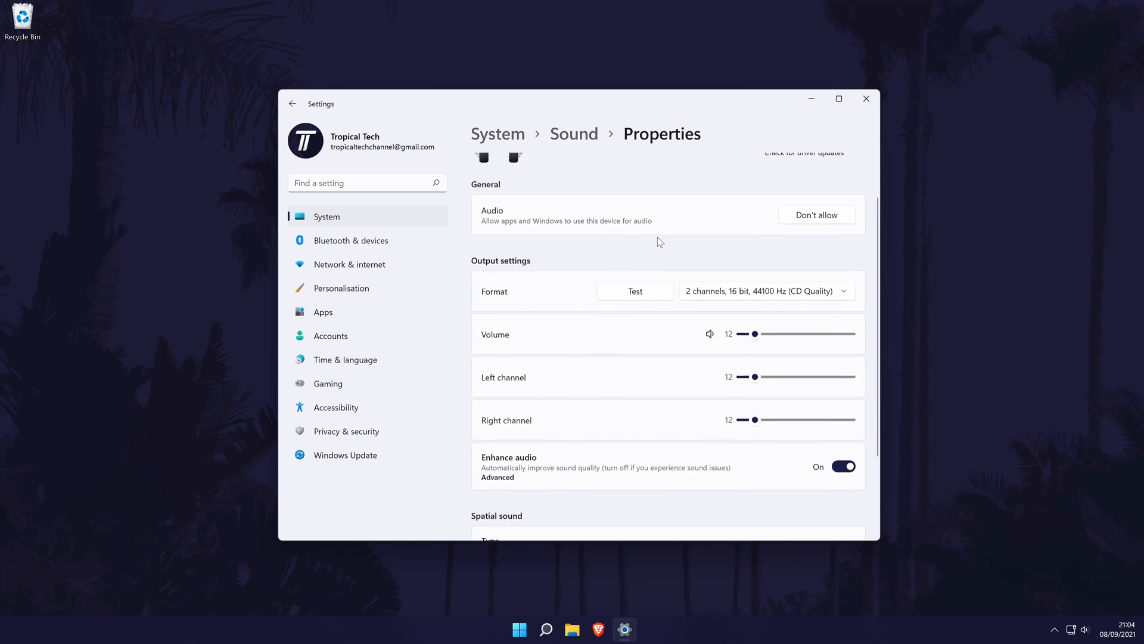
# Scroll the headphones' output settings and open Advanced under Enhance audio.
pyautogui.scroll(-3)
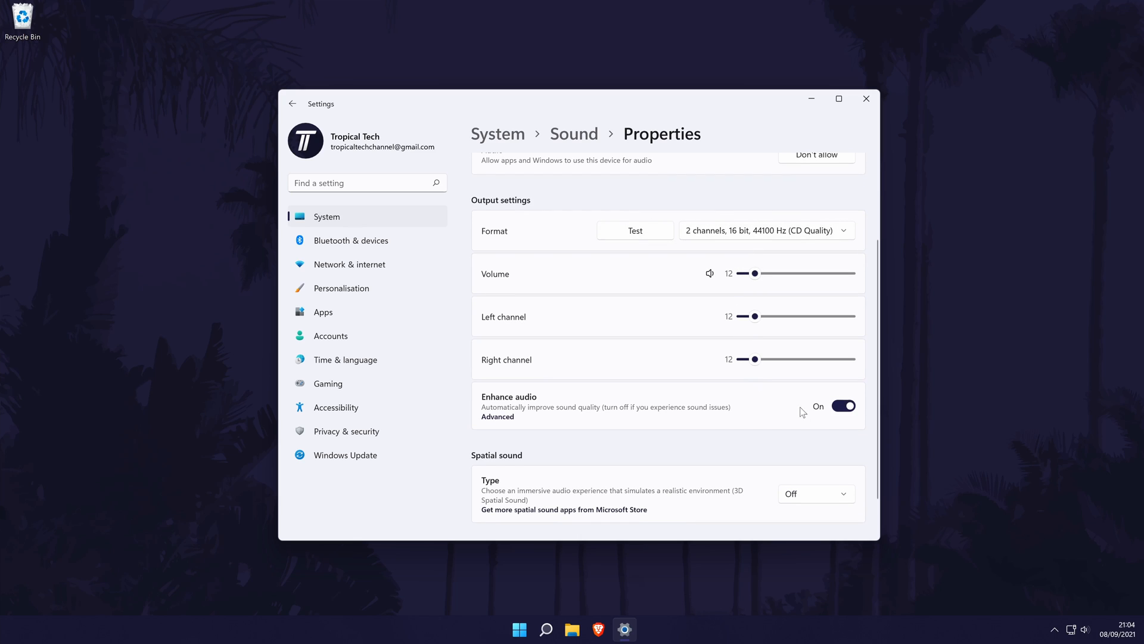
pyautogui.scroll(-3)
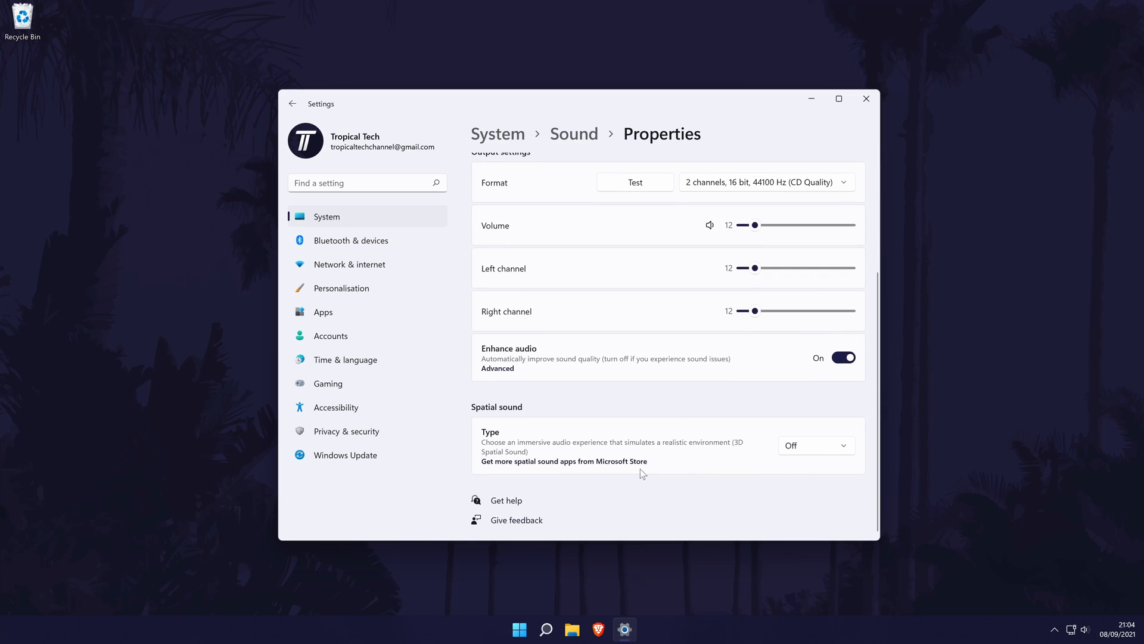
pyautogui.moveTo(845, 340)
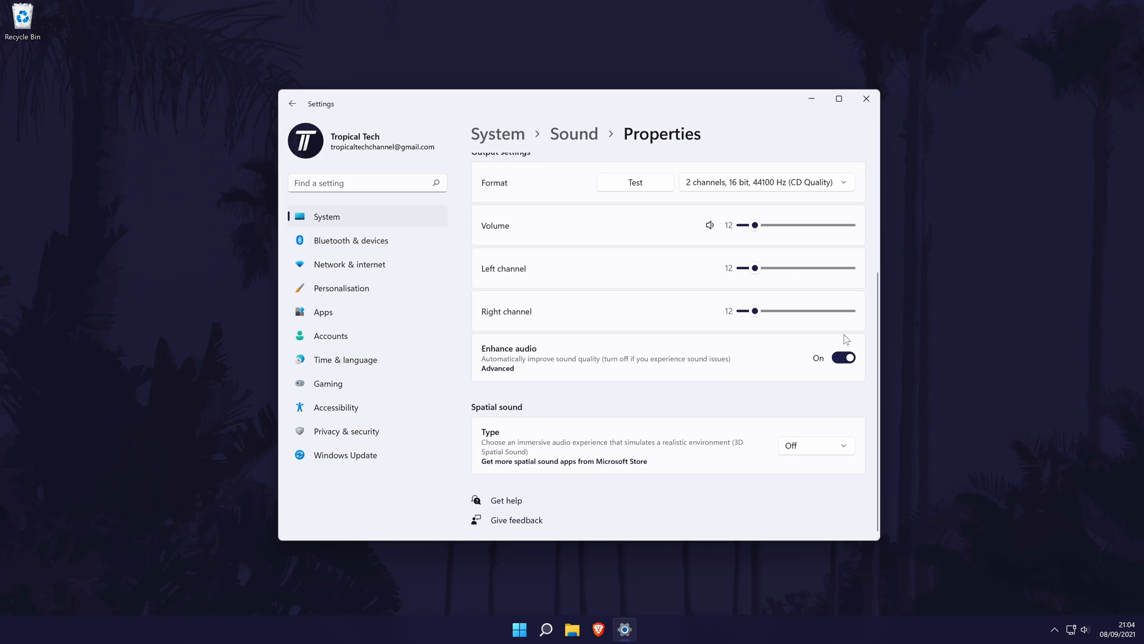
pyautogui.moveTo(509, 373)
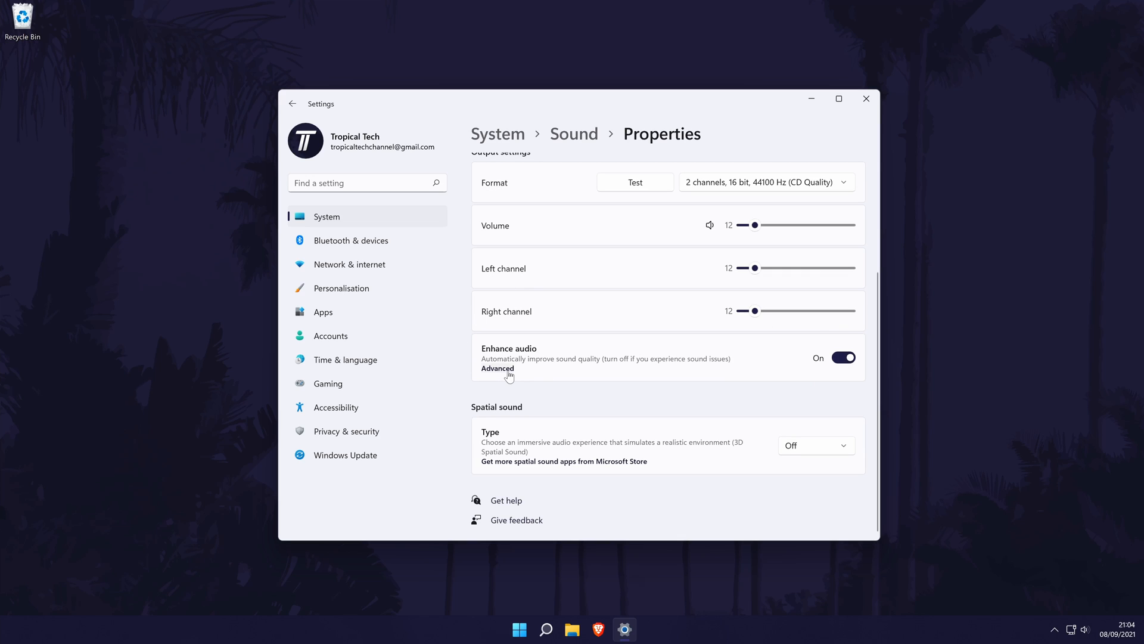
pyautogui.click(497, 369)
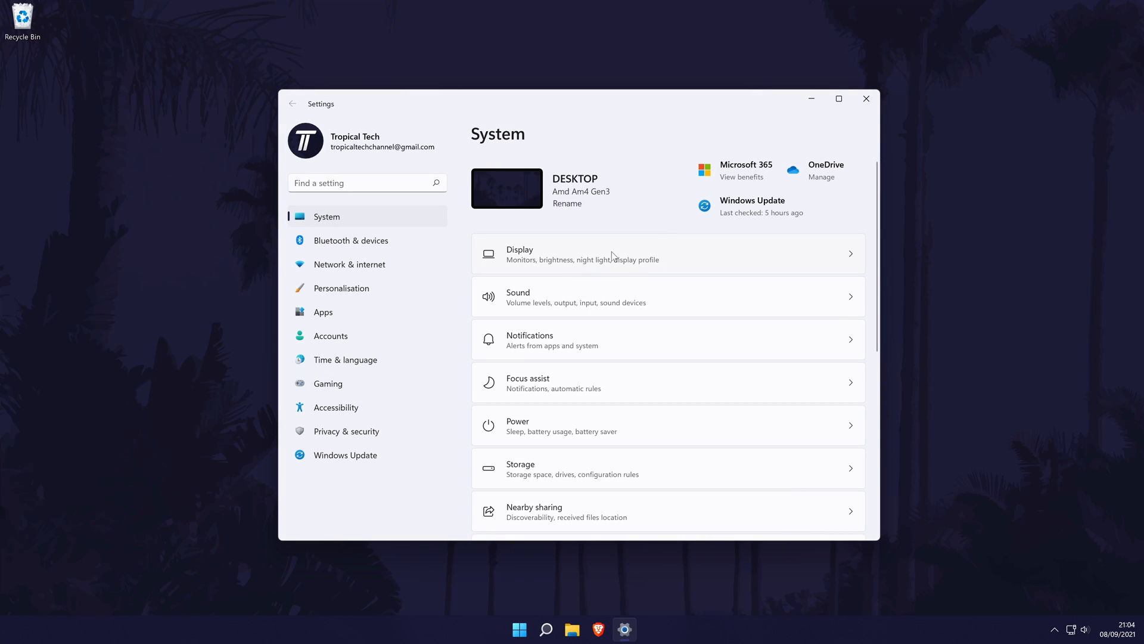
# Review Display resolution 3840 × 2160 and 200% scale unchanged, then close Settings.
pyautogui.click(612, 253)
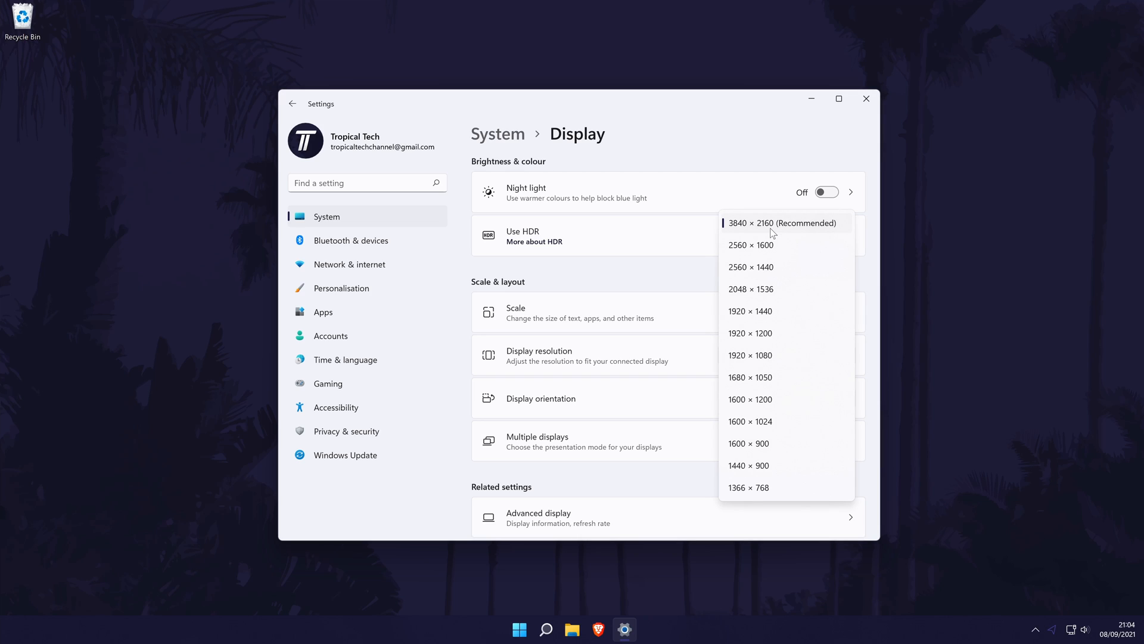
pyautogui.click(782, 222)
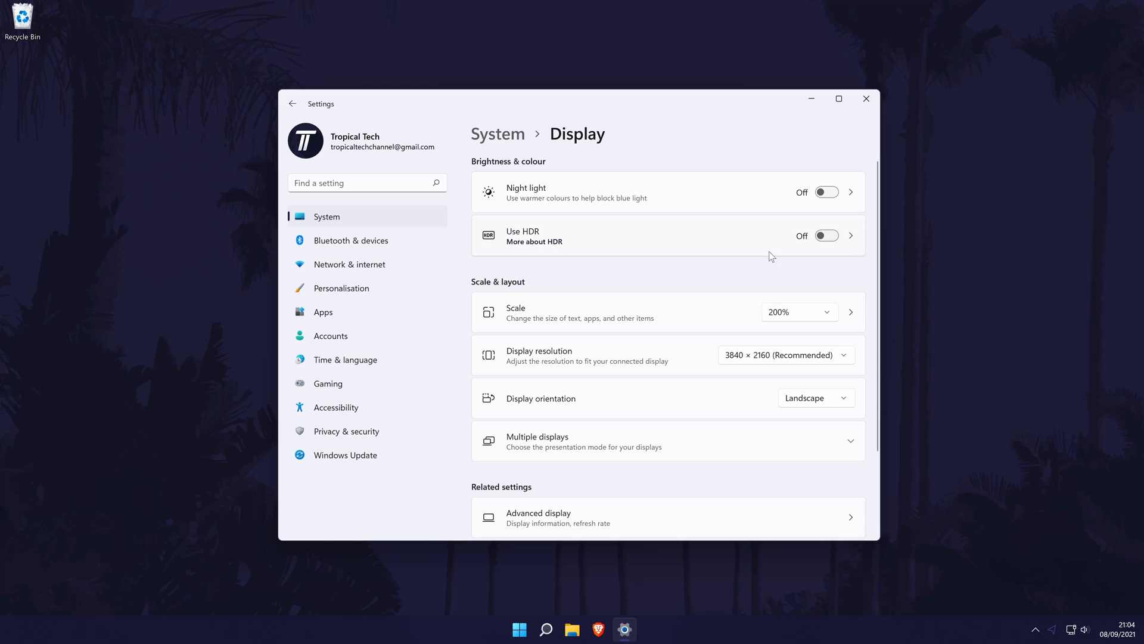
pyautogui.click(798, 311)
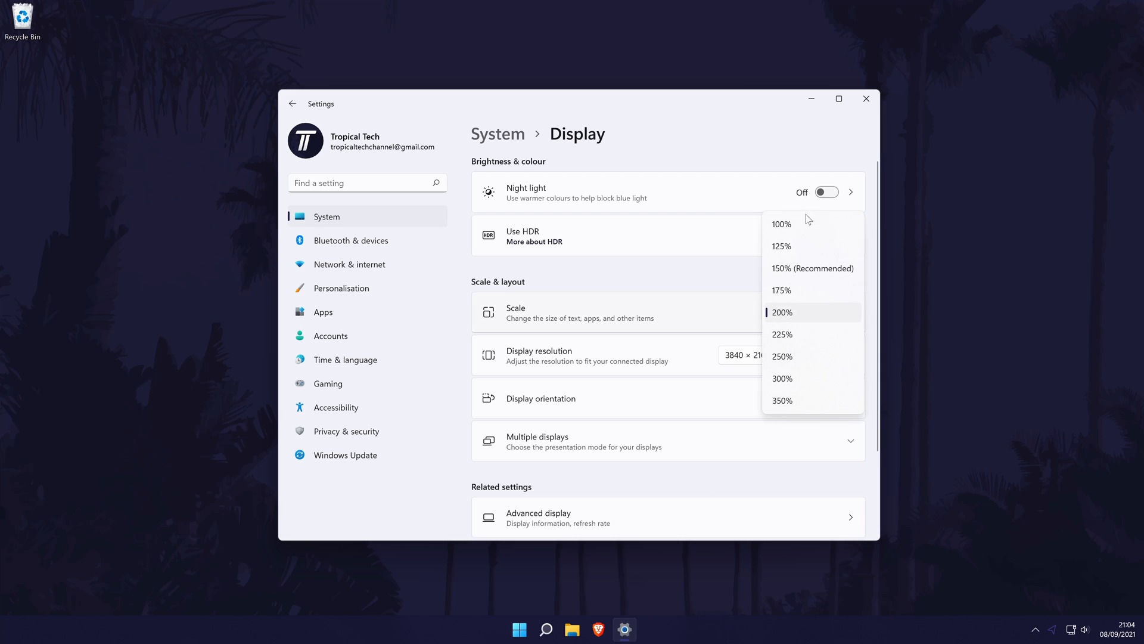
pyautogui.moveTo(740, 277)
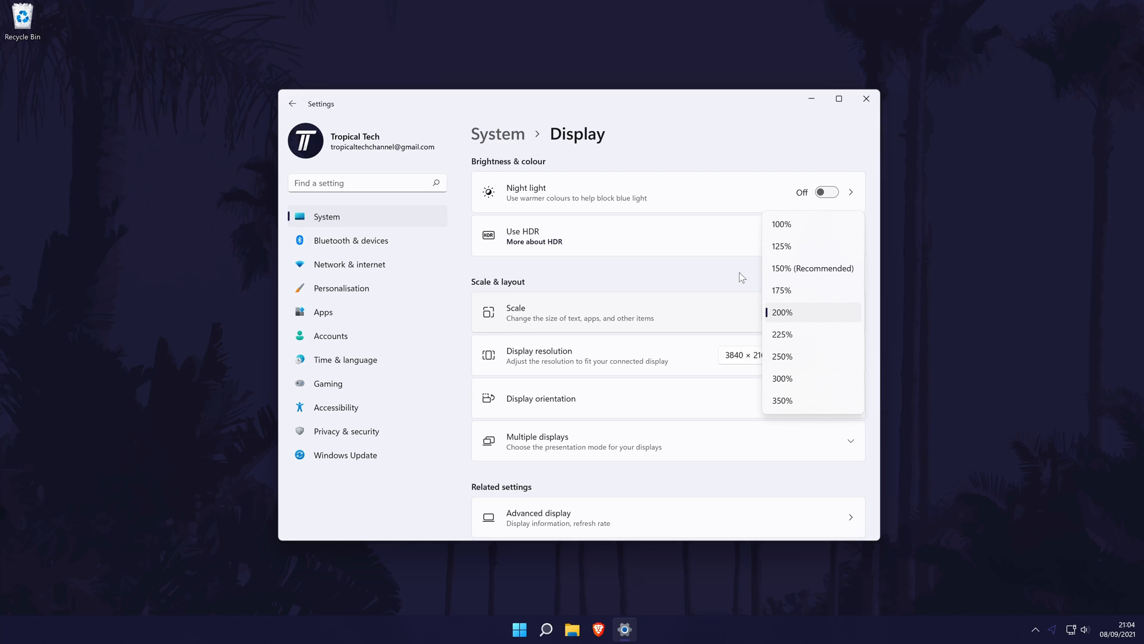
pyautogui.click(782, 311)
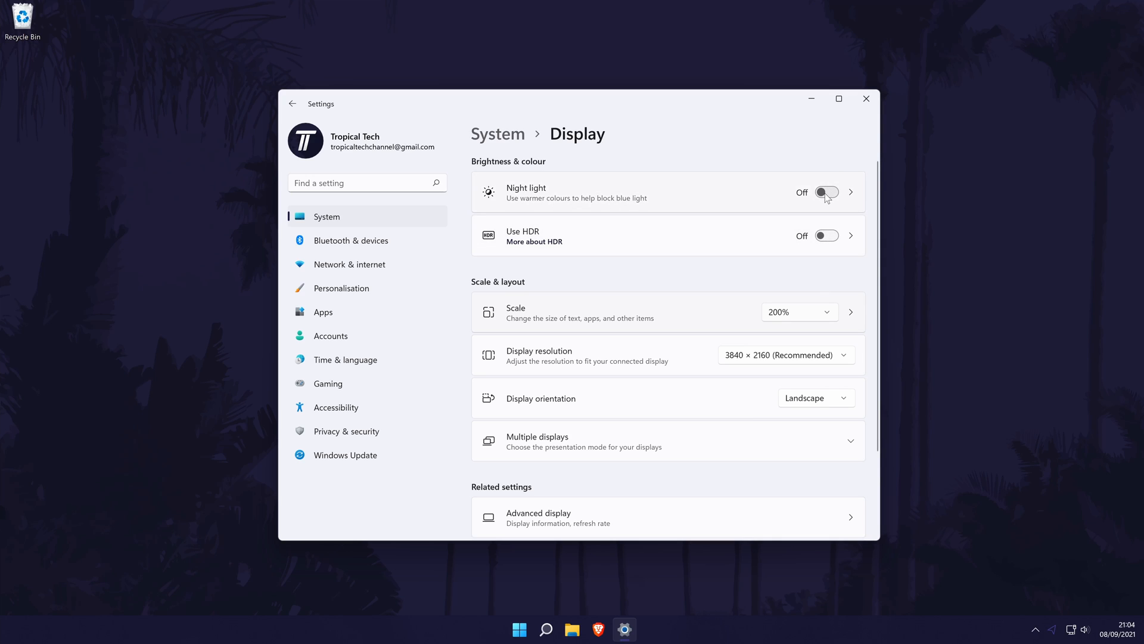
pyautogui.moveTo(869, 234)
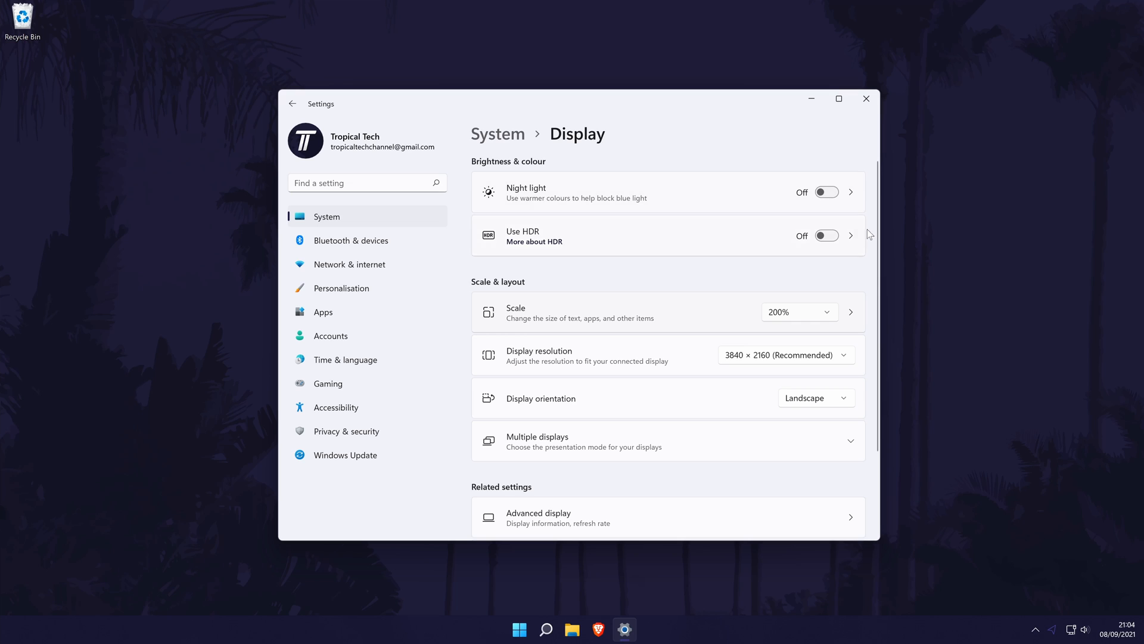
pyautogui.moveTo(838, 307)
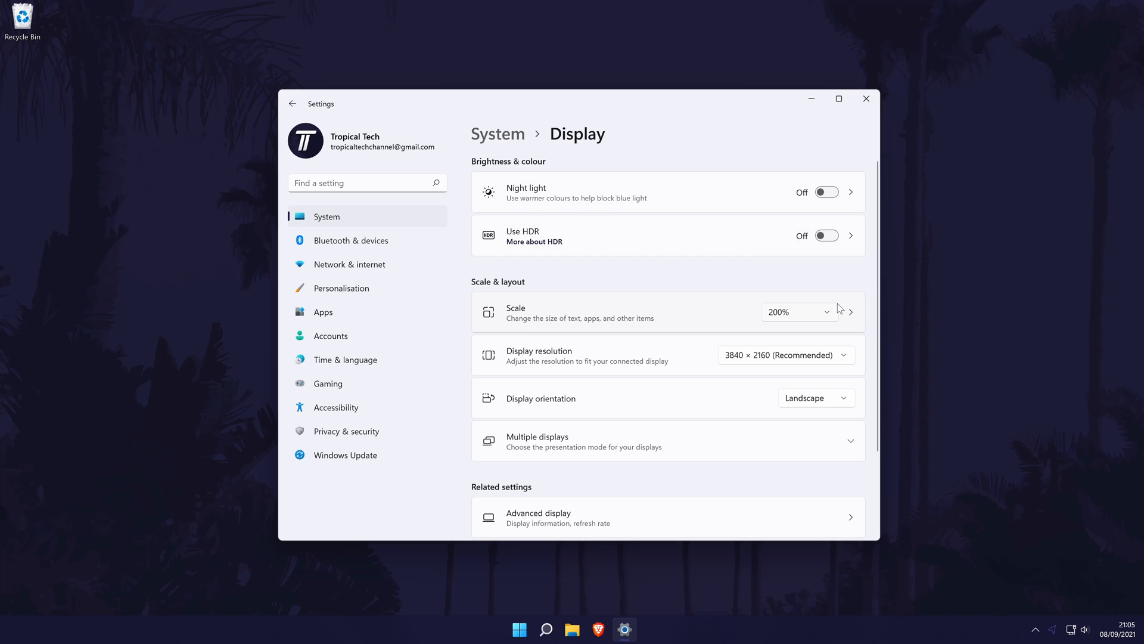
pyautogui.click(867, 99)
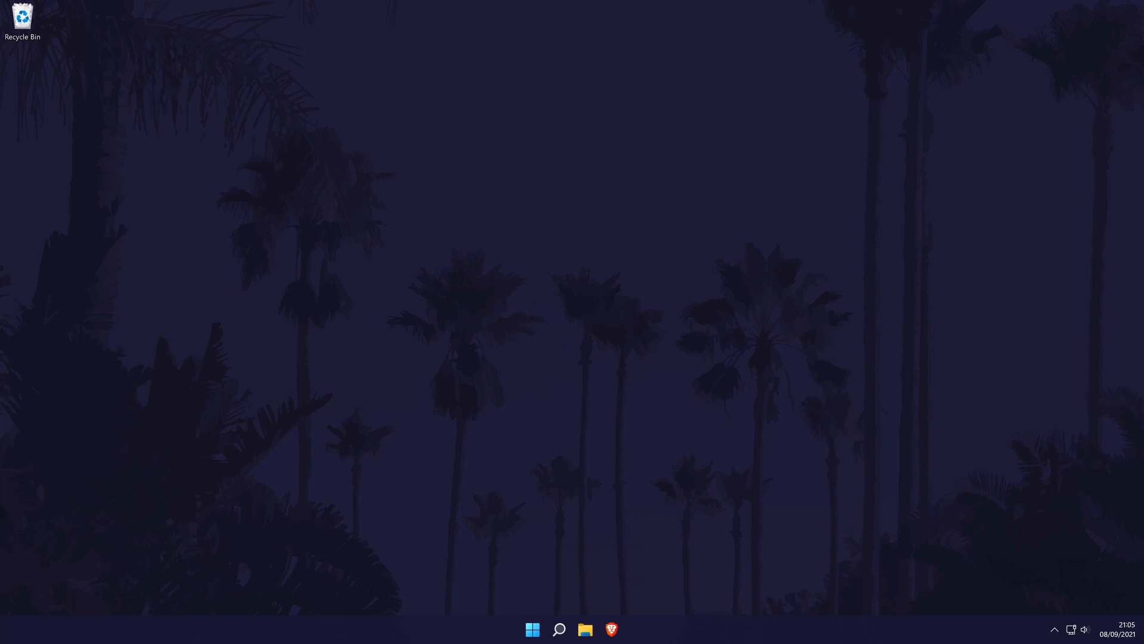
# Reopen Settings and browse the Personalisation > Colours page options.
pyautogui.click(558, 629)
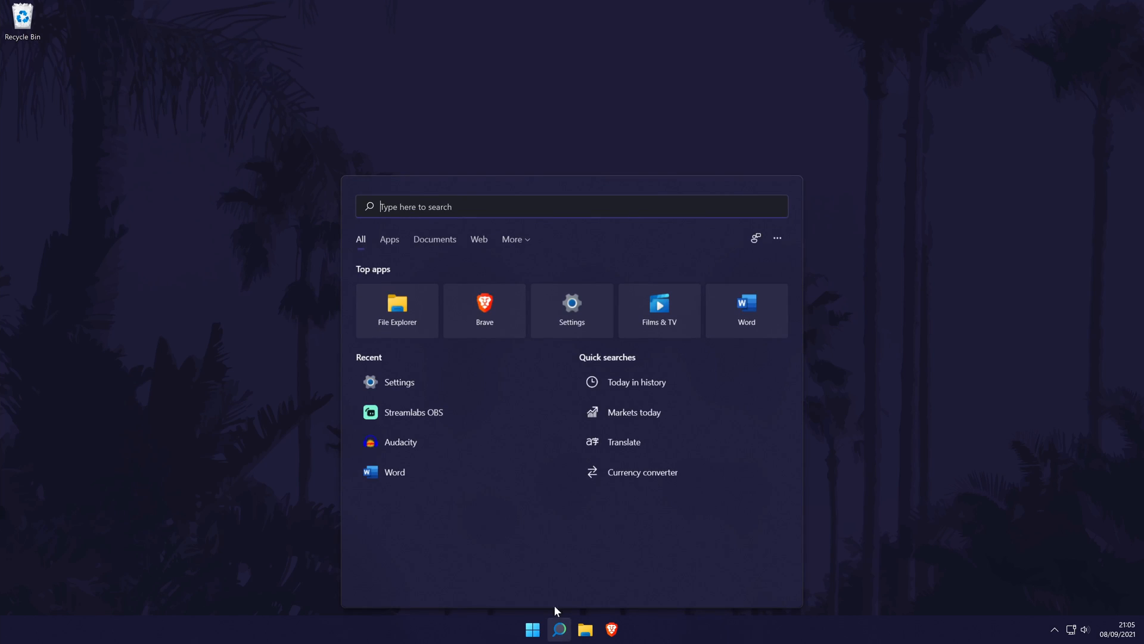
pyautogui.click(571, 301)
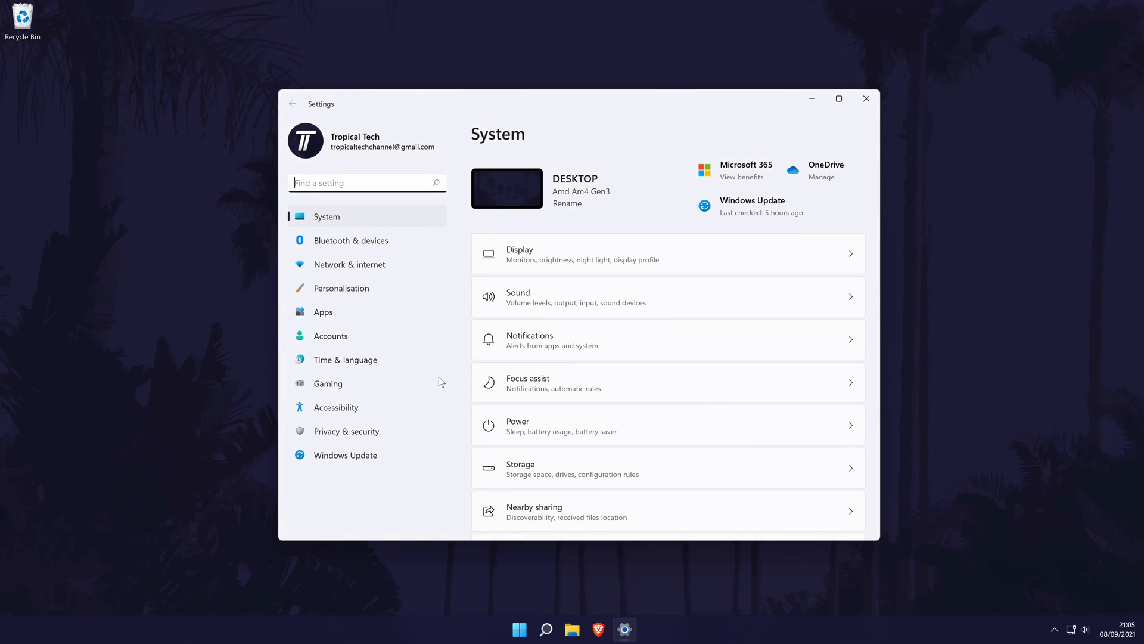
pyautogui.click(341, 287)
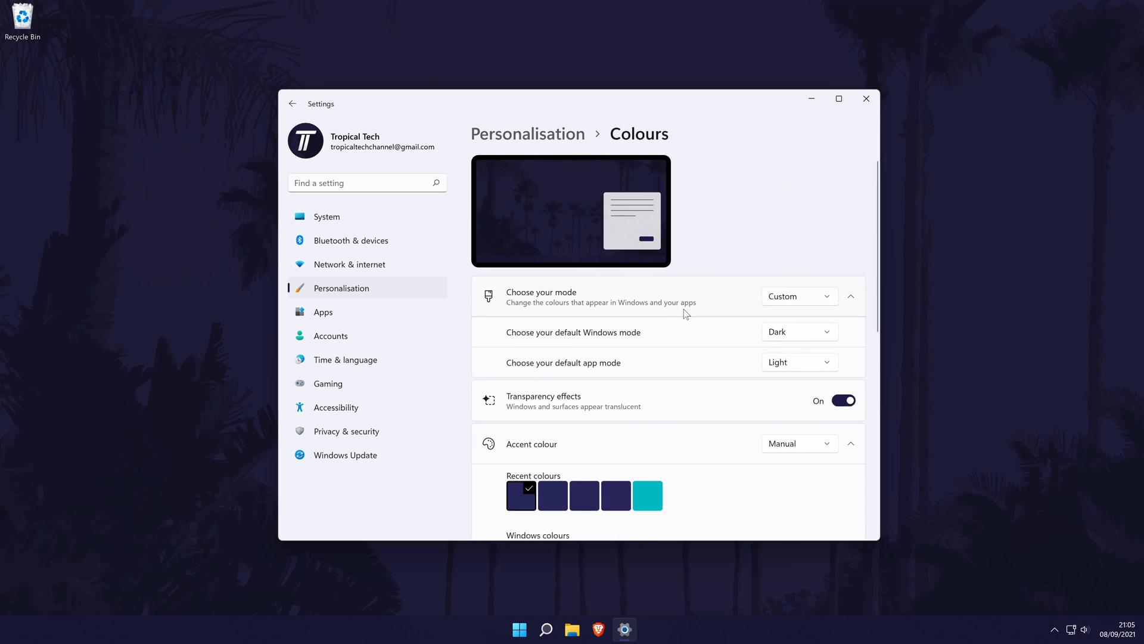
pyautogui.scroll(-3)
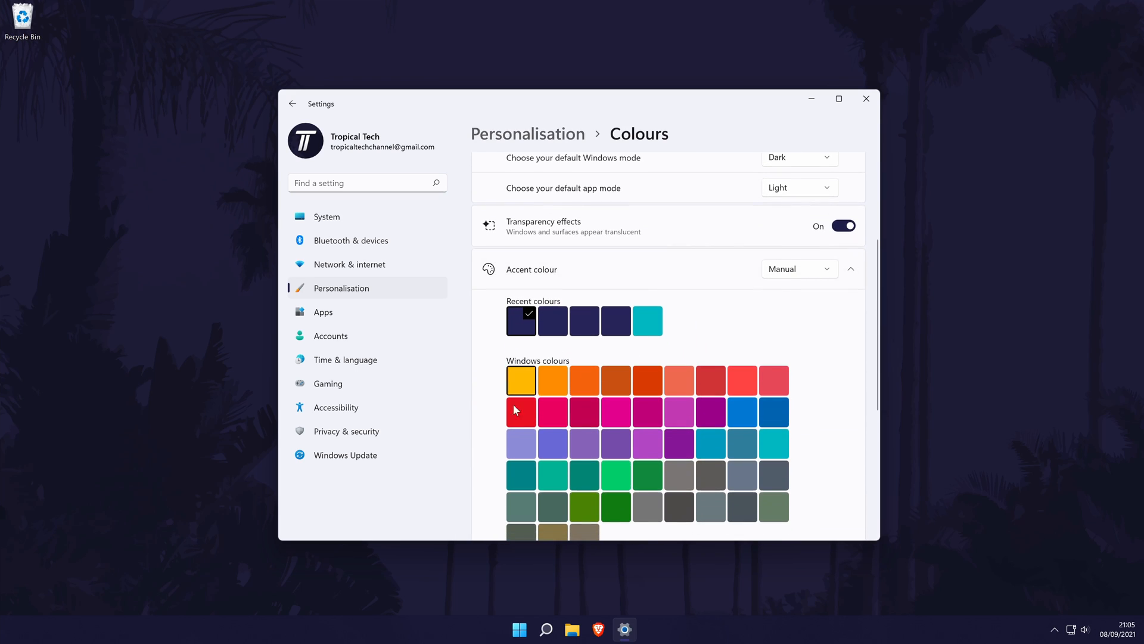
pyautogui.scroll(-3)
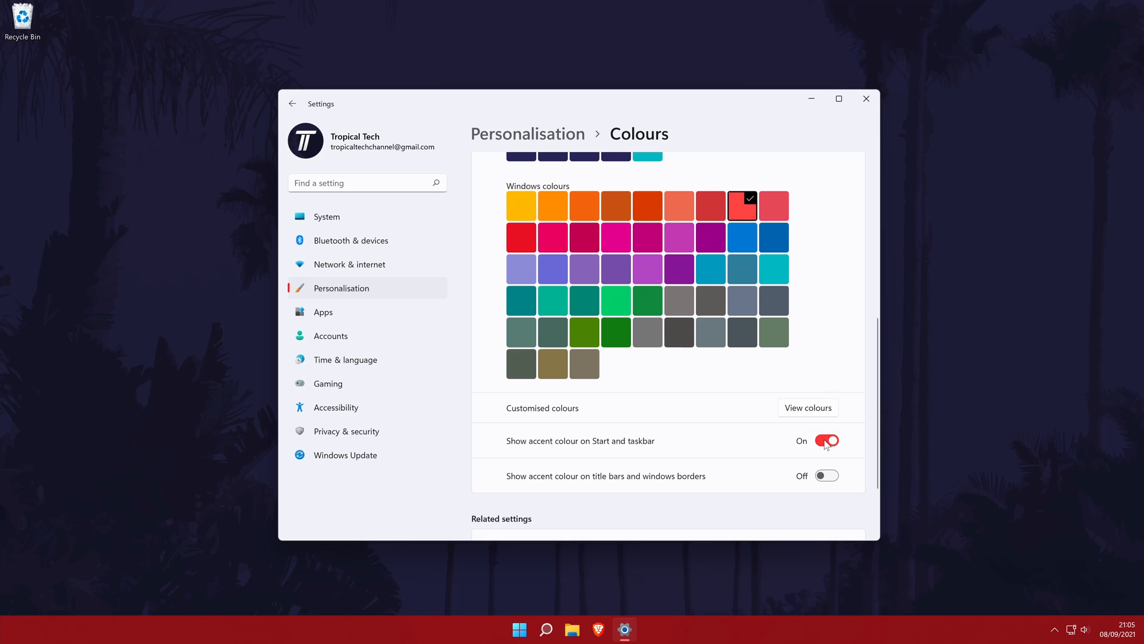
pyautogui.scroll(3)
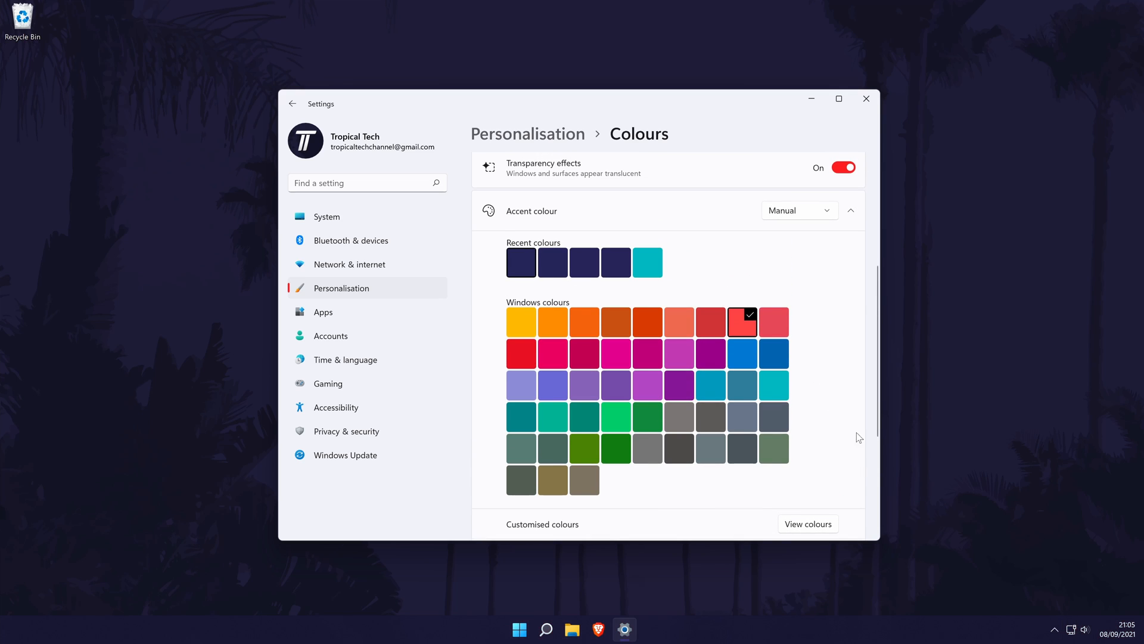
pyautogui.scroll(-3)
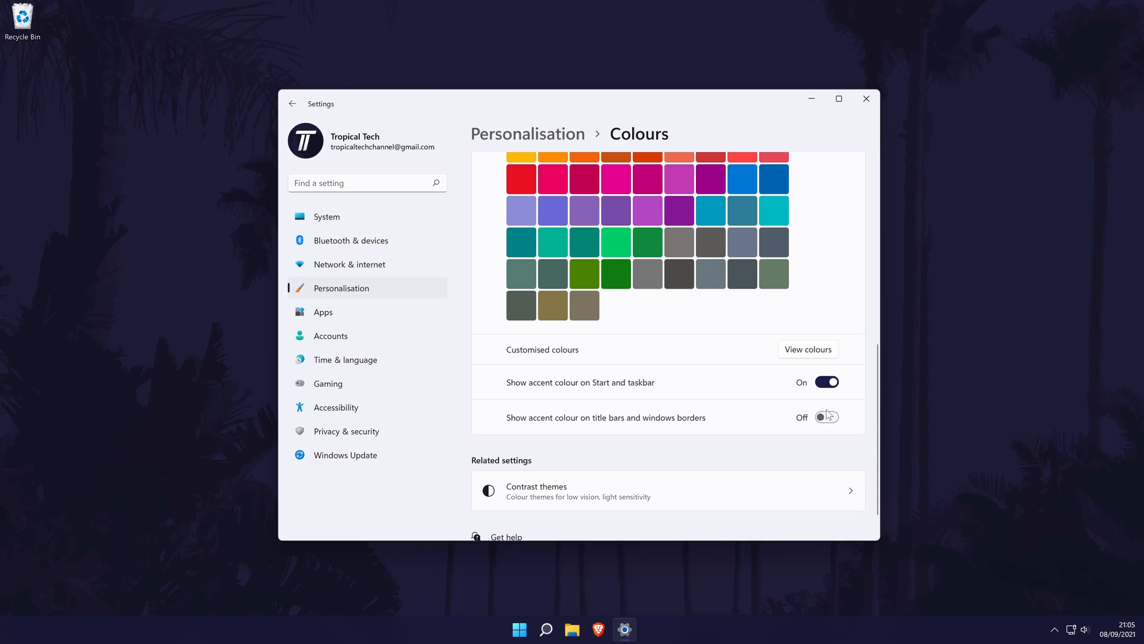
pyautogui.scroll(3)
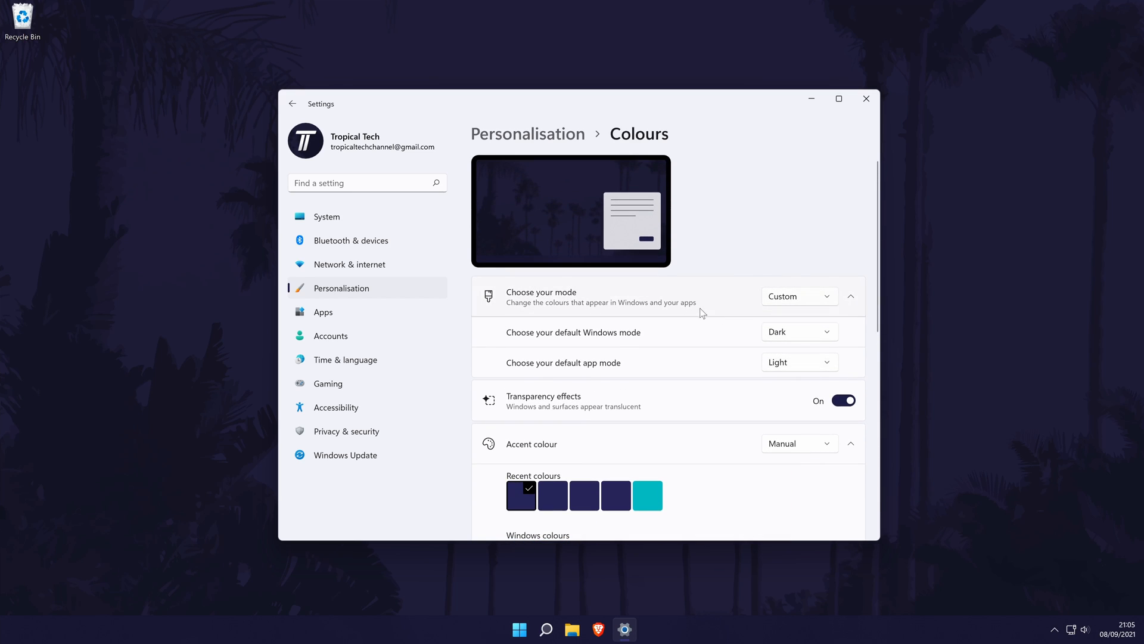
# Return to Personalisation, view Background, then close the Settings window.
pyautogui.click(292, 102)
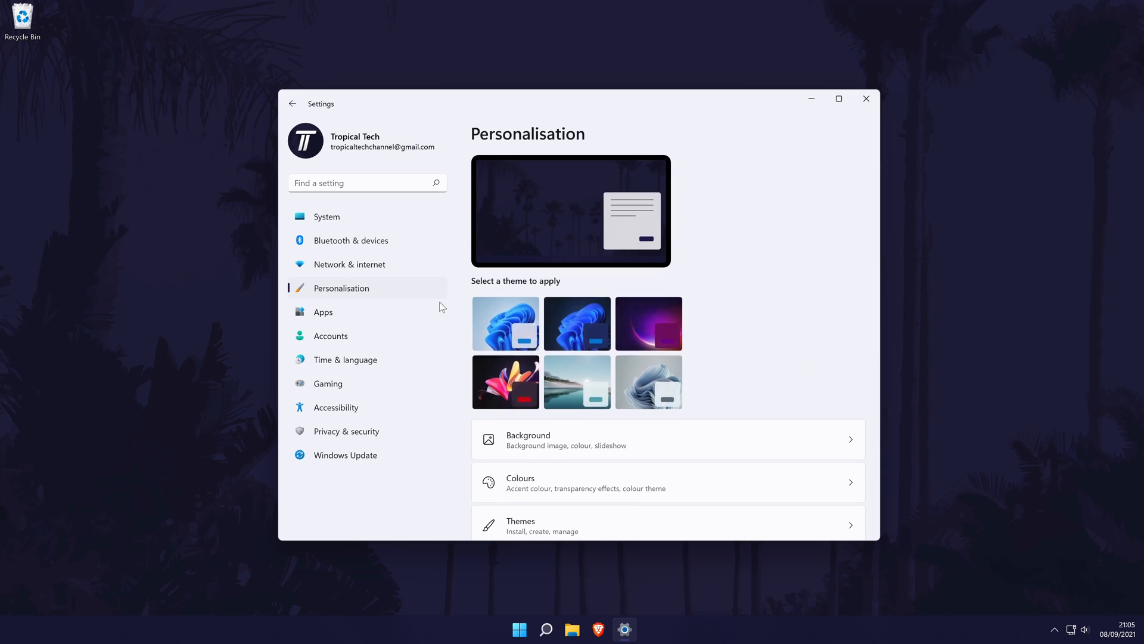
pyautogui.scroll(-3)
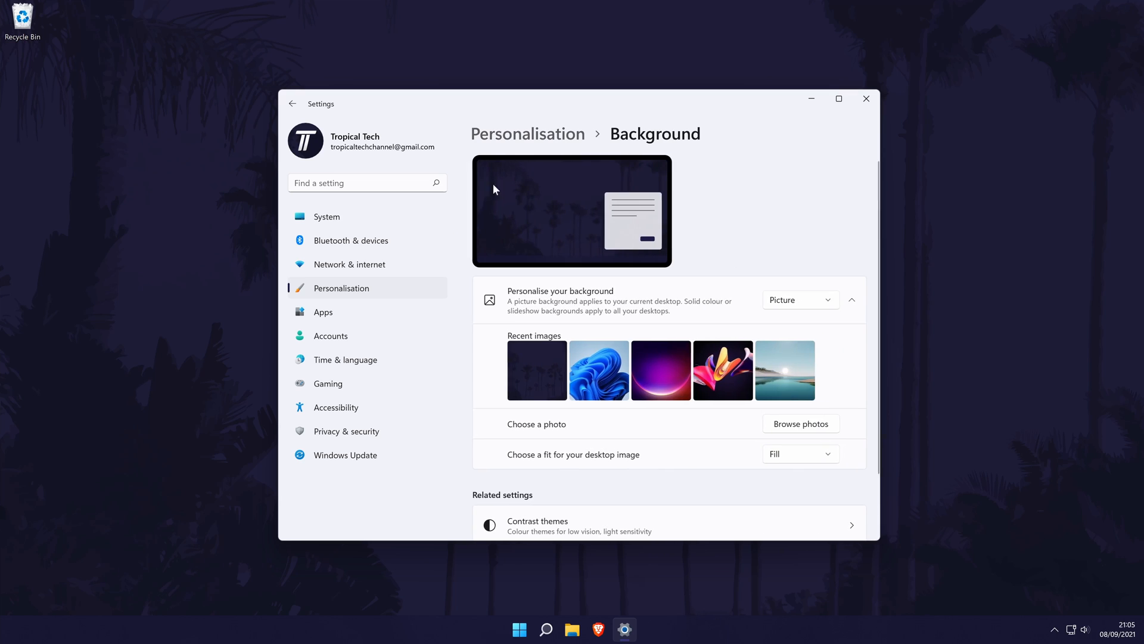
pyautogui.click(865, 99)
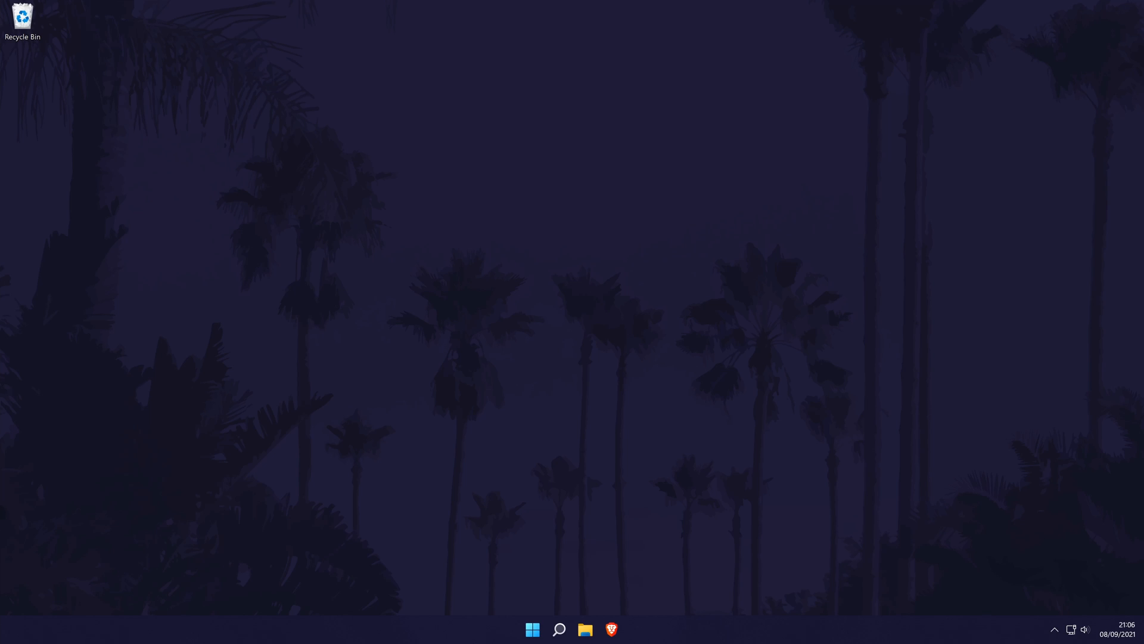
# Reopen Settings, go to Apps > Default apps and search for 'chrome'.
pyautogui.click(558, 629)
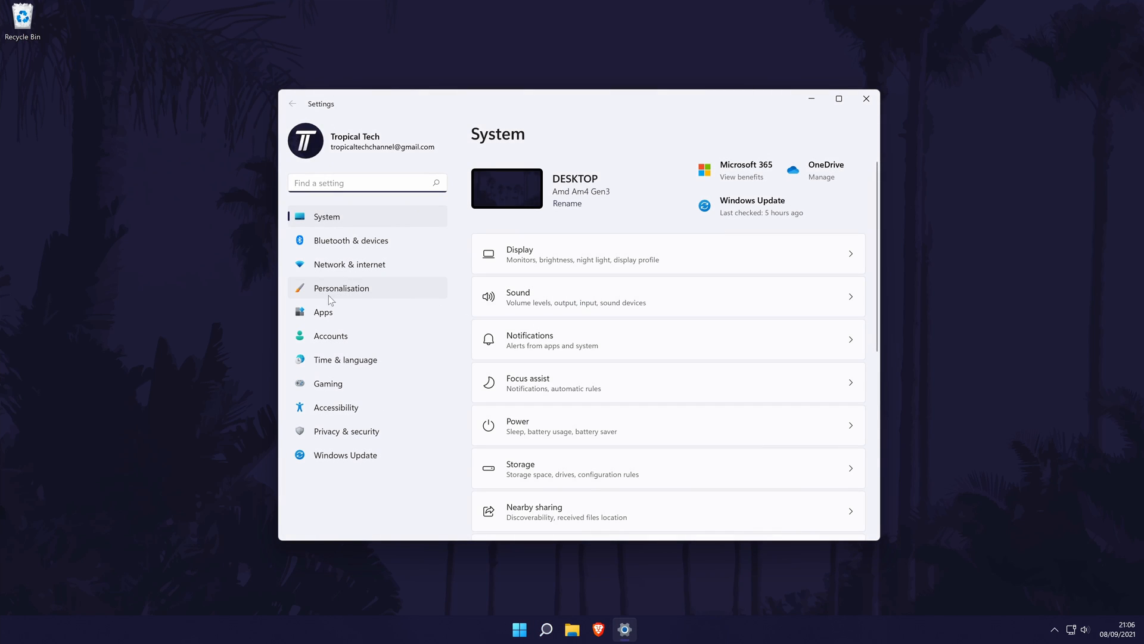
pyautogui.click(323, 311)
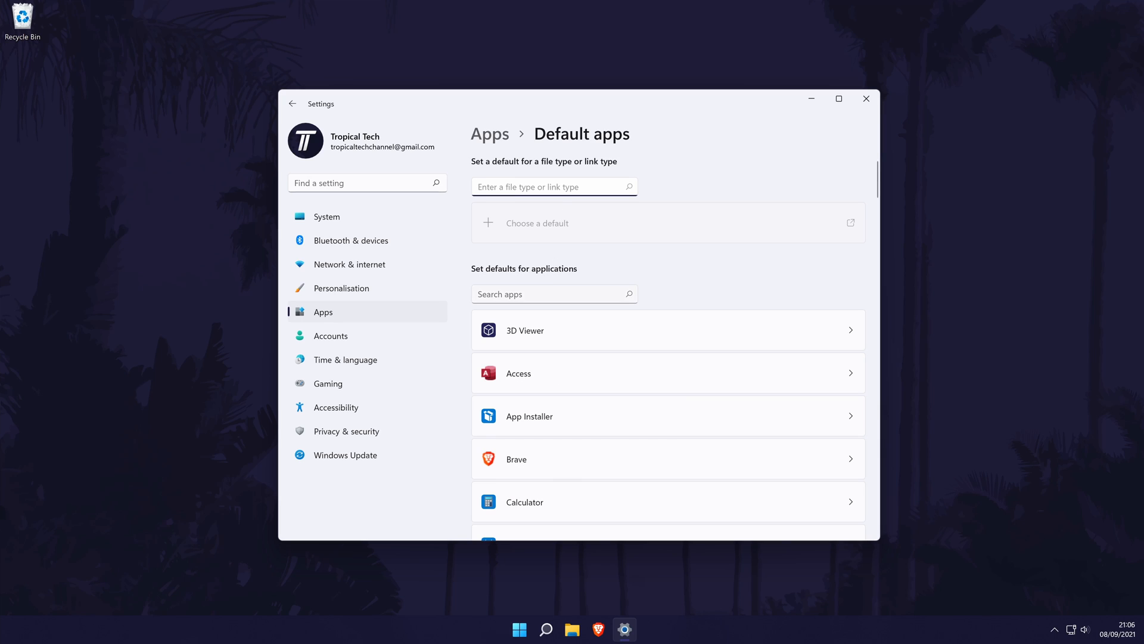
pyautogui.write('chrome')
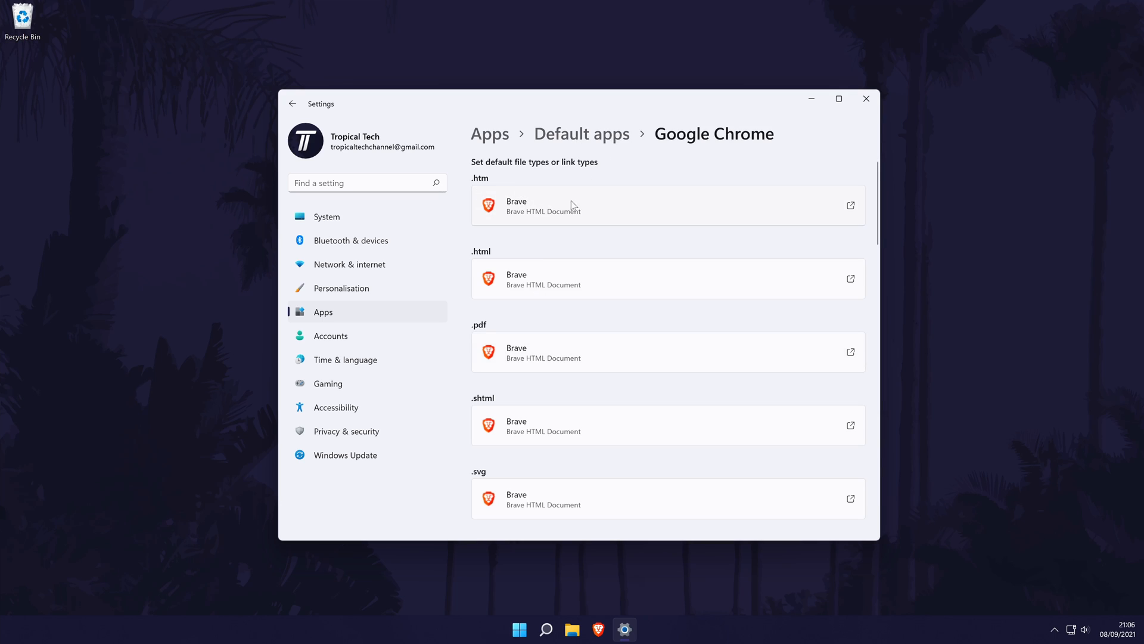
pyautogui.moveTo(584, 217)
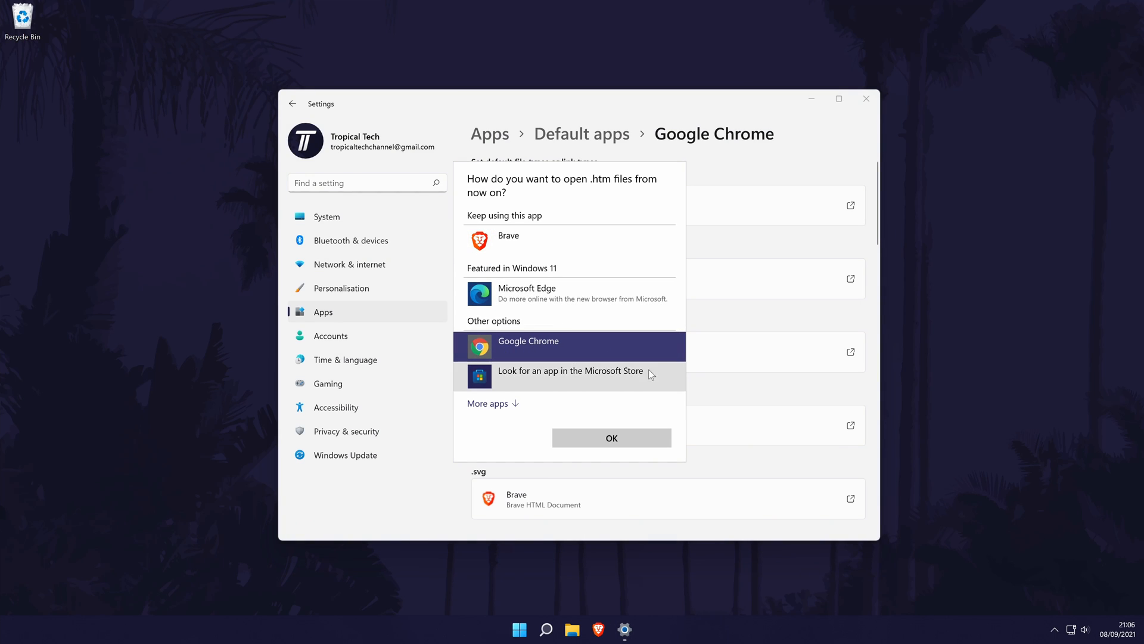
pyautogui.moveTo(639, 443)
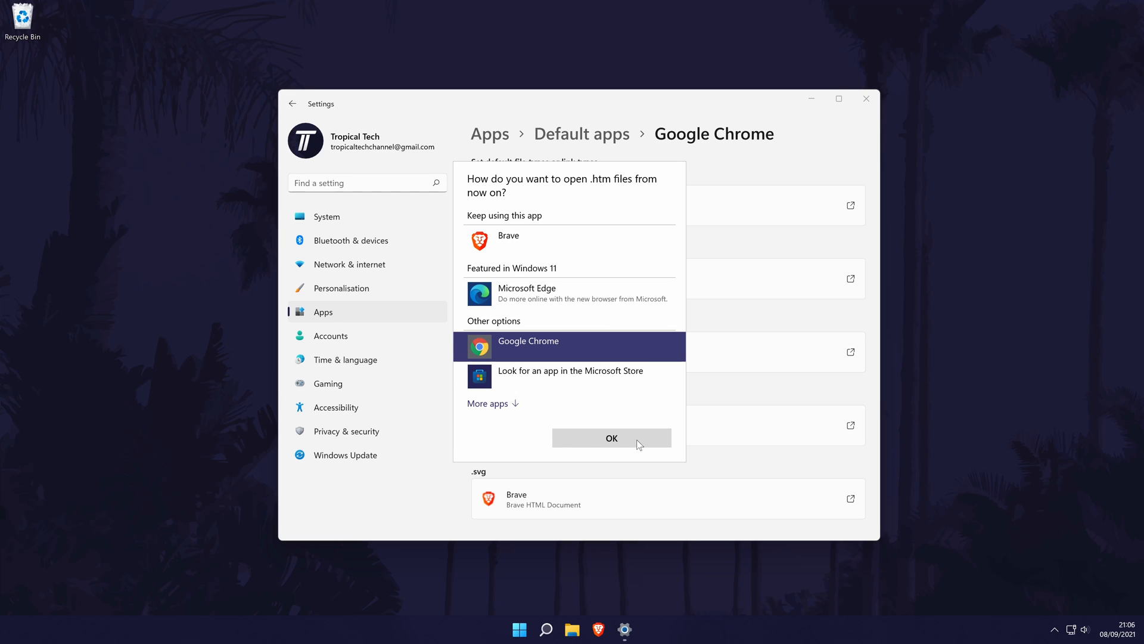
# Confirm Google Chrome as .htm handler, then reopen Settings at Personalisation > Taskbar.
pyautogui.click(612, 438)
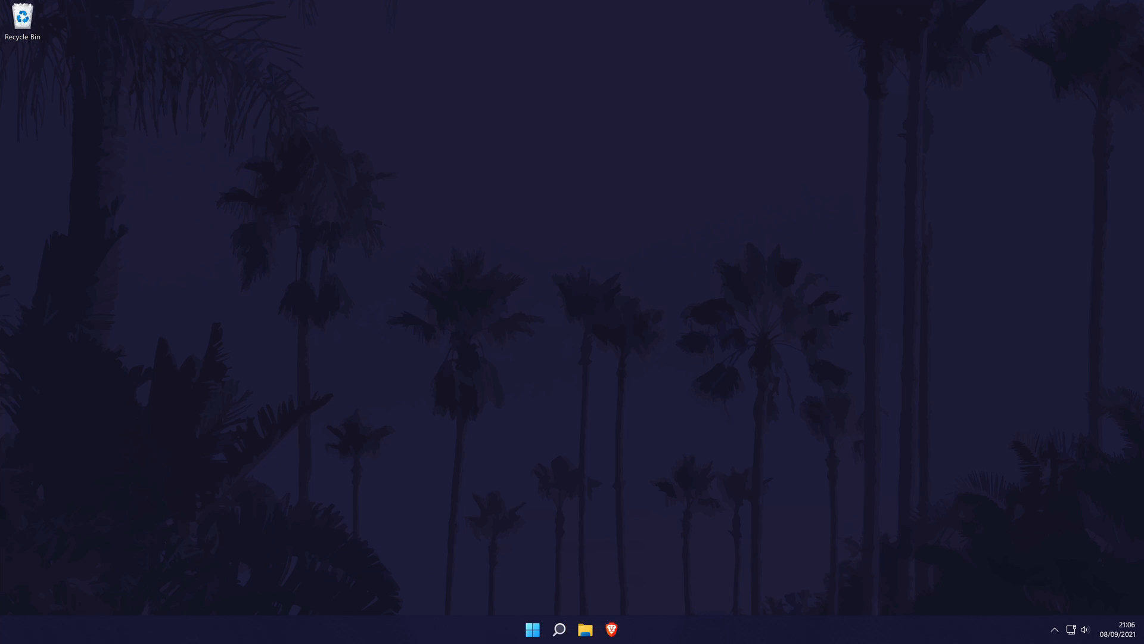
pyautogui.moveTo(503, 636)
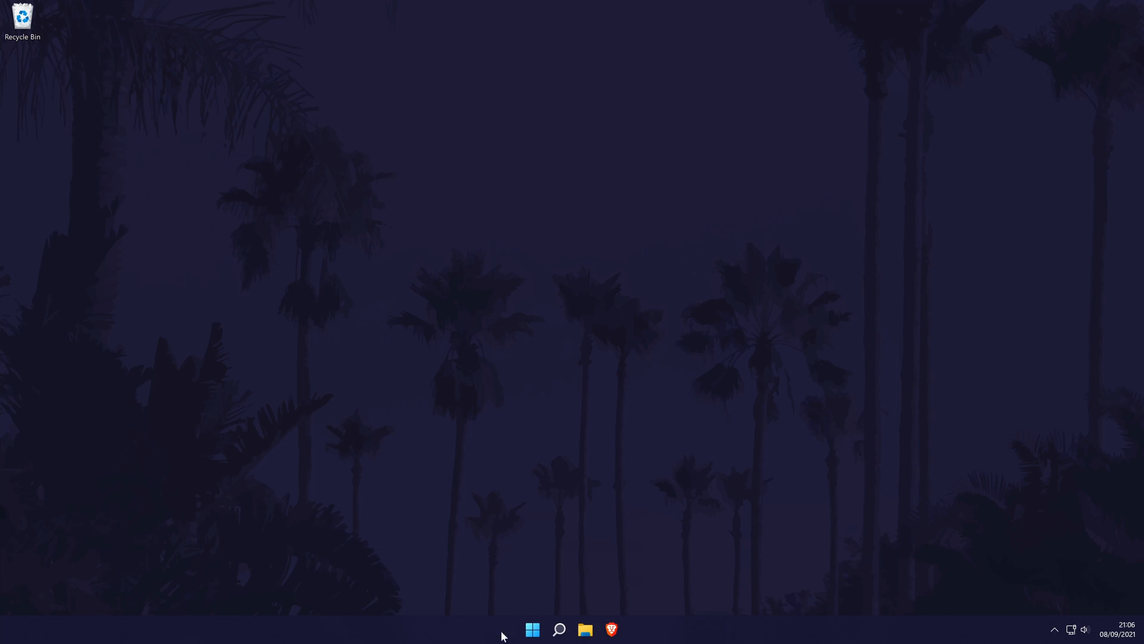
pyautogui.click(558, 629)
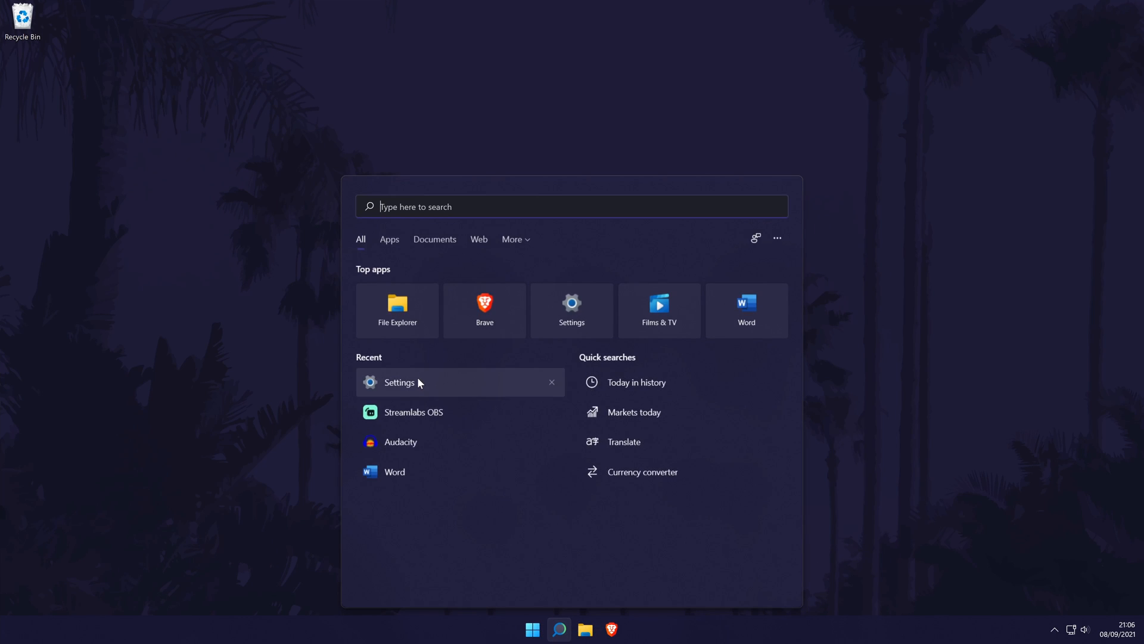
pyautogui.click(399, 381)
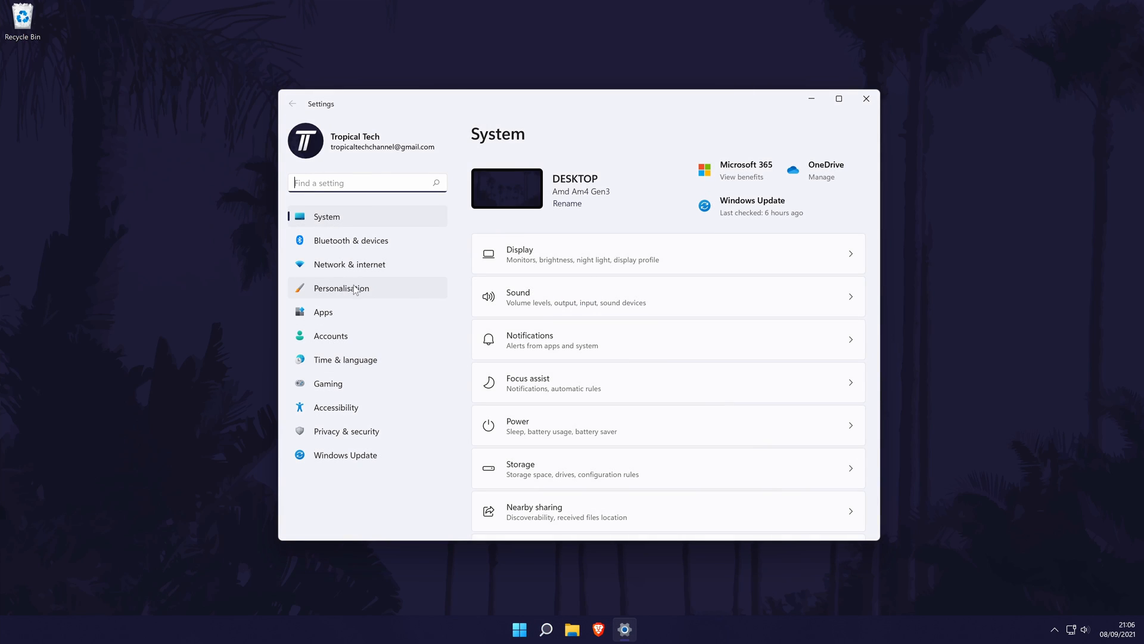
pyautogui.click(339, 287)
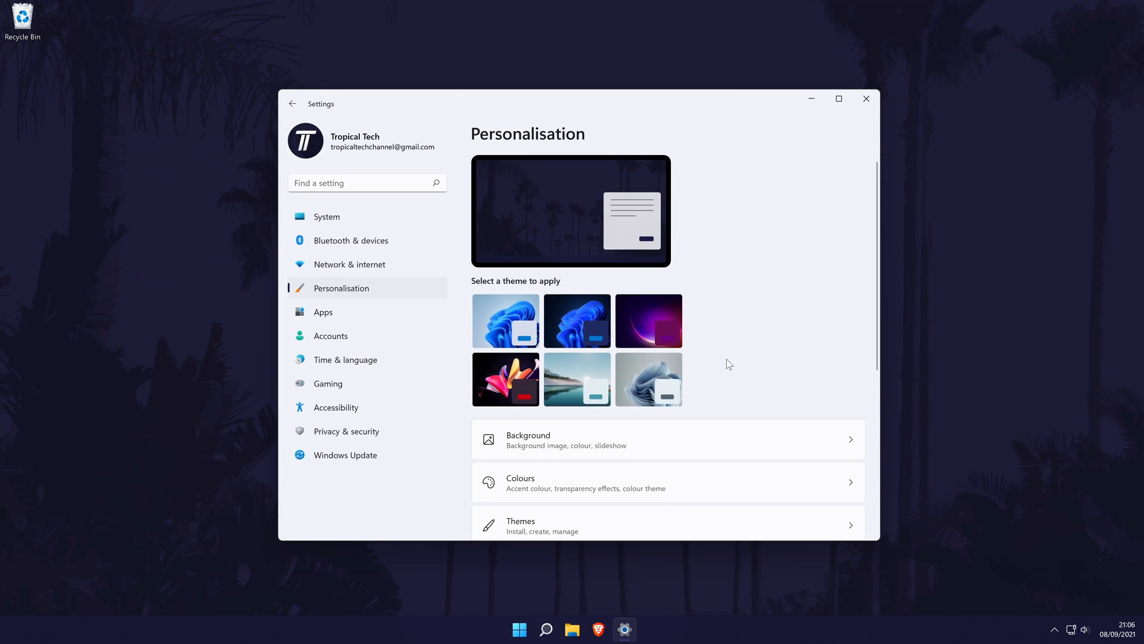
pyautogui.scroll(-3)
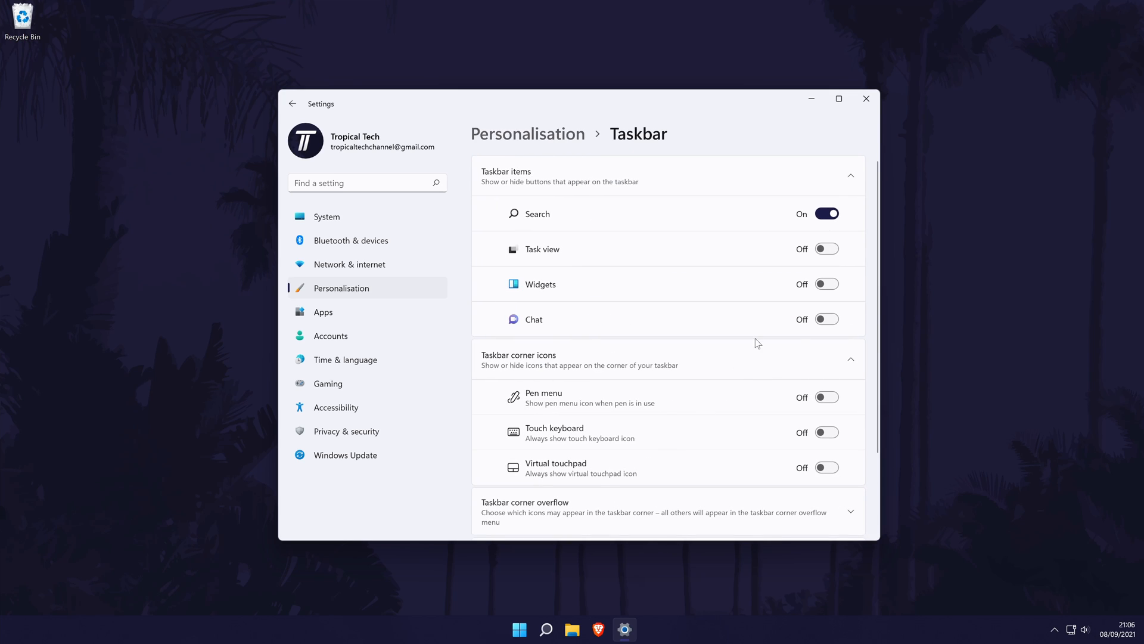
# Toggle the Taskbar items and corner icons groups, leaving the corner overflow list open.
pyautogui.click(850, 359)
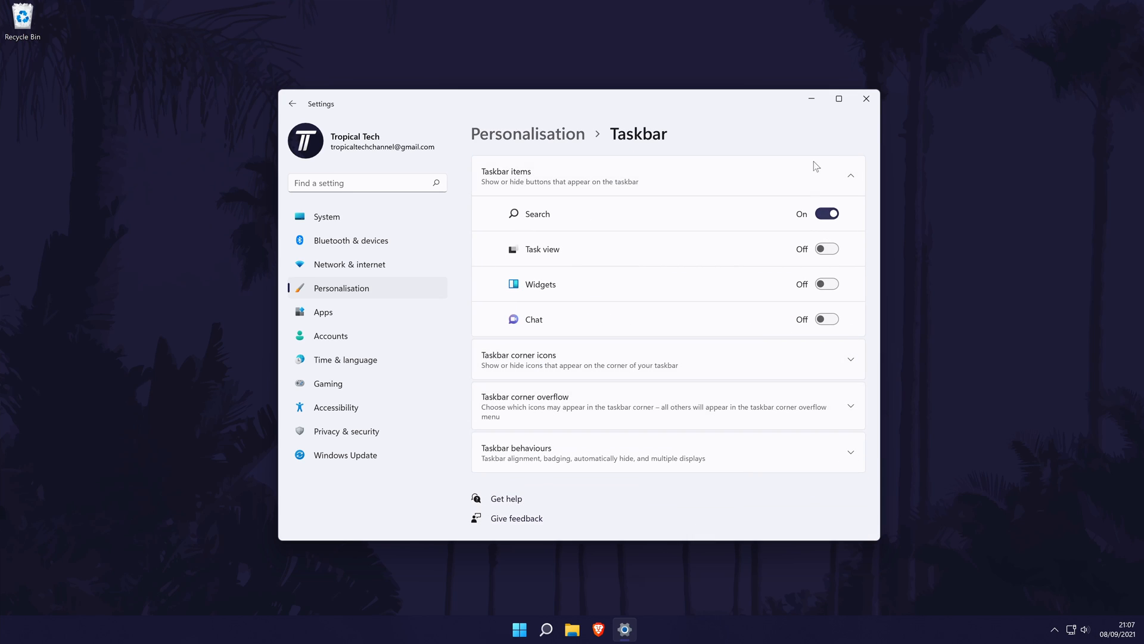
pyautogui.moveTo(824, 229)
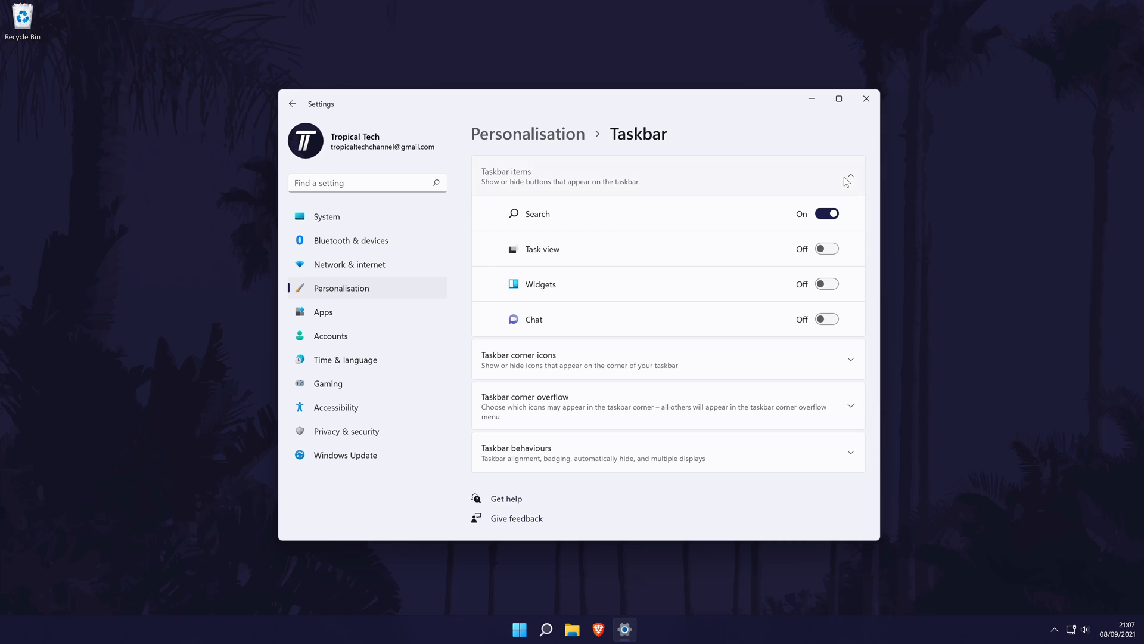
pyautogui.click(666, 365)
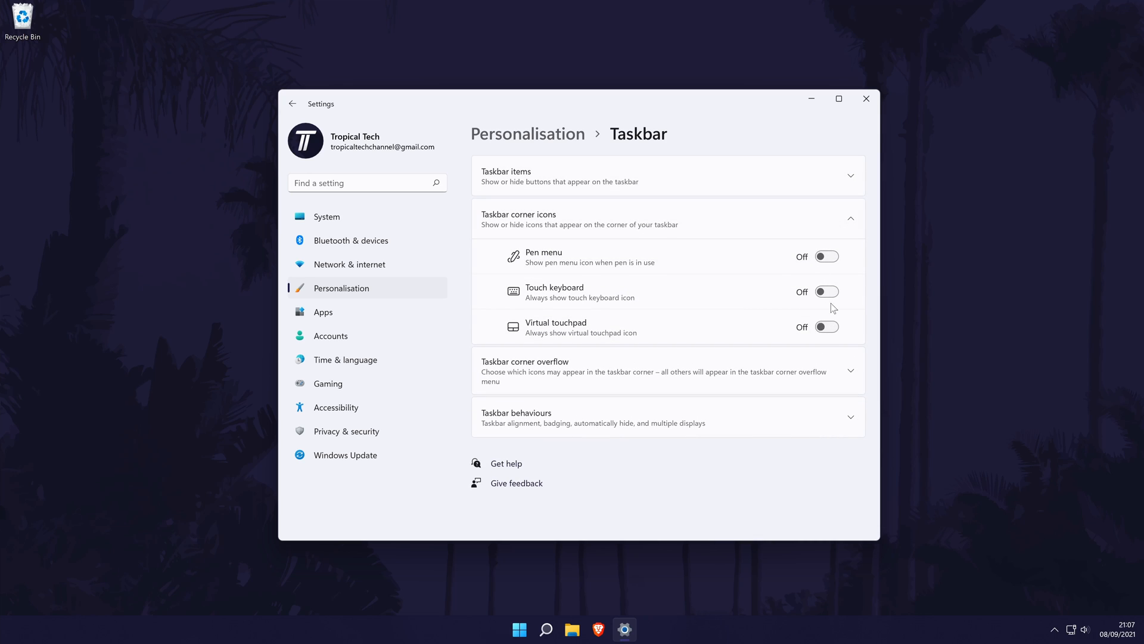
pyautogui.moveTo(842, 294)
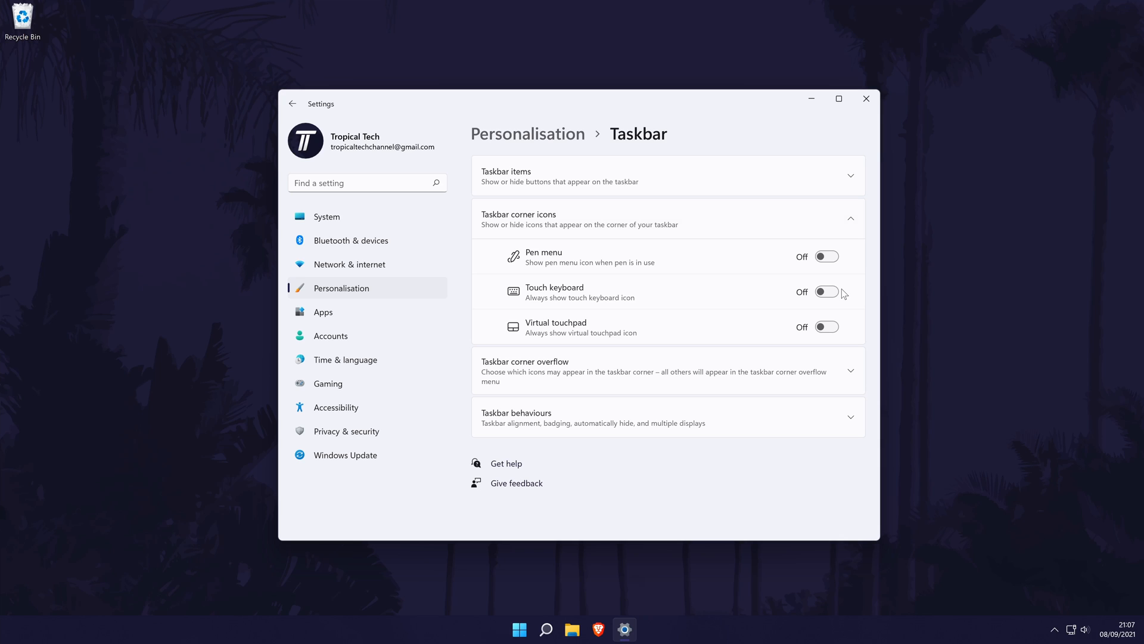
pyautogui.moveTo(845, 263)
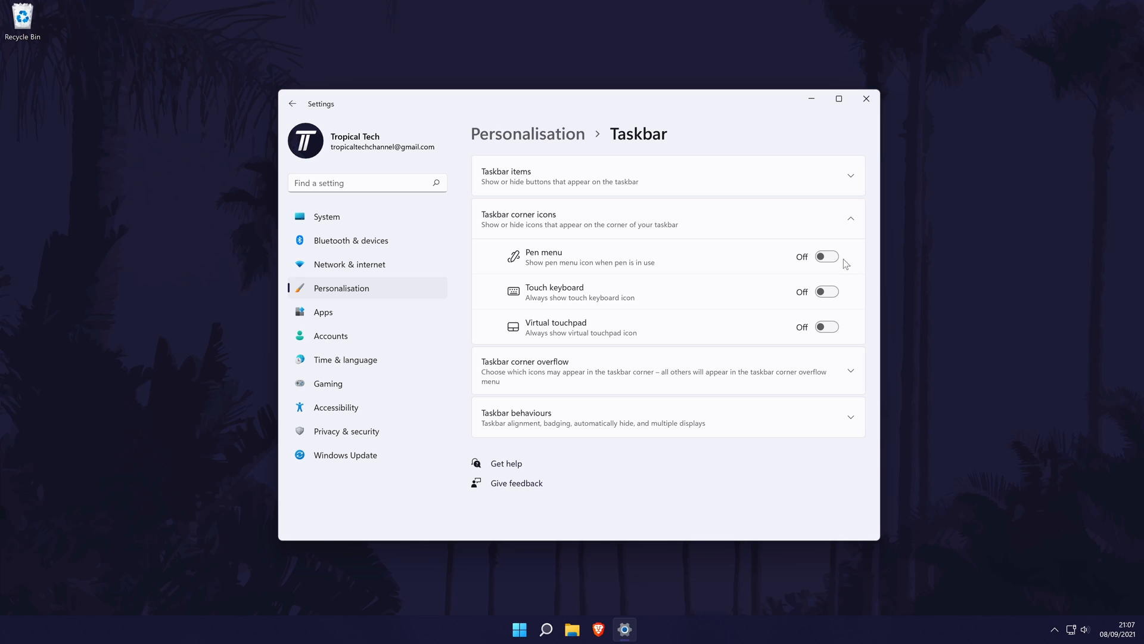
pyautogui.click(849, 218)
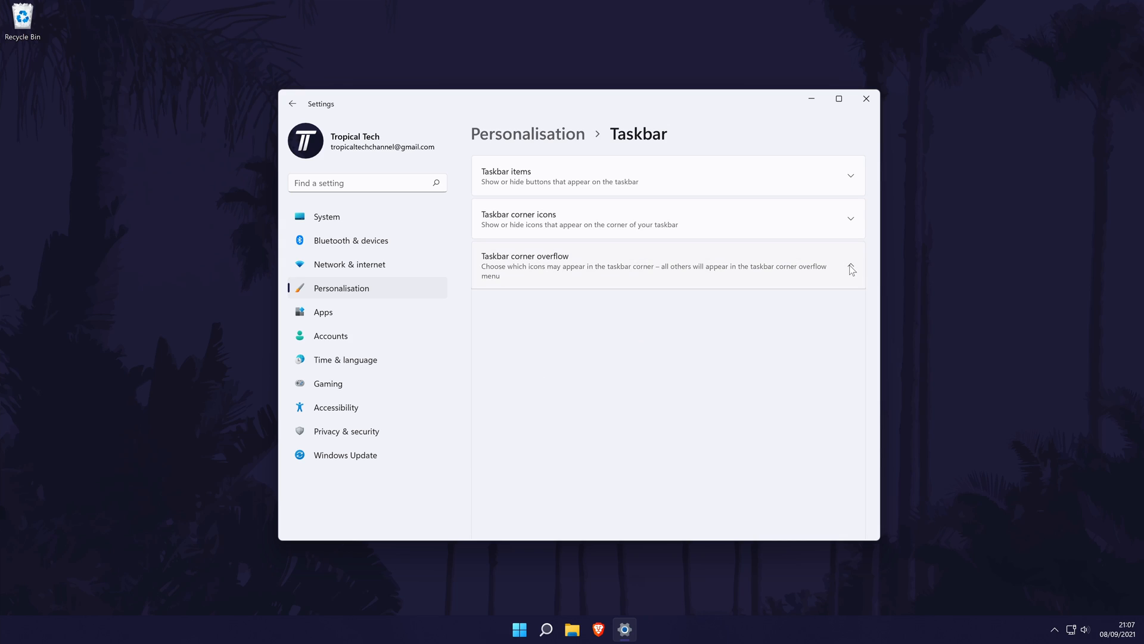
pyautogui.click(850, 266)
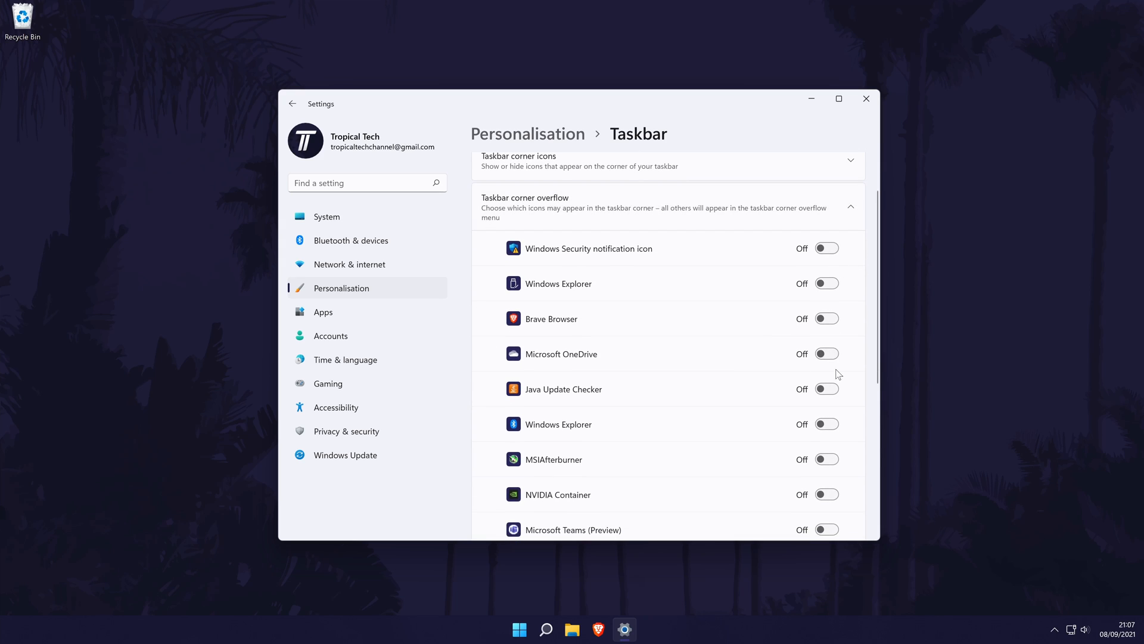
pyautogui.moveTo(832, 268)
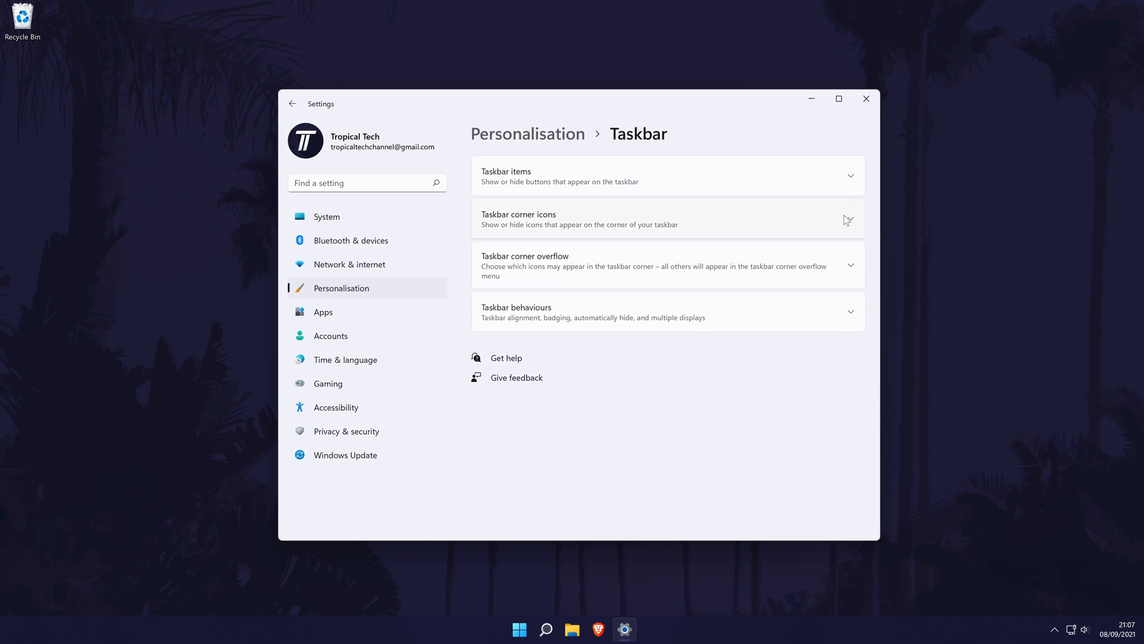
# Expand Taskbar behaviours and try Automatically hide the taskbar, leaving it off.
pyautogui.click(665, 311)
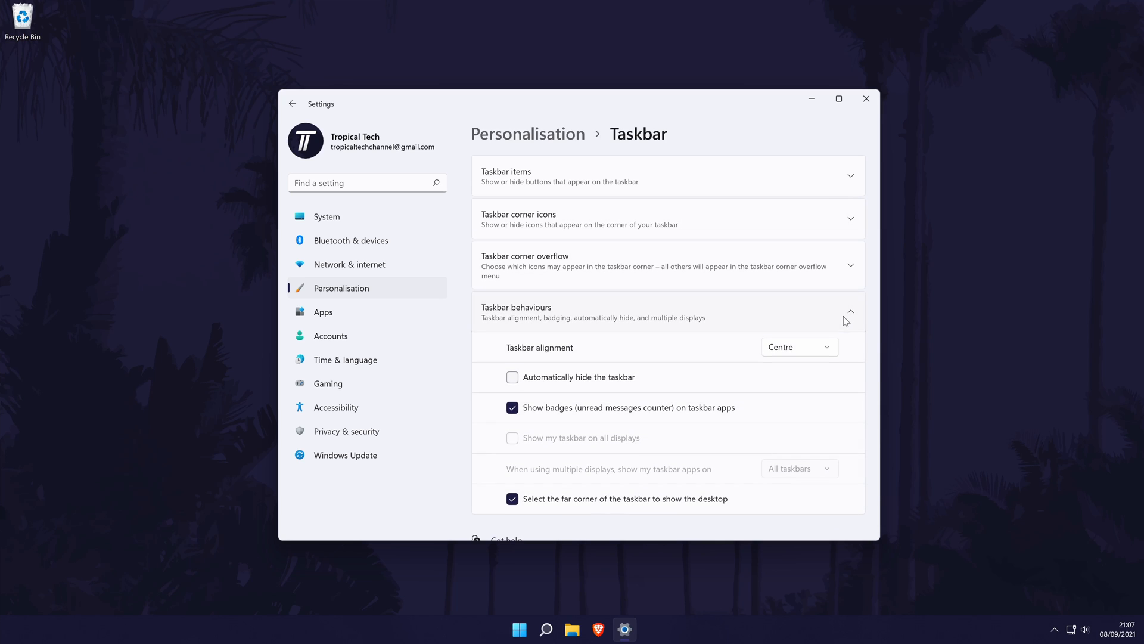
pyautogui.scroll(-3)
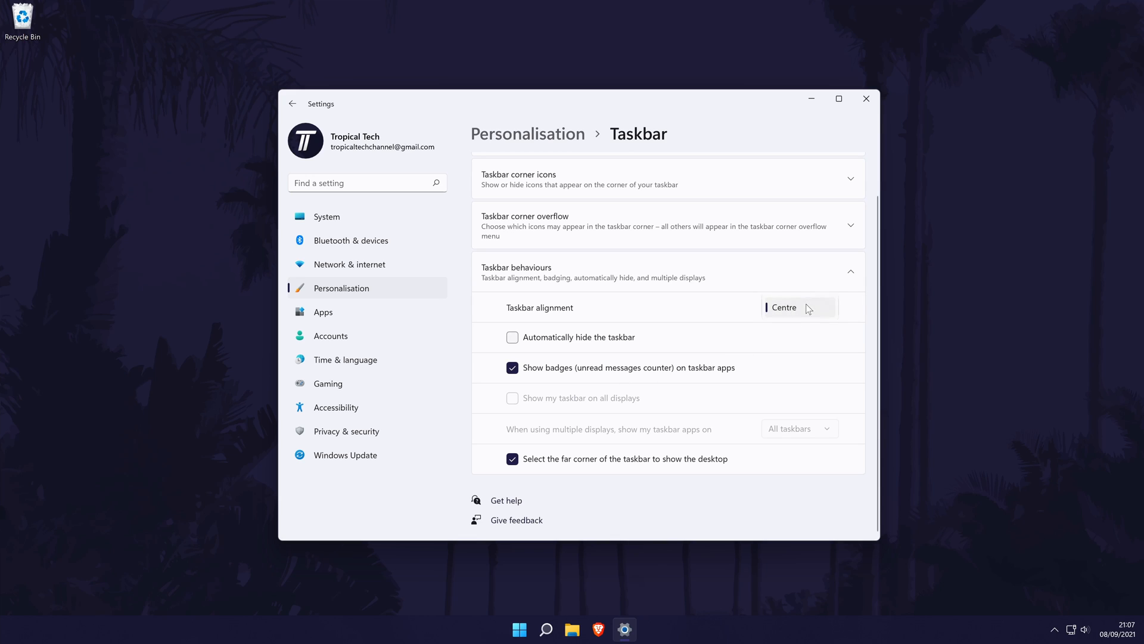
pyautogui.click(798, 307)
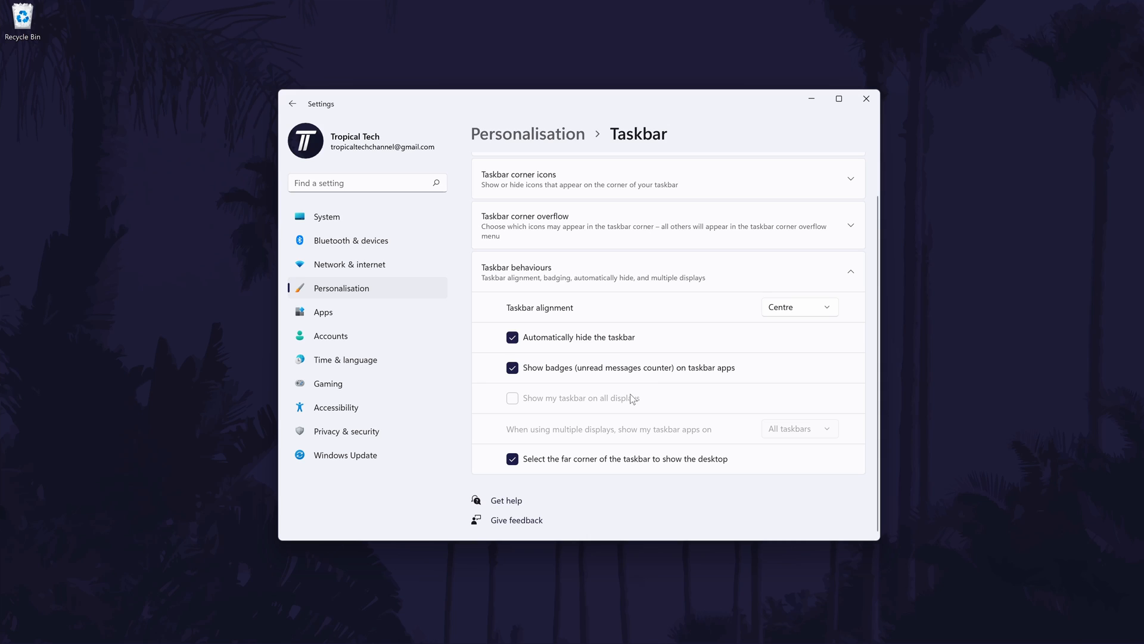
pyautogui.click(512, 337)
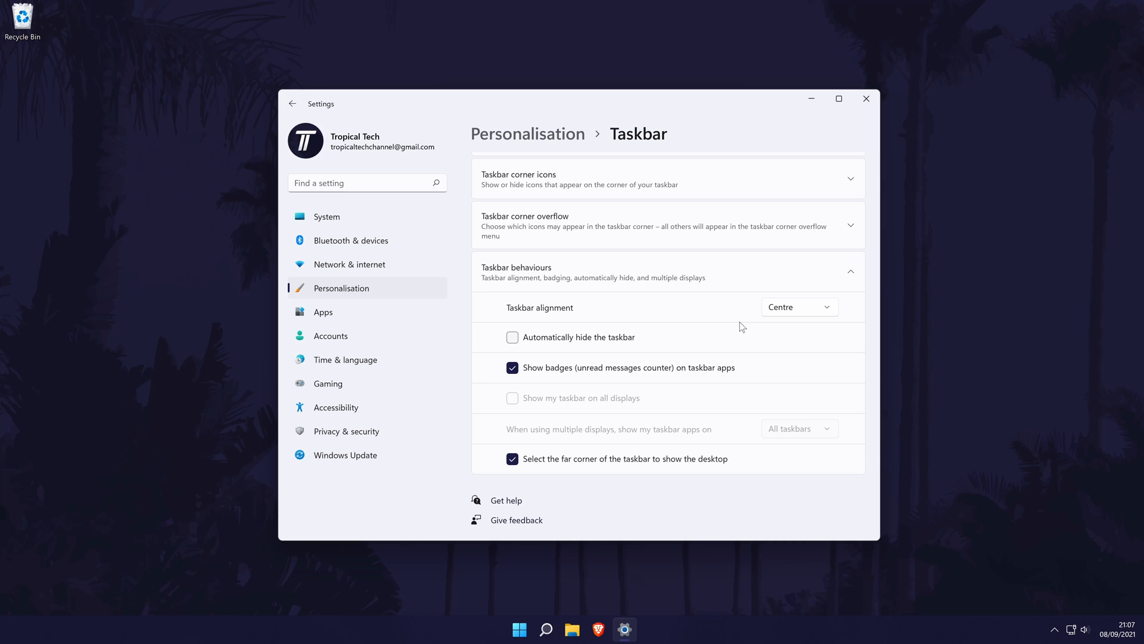
# Close all Settings windows from the taskbar icon's menu.
pyautogui.rightClick(623, 628)
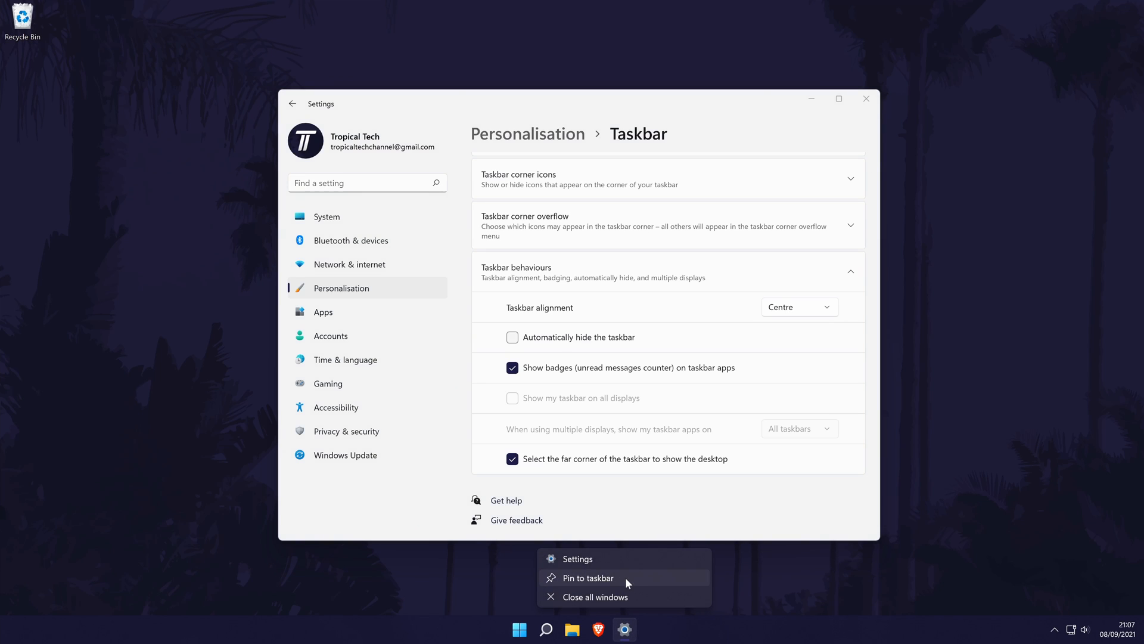
pyautogui.click(607, 596)
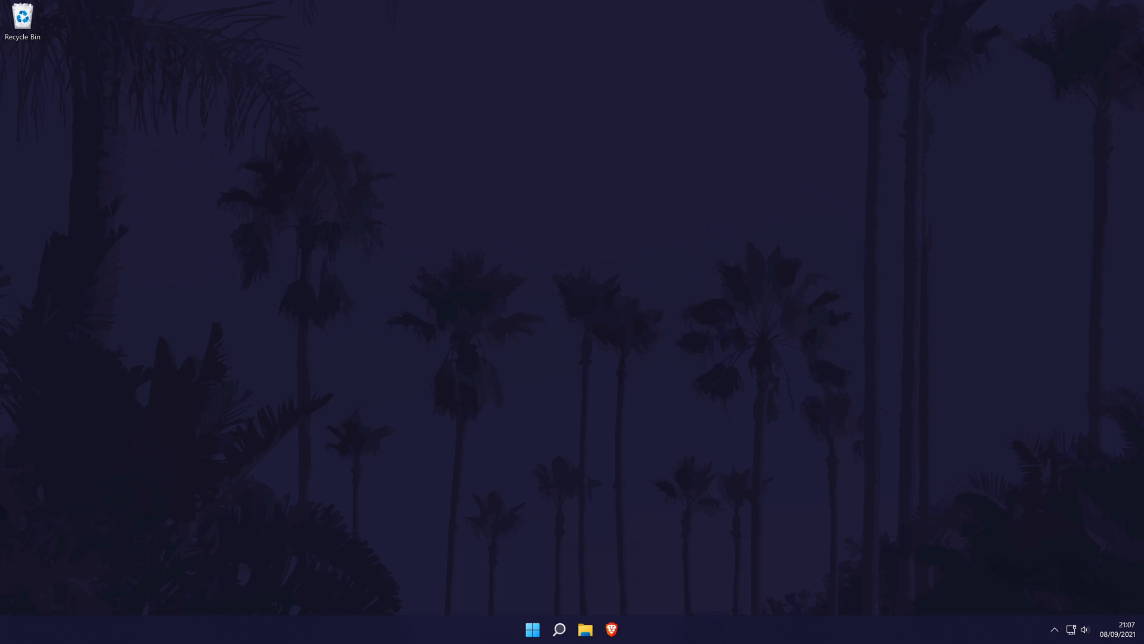
pyautogui.moveTo(541, 580)
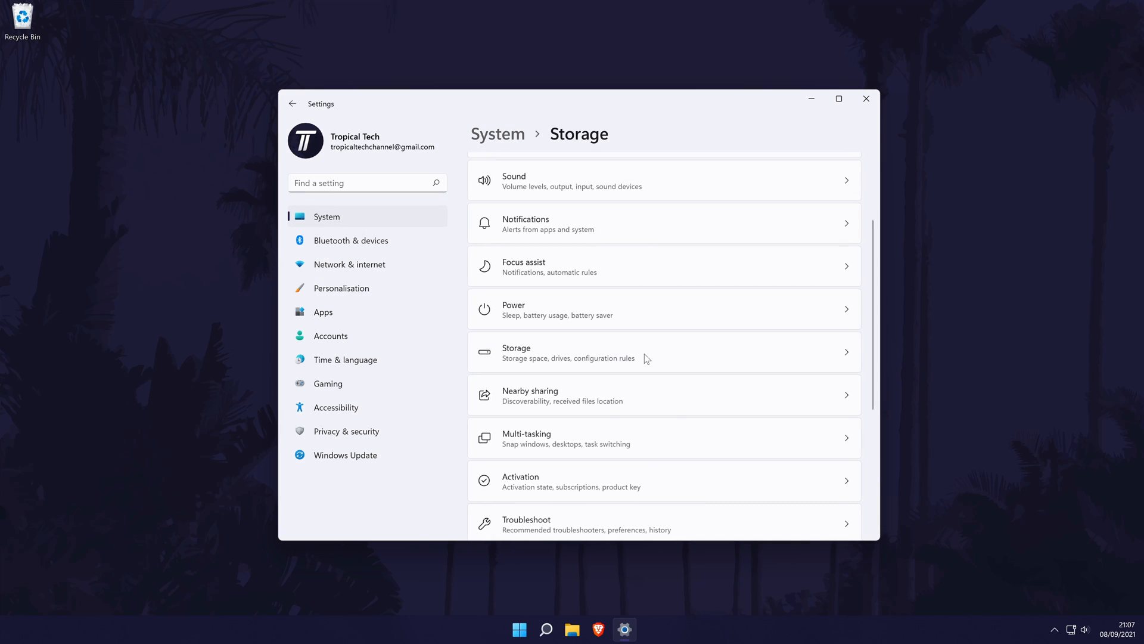
# Turn Storage Sense user content cleanup On, keeping run during low free disk space.
pyautogui.click(570, 352)
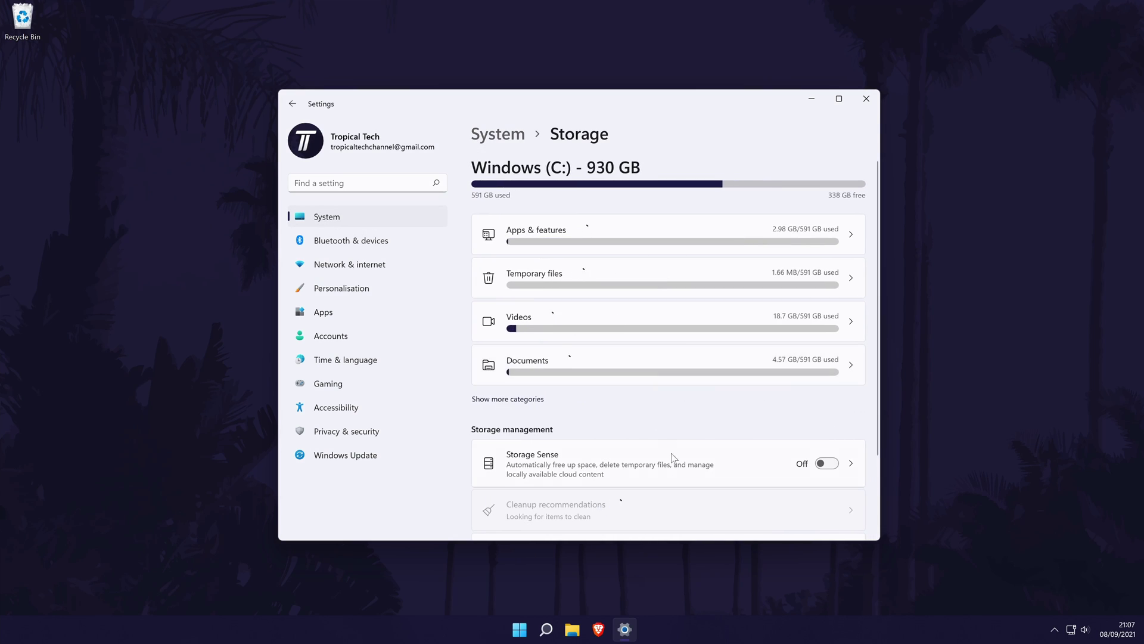
pyautogui.scroll(-3)
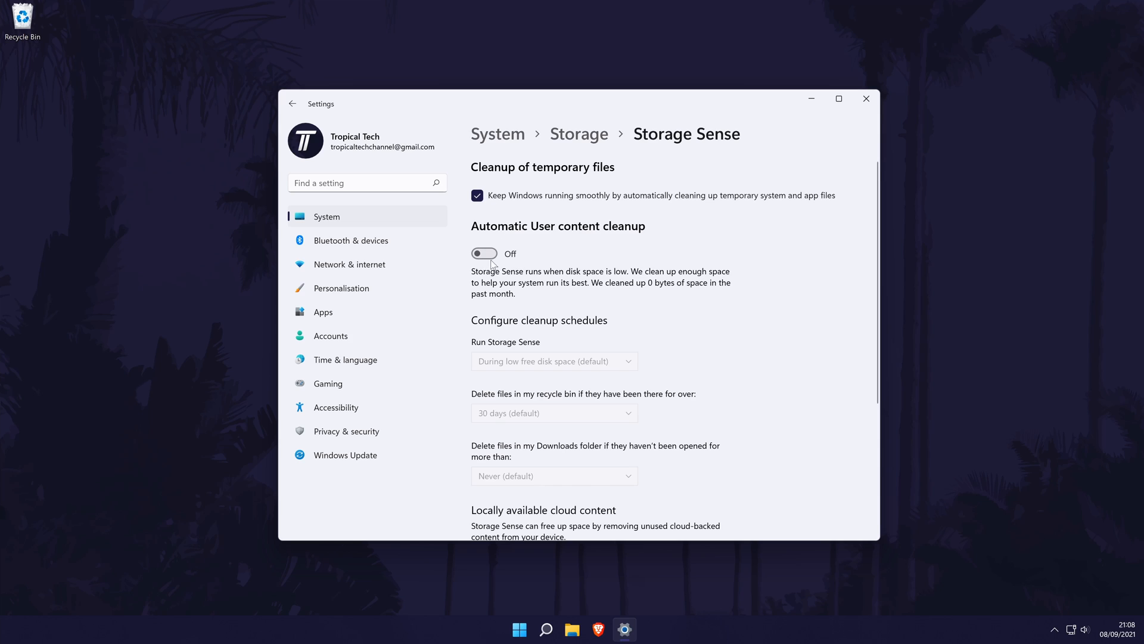
pyautogui.click(483, 253)
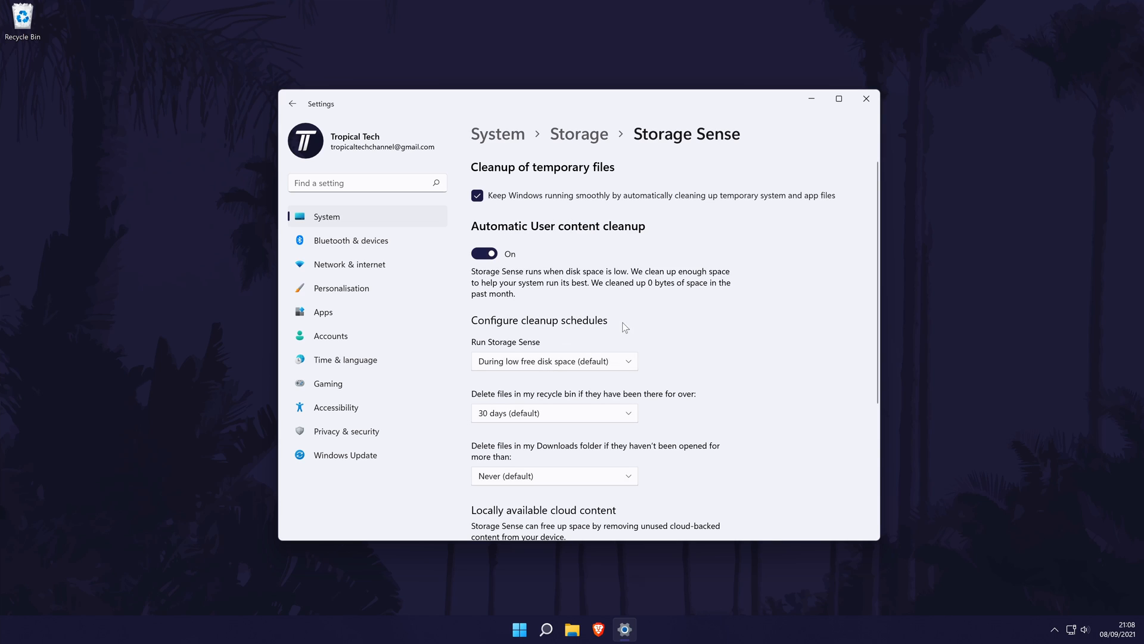
pyautogui.scroll(-3)
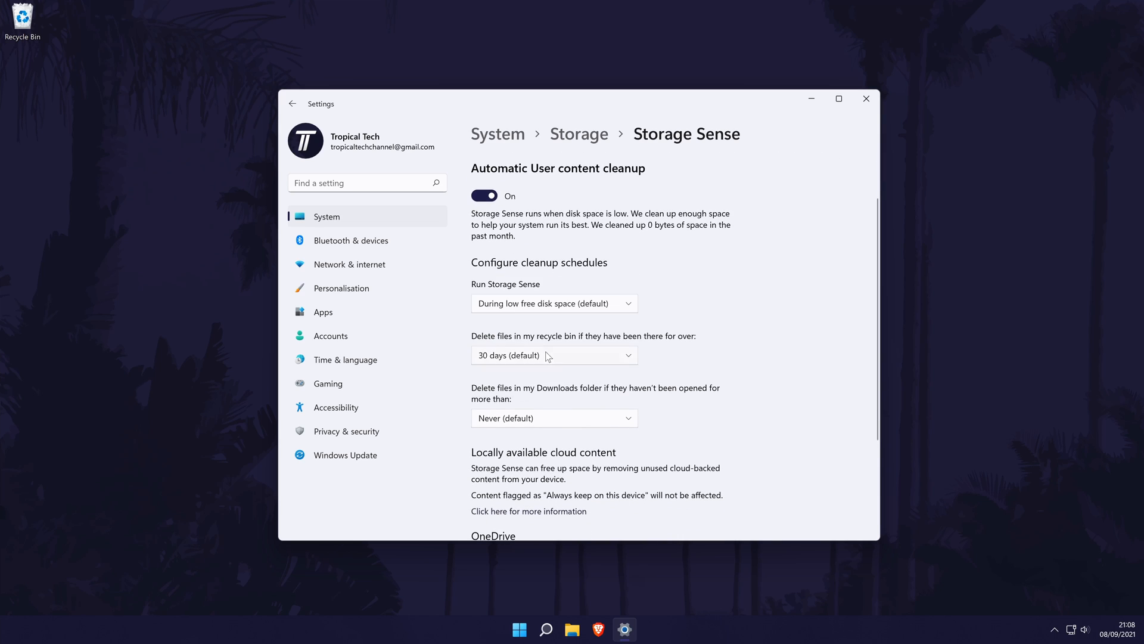
pyautogui.moveTo(603, 385)
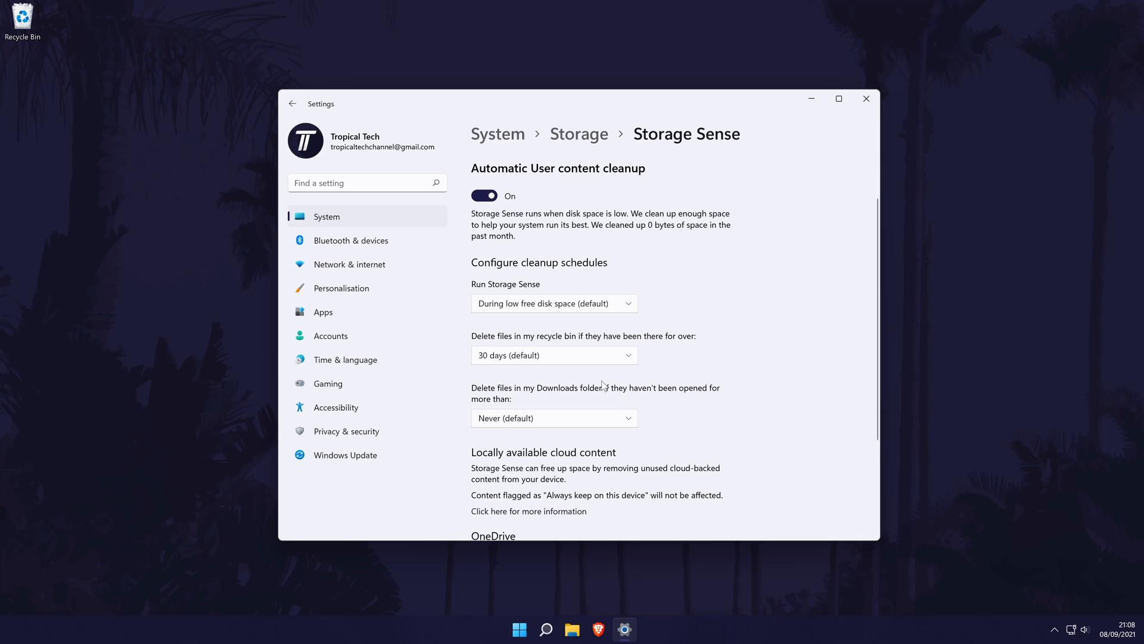
pyautogui.moveTo(557, 302)
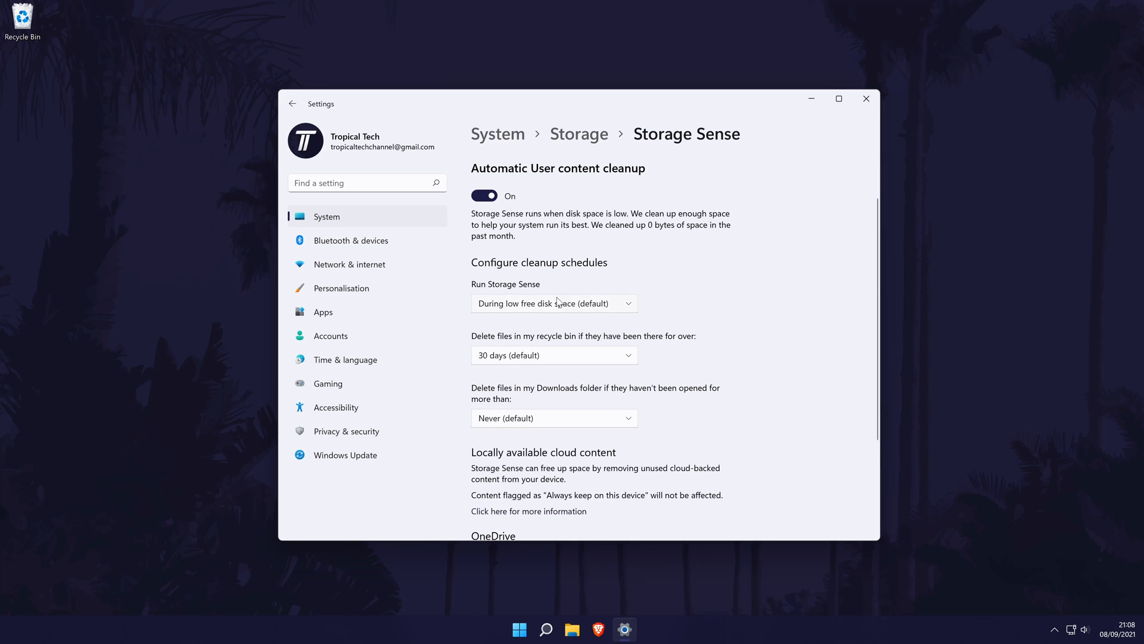
pyautogui.click(553, 303)
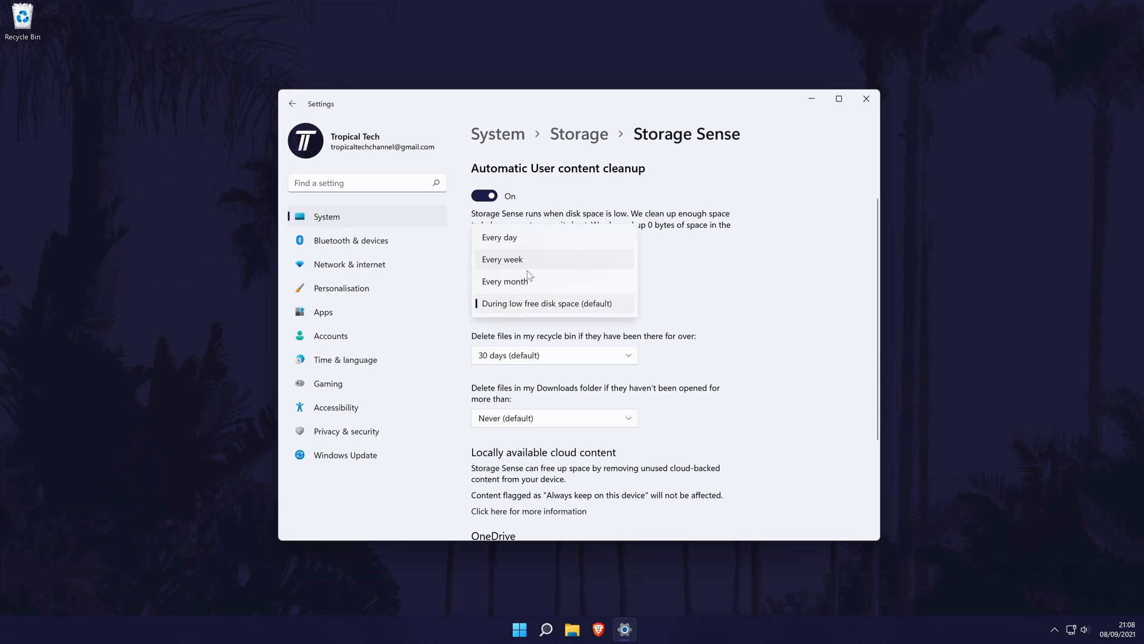
pyautogui.click(552, 302)
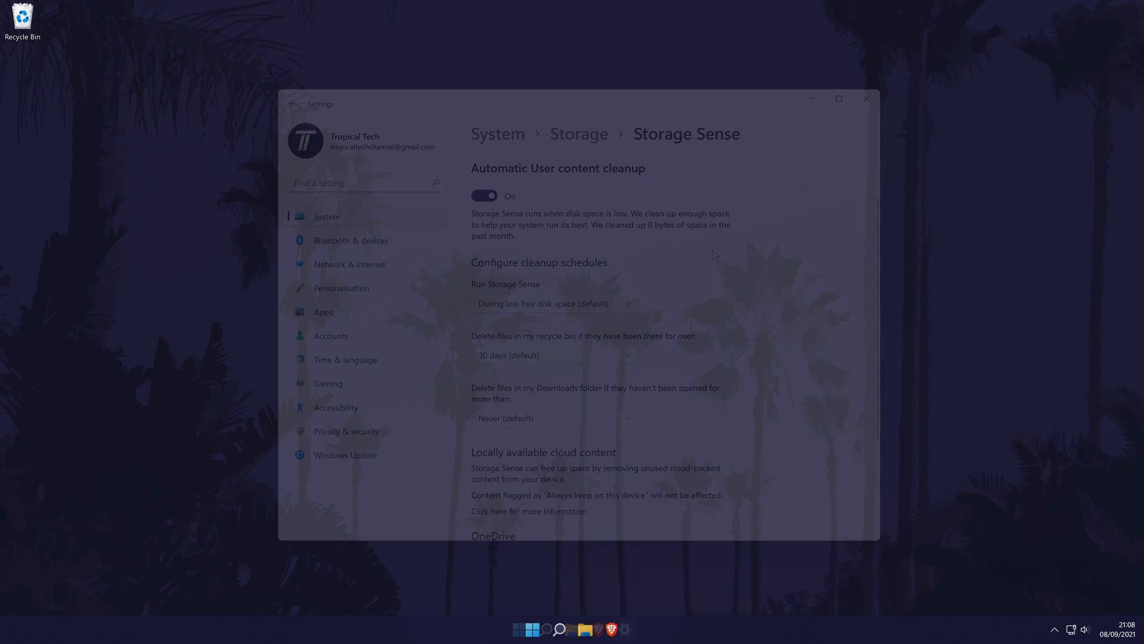
# Review Focus assist and its During these times rule without changes, then close Settings.
pyautogui.click(866, 98)
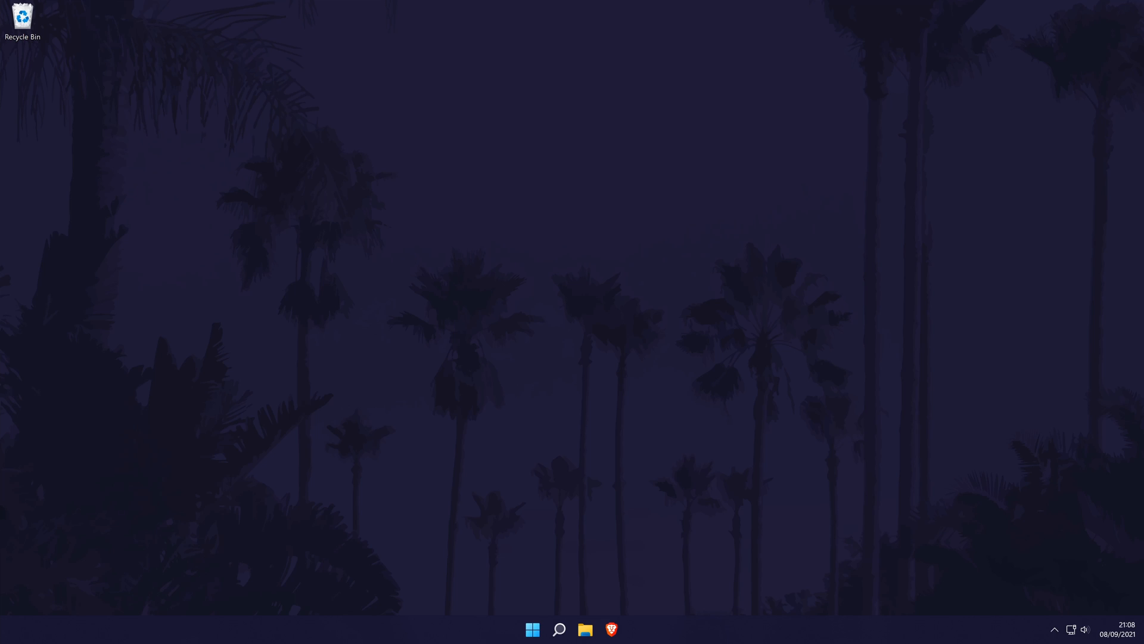
pyautogui.moveTo(550, 600)
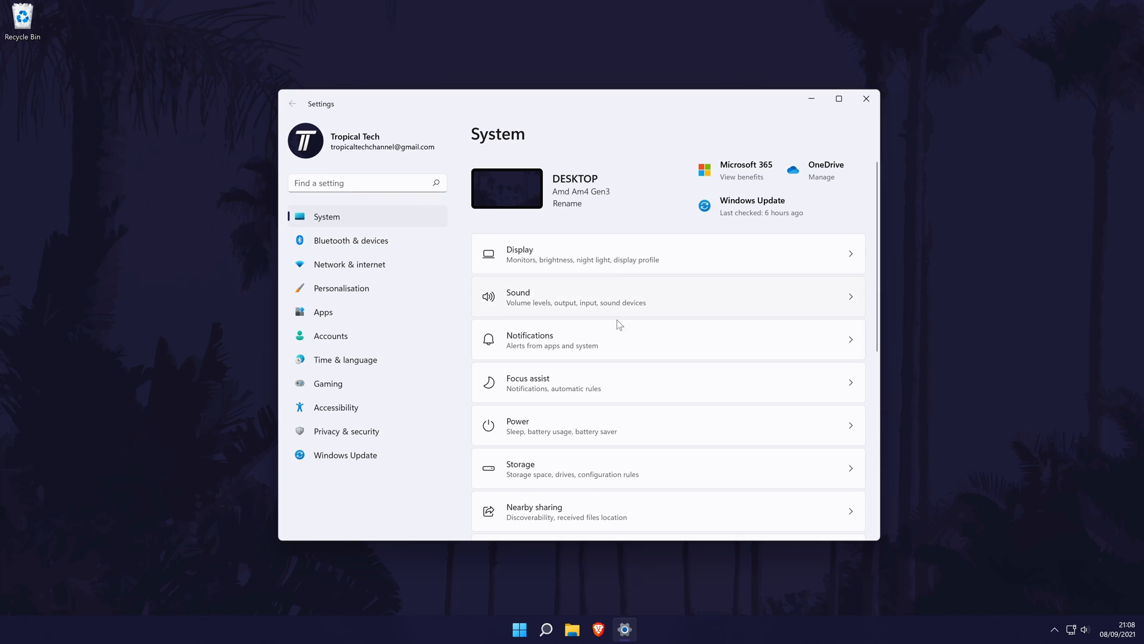
pyautogui.click(527, 381)
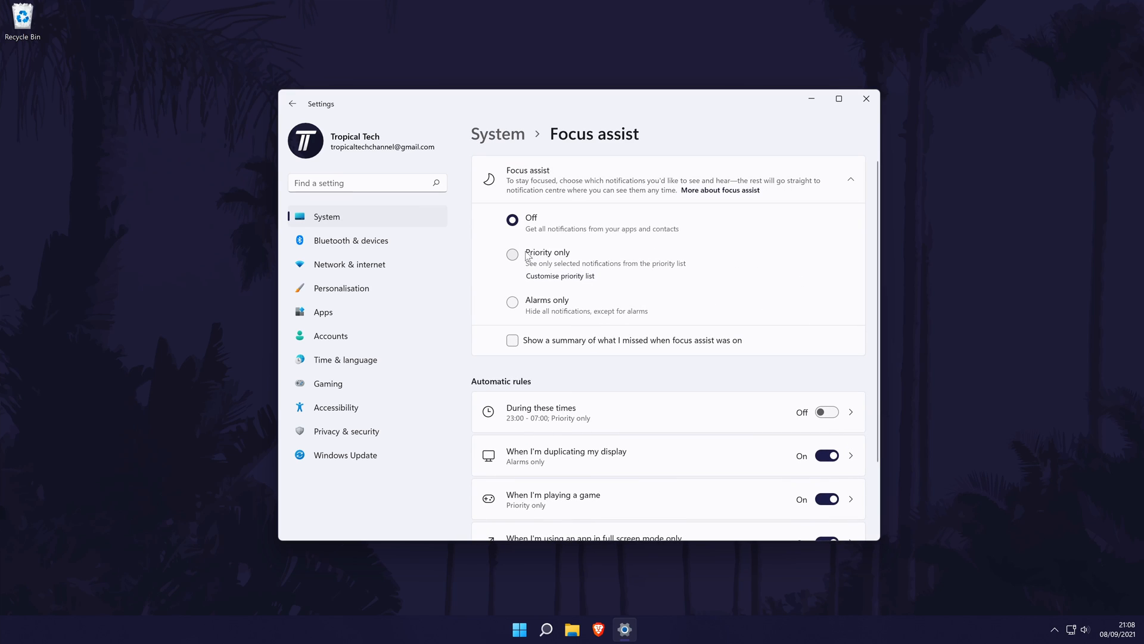
pyautogui.click(657, 411)
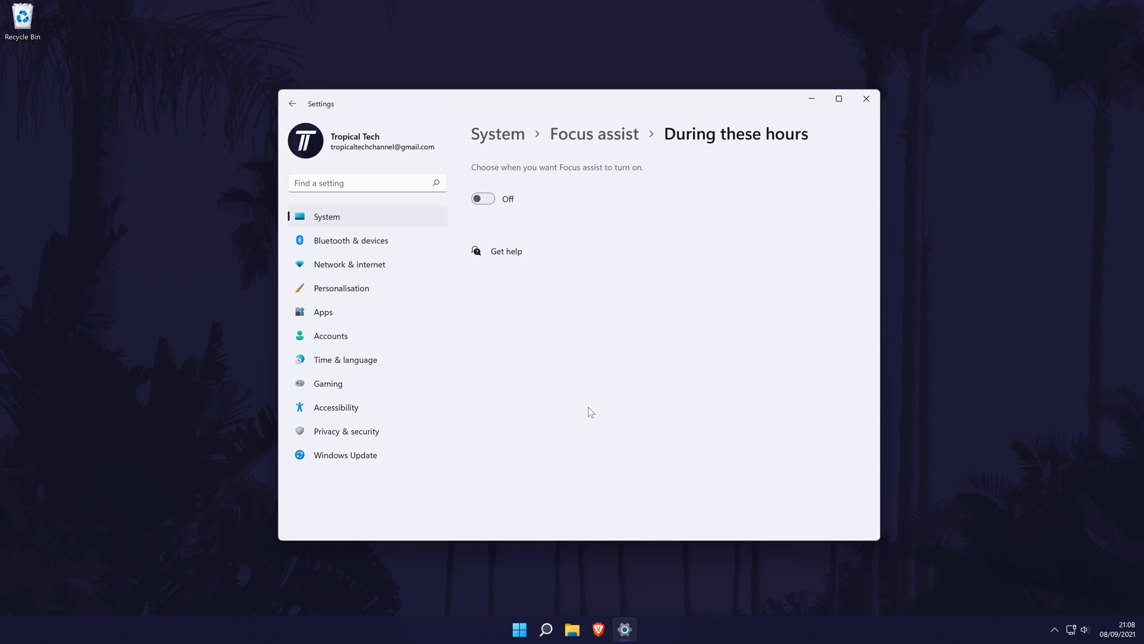
pyautogui.click(293, 103)
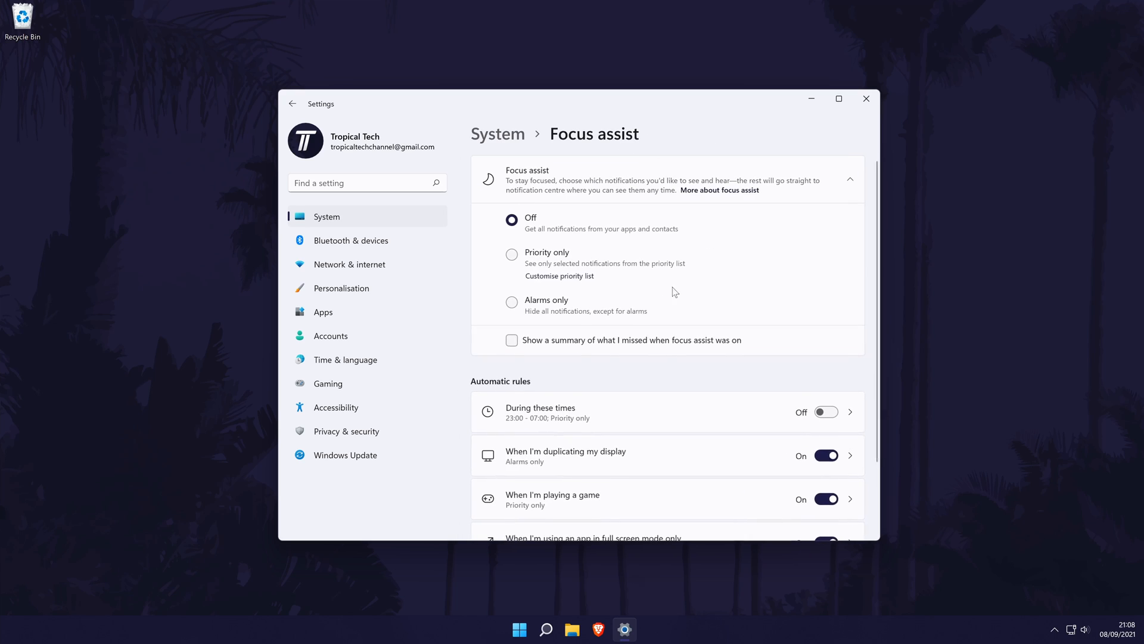
pyautogui.scroll(-3)
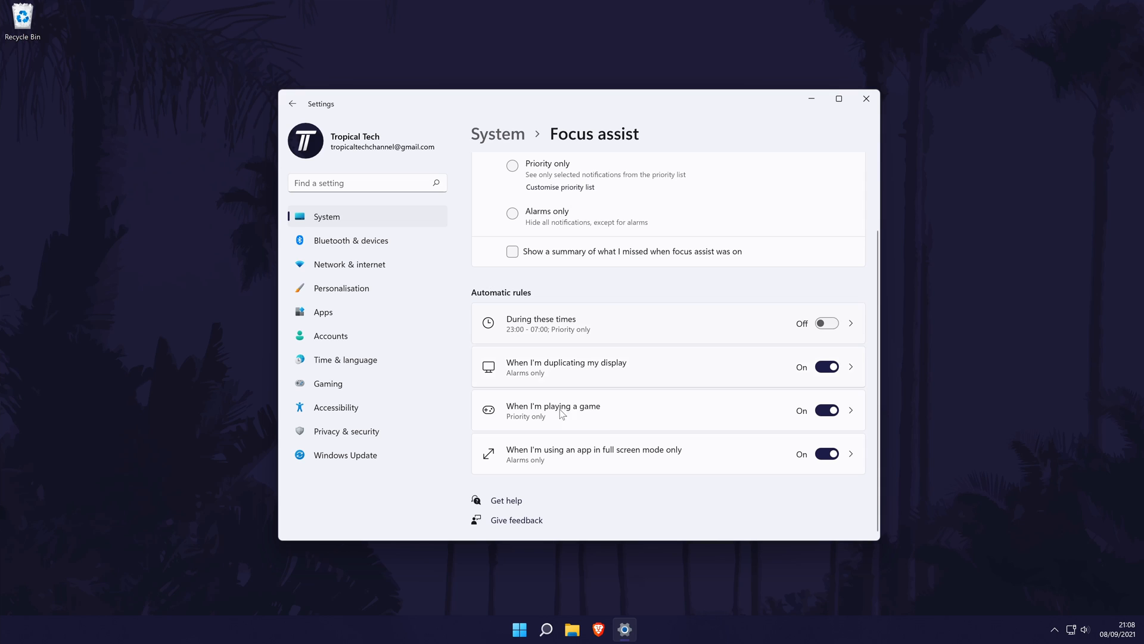
pyautogui.click(865, 99)
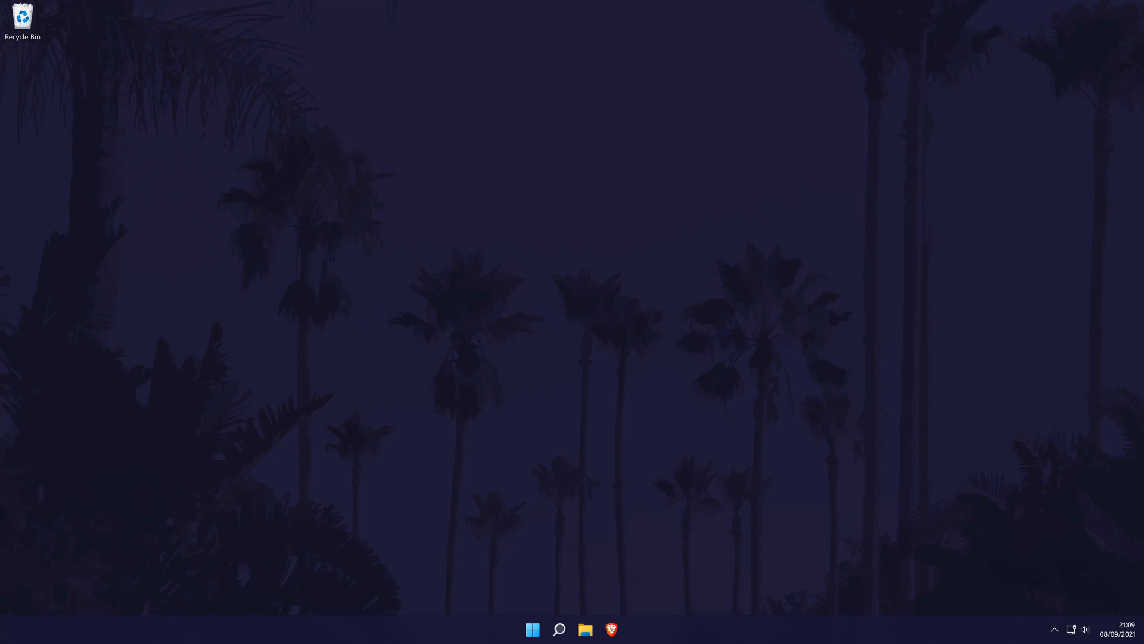
pyautogui.moveTo(521, 591)
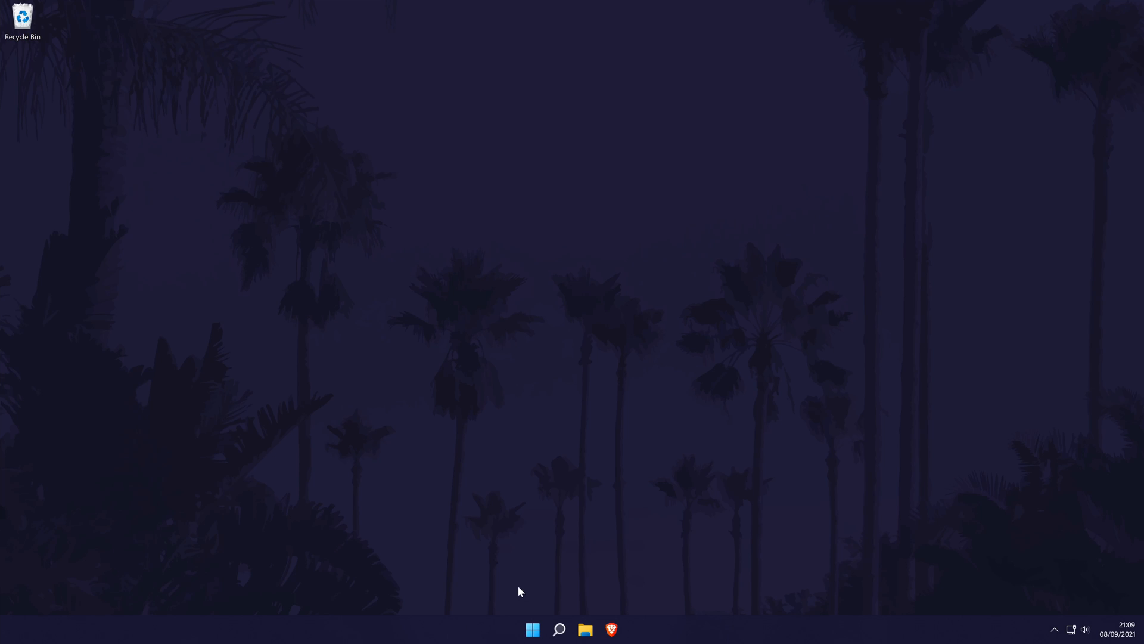
# Reopen Settings from search, view Accounts > Sign-in options, then close Settings.
pyautogui.click(558, 629)
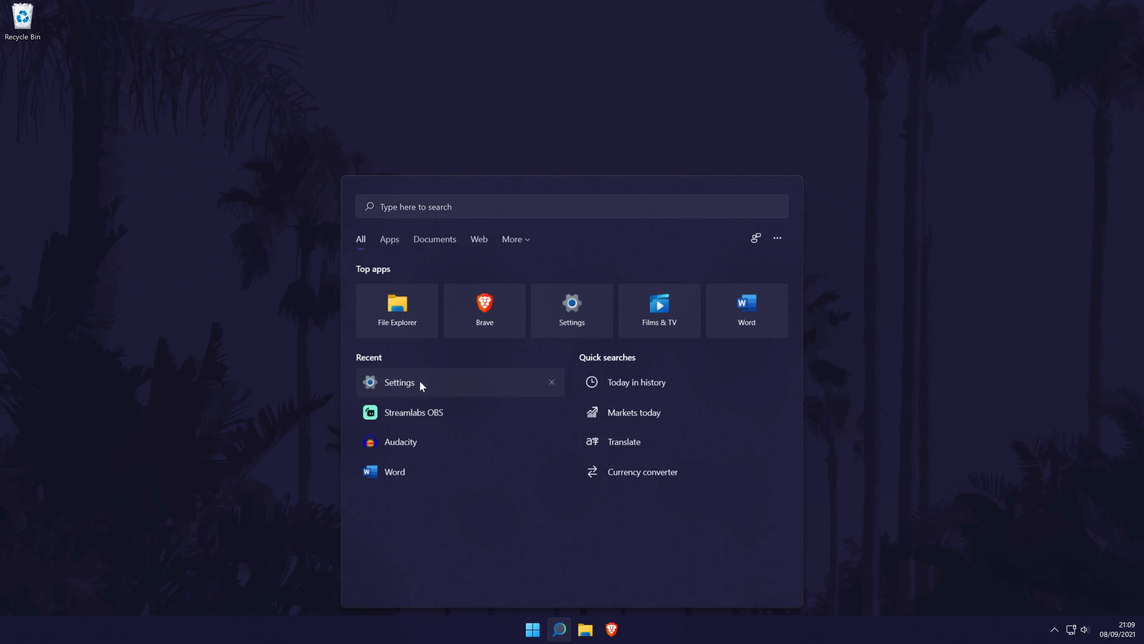
pyautogui.click(400, 381)
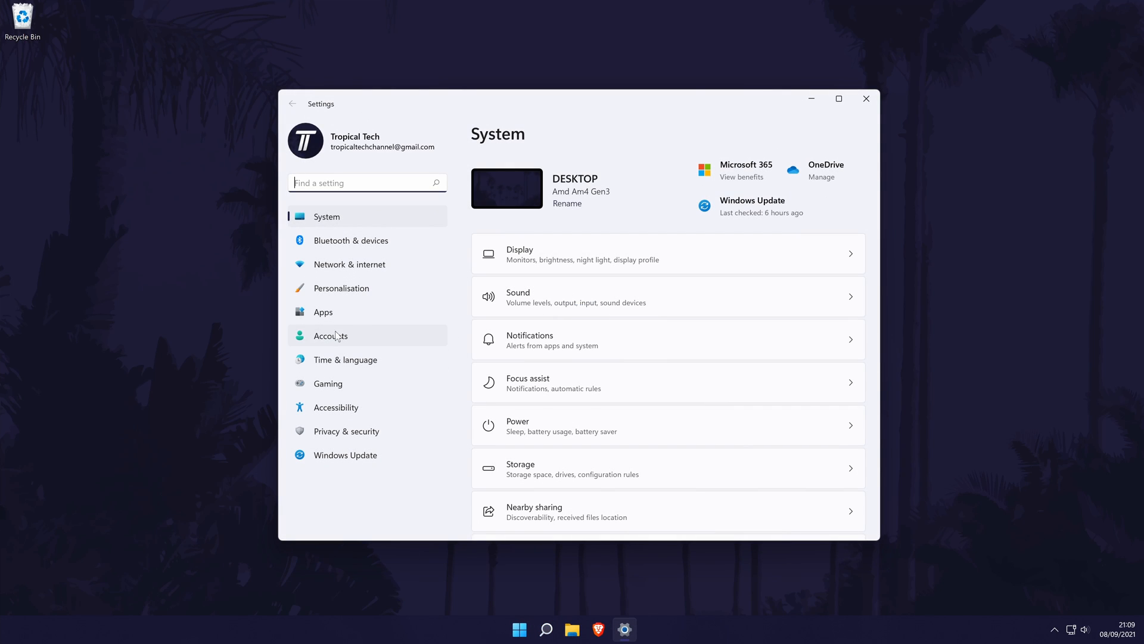
pyautogui.click(330, 335)
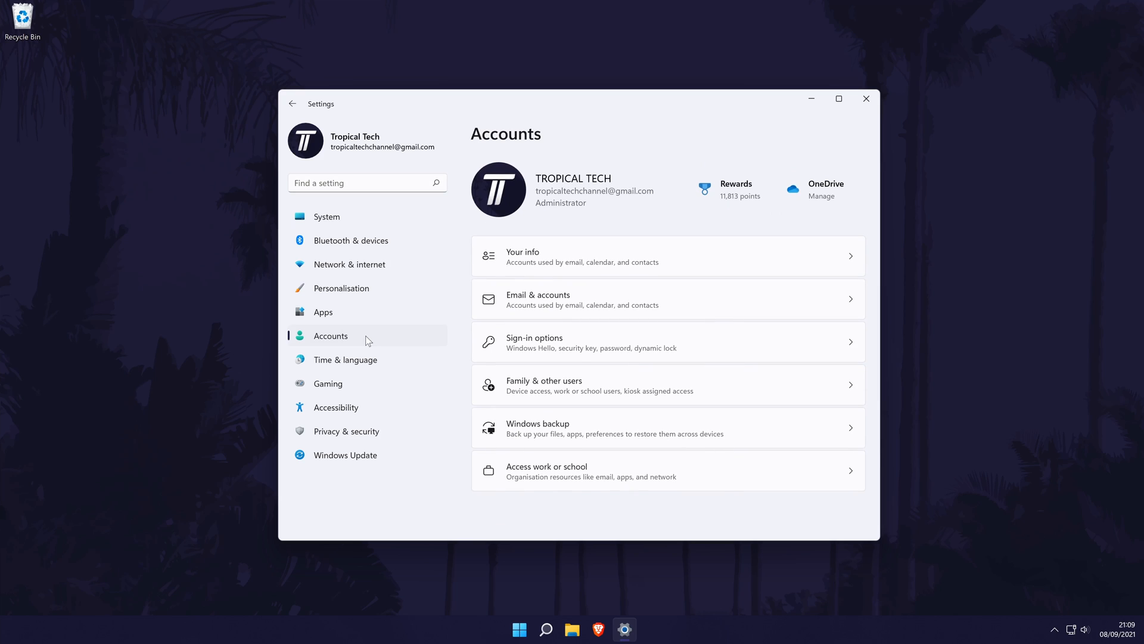
pyautogui.moveTo(587, 349)
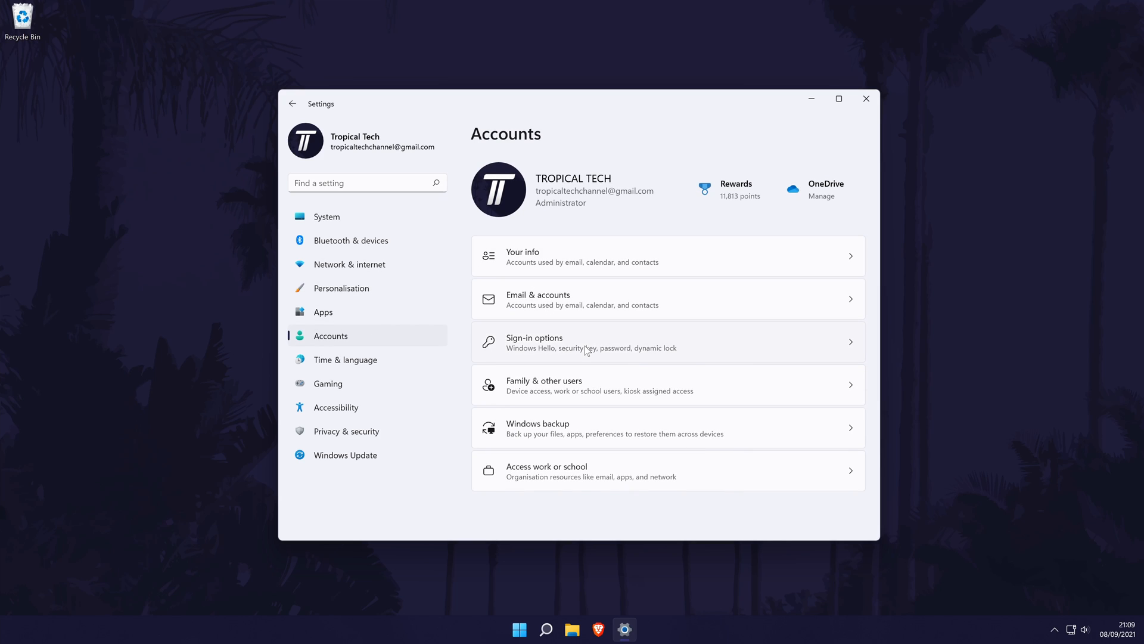
pyautogui.click(591, 342)
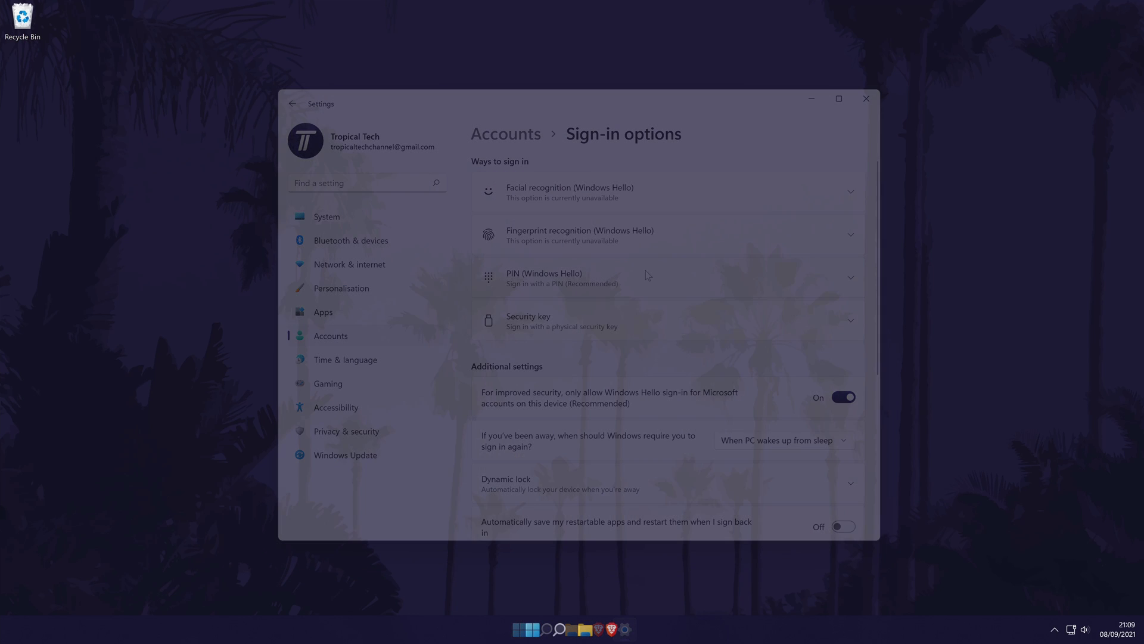
pyautogui.click(866, 99)
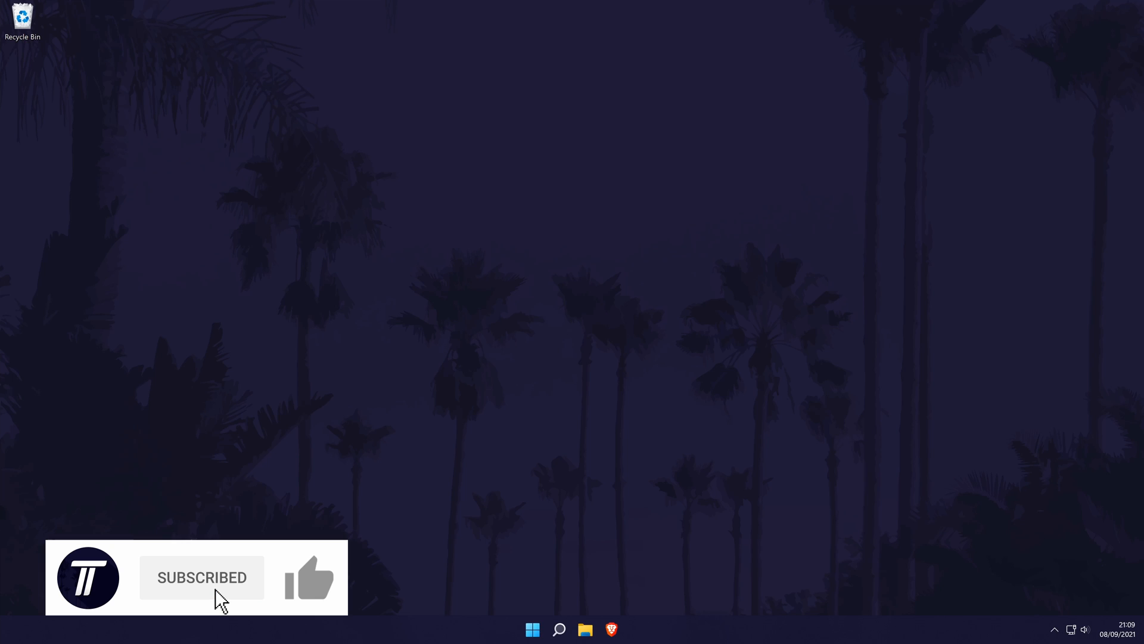
pyautogui.click(309, 577)
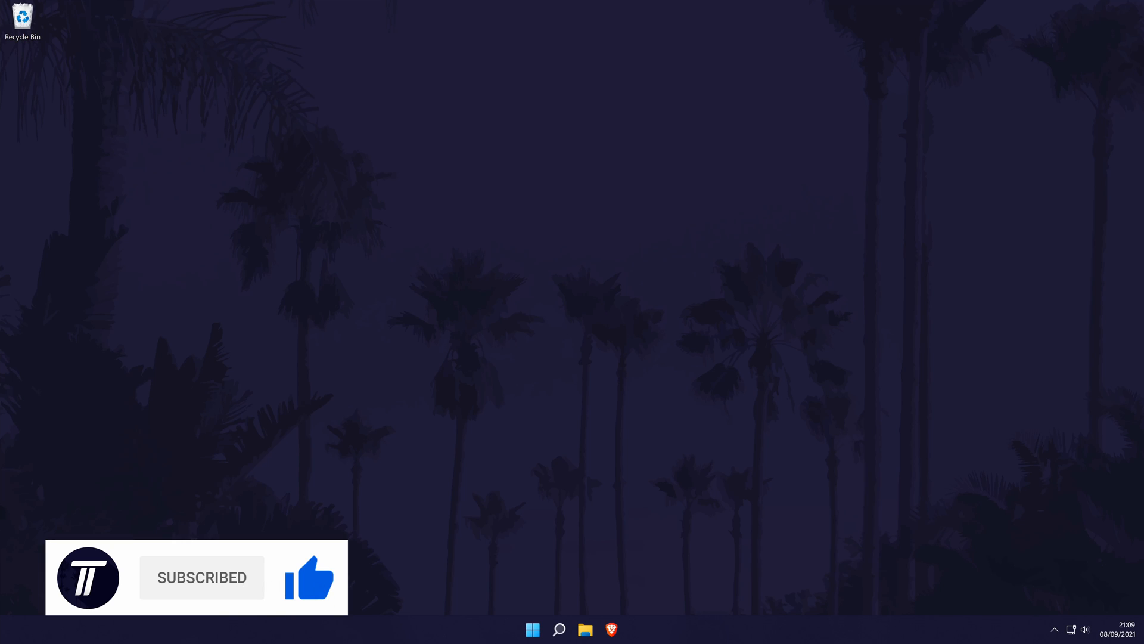